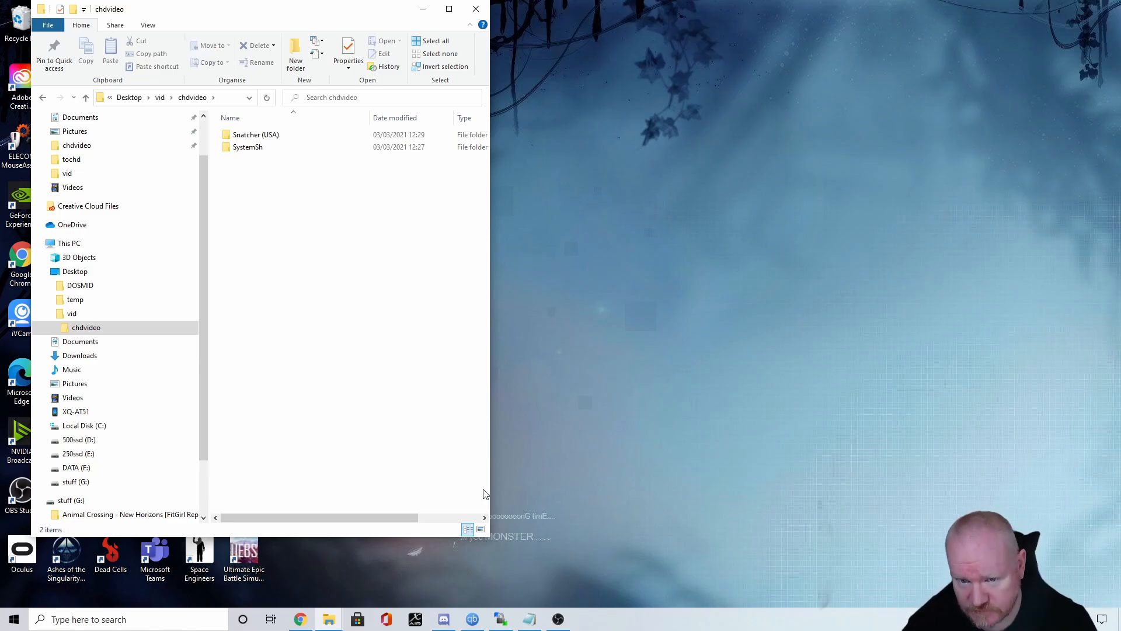
mouse_move(478, 491)
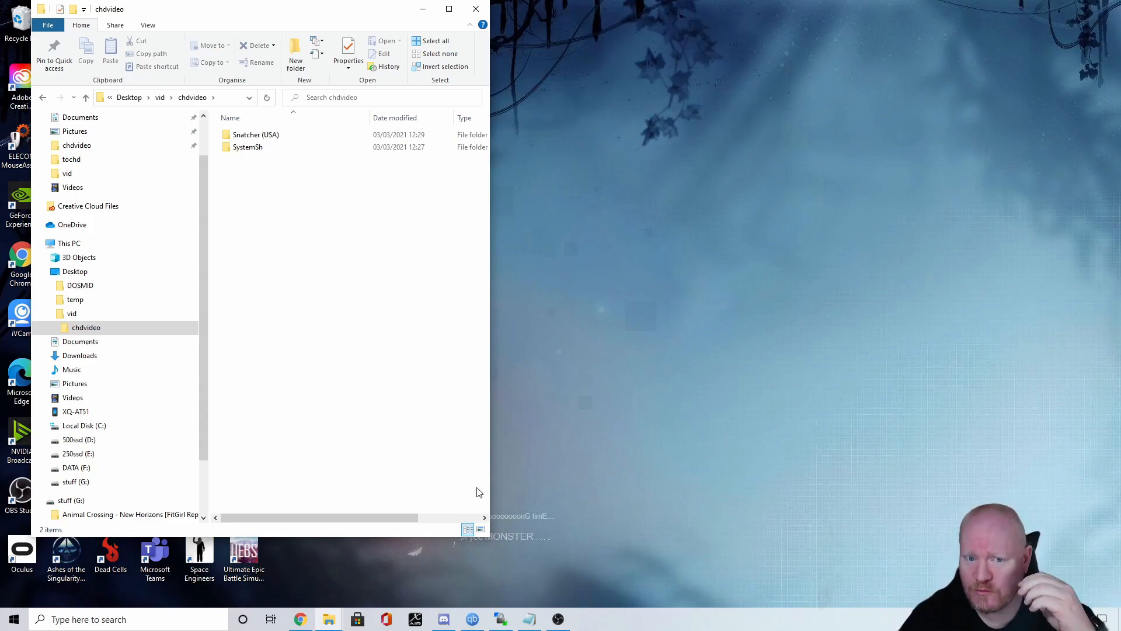
mouse_move(456, 515)
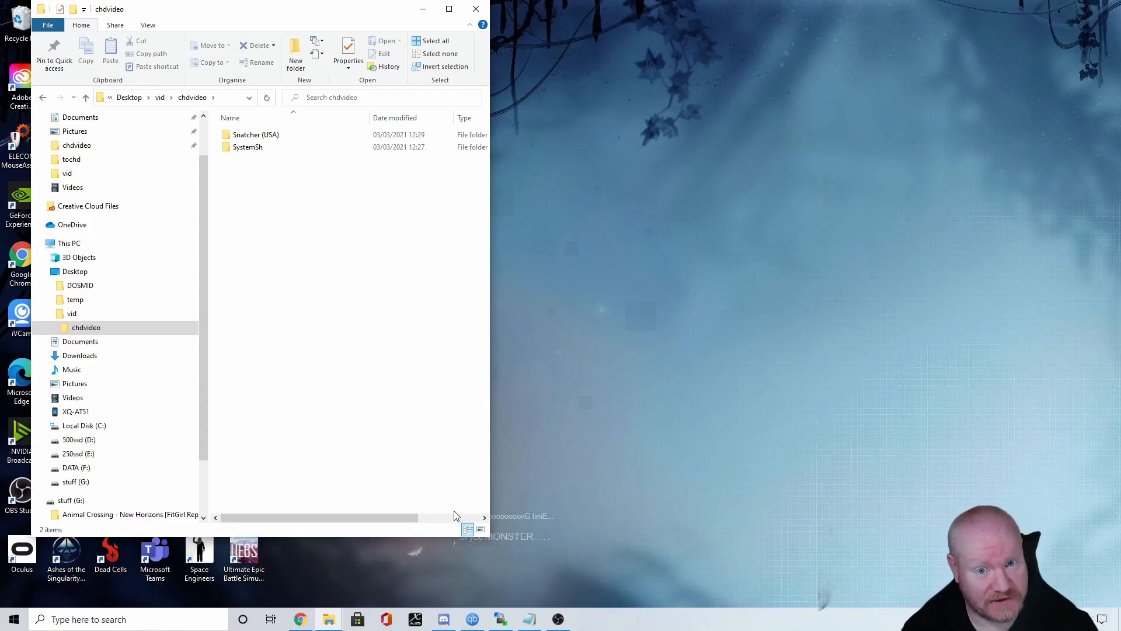
mouse_move(450, 515)
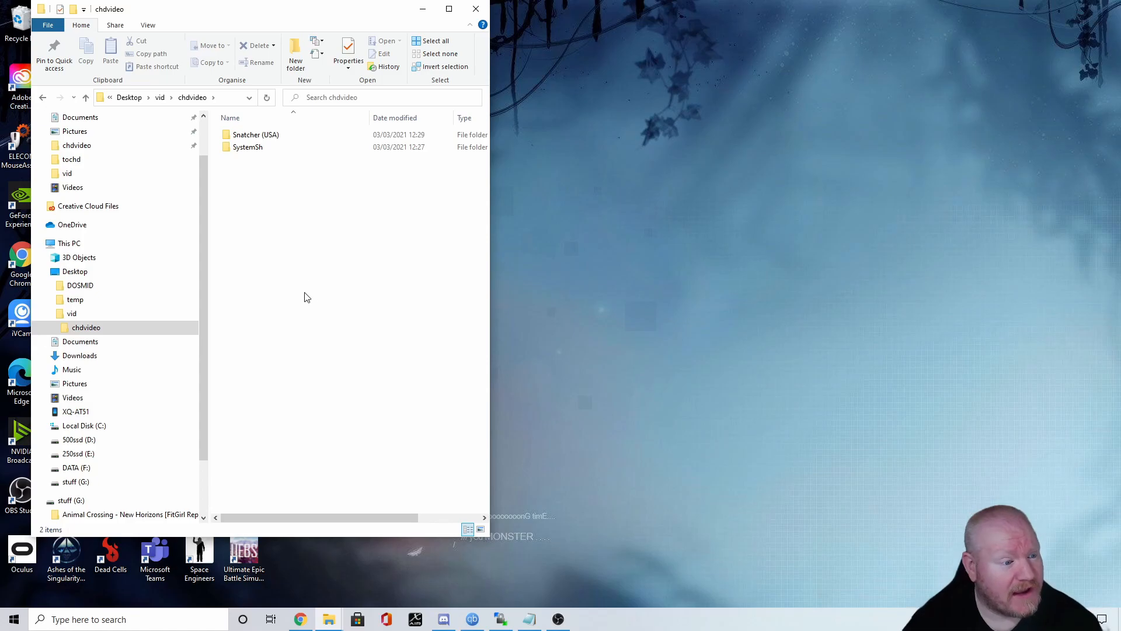
Step: Delete Snatcher (USA).chd from its folder, then look inside the SystemSh folder
left_click(255, 135)
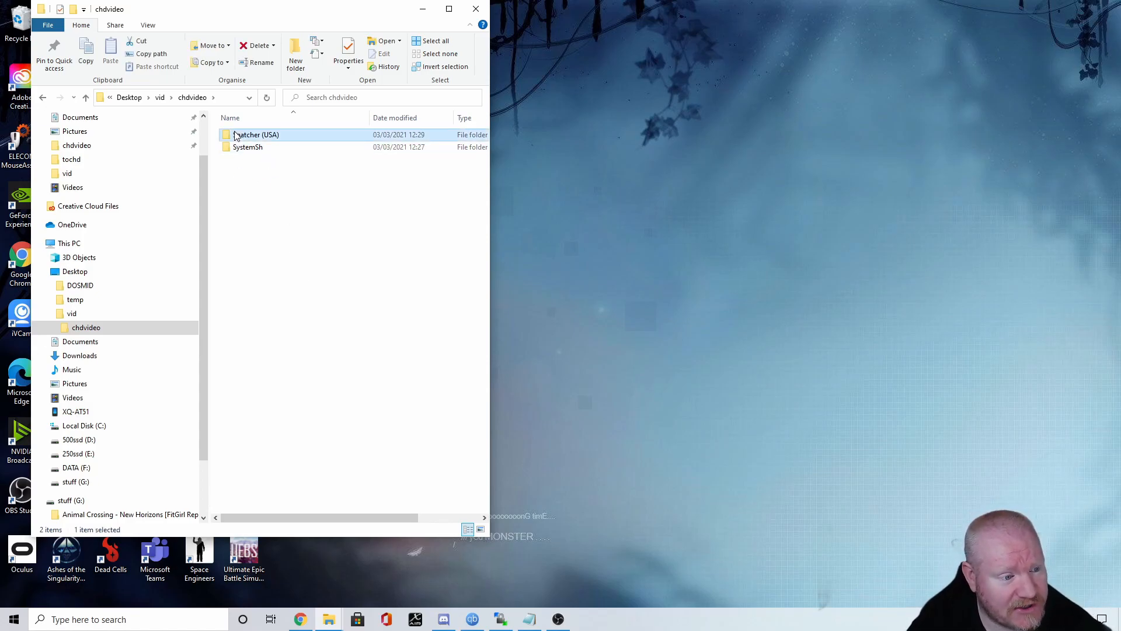
double_click(256, 135)
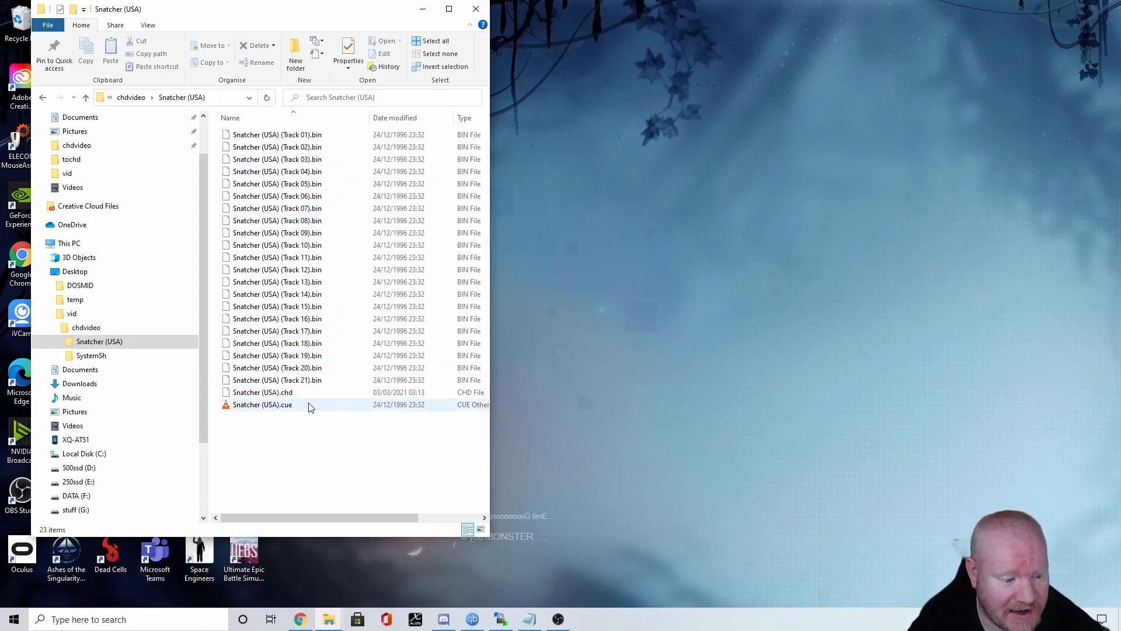
right_click(262, 391)
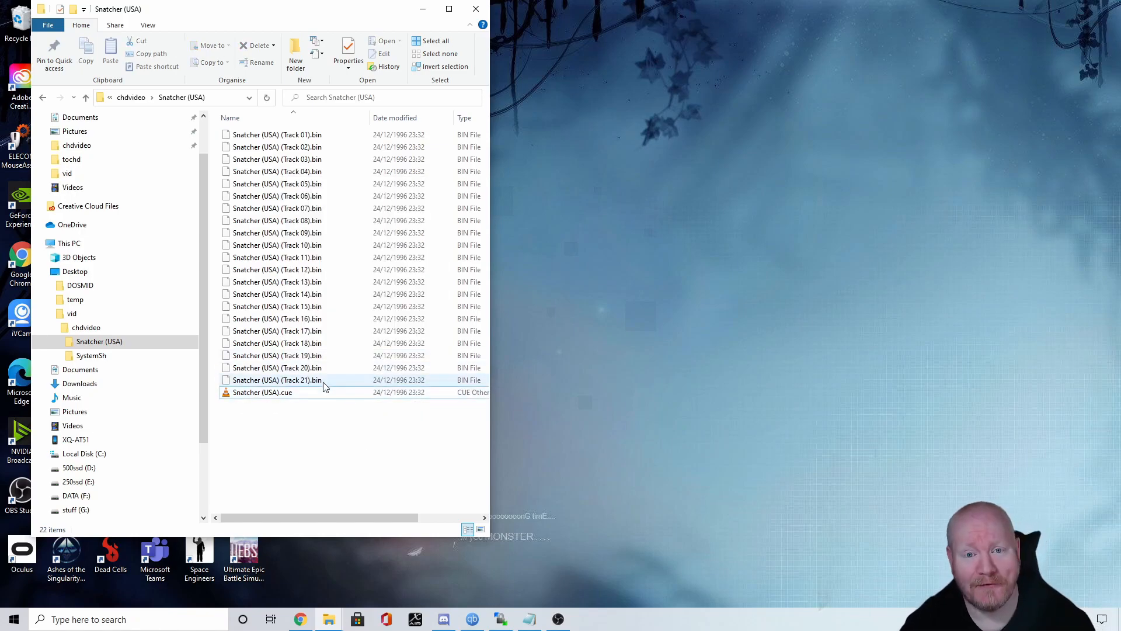
left_click(263, 391)
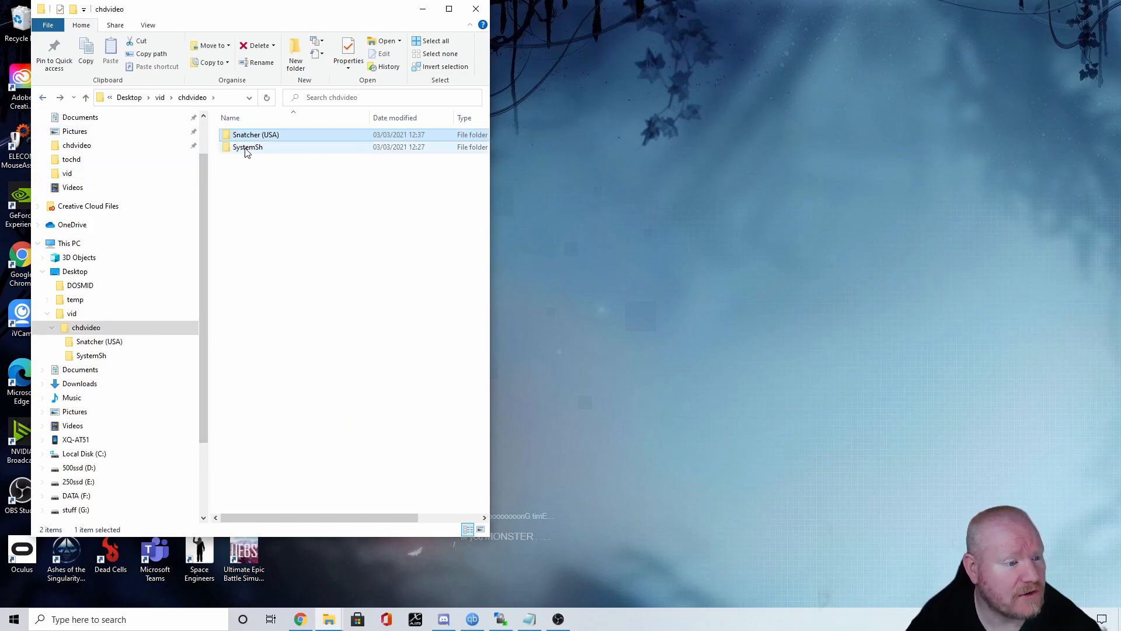
double_click(247, 146)
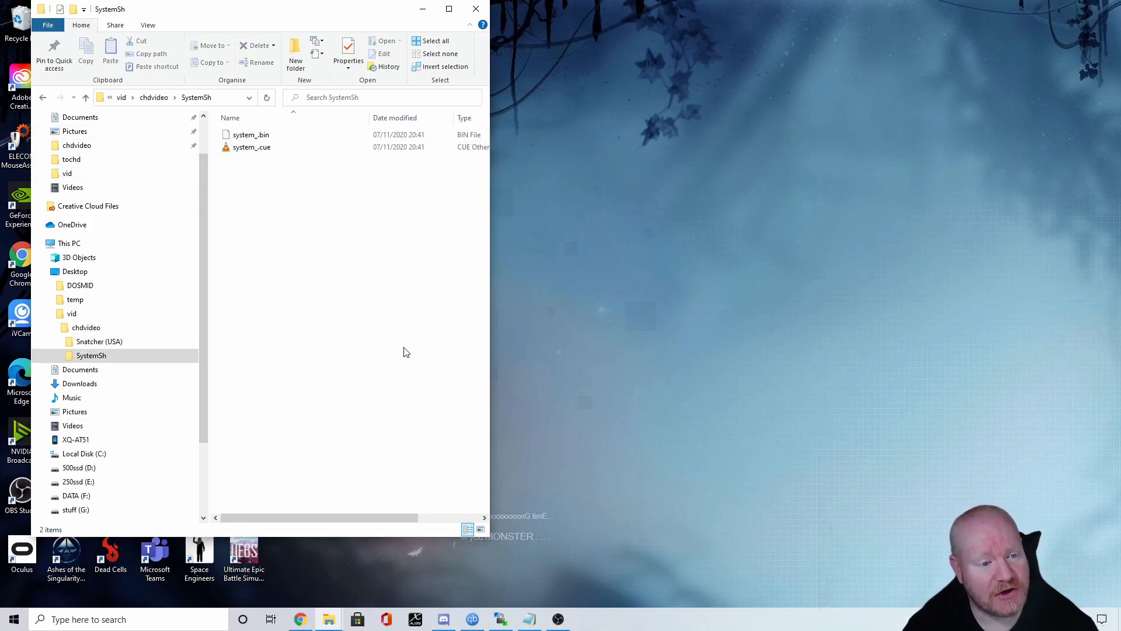
mouse_move(338, 296)
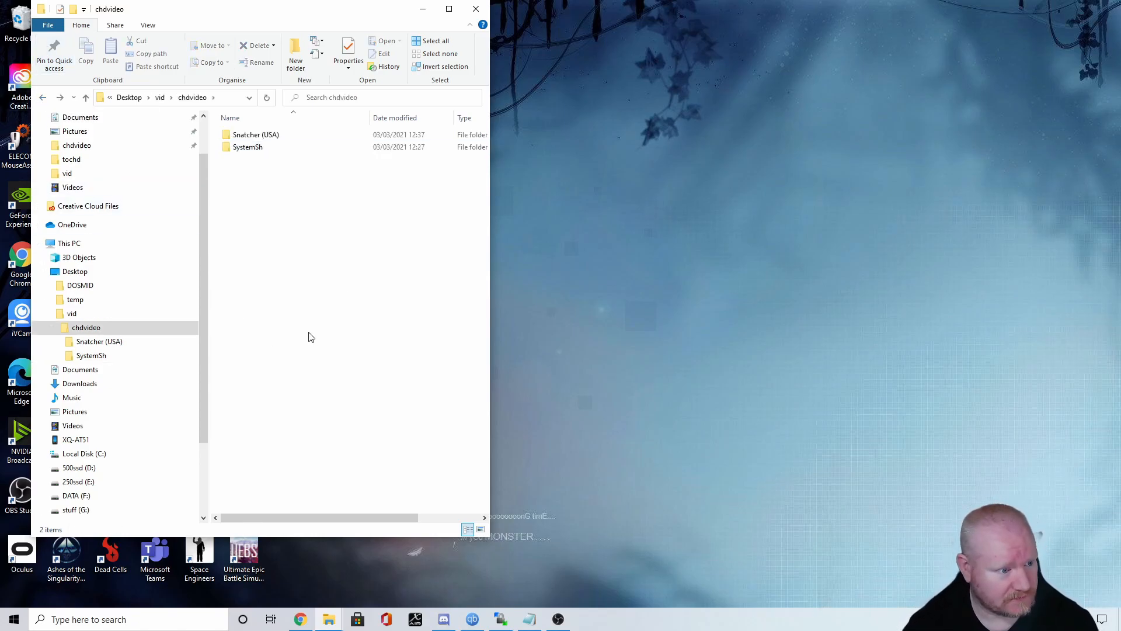
mouse_move(98, 85)
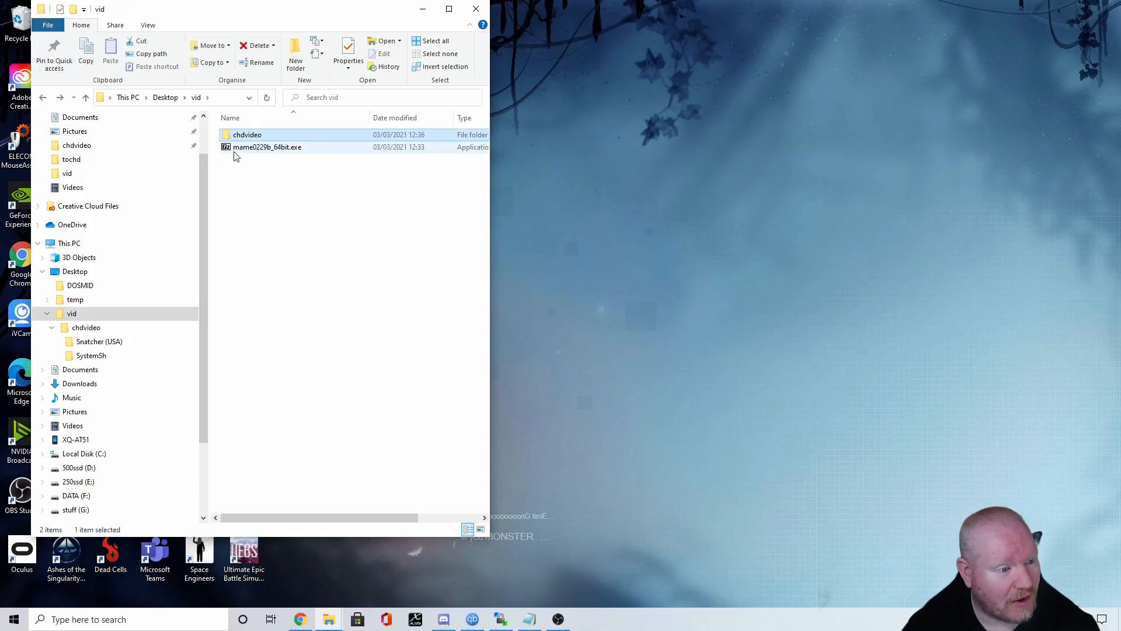
Step: Select mame0229b_64bit.exe in the vid folder and bring up its 7-Zip archive options
right_click(267, 146)
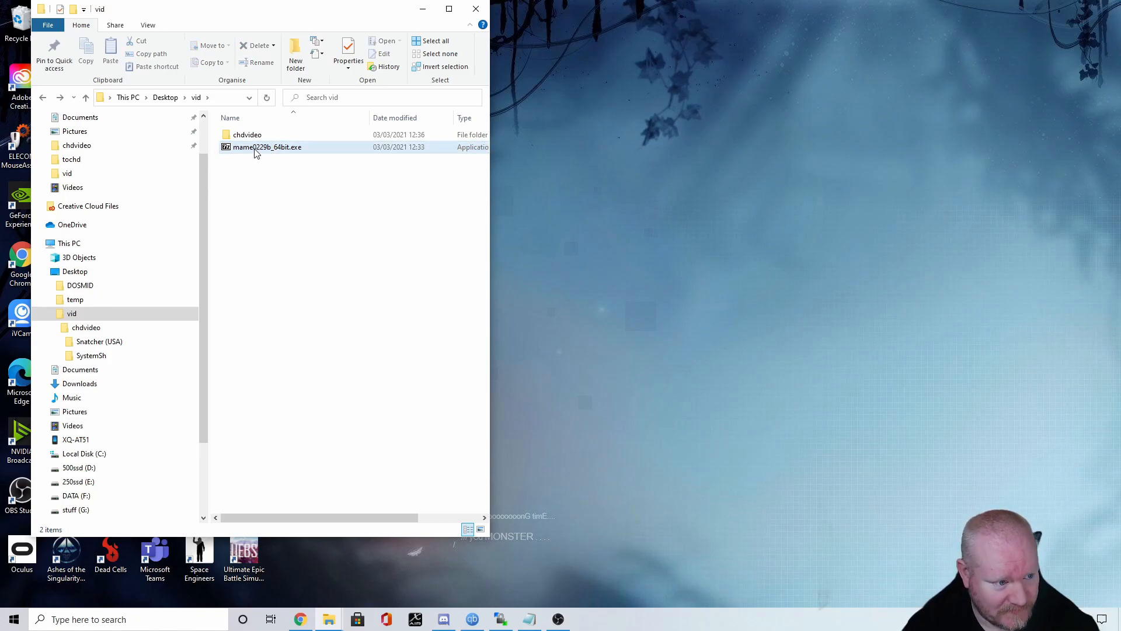
left_click(266, 147)
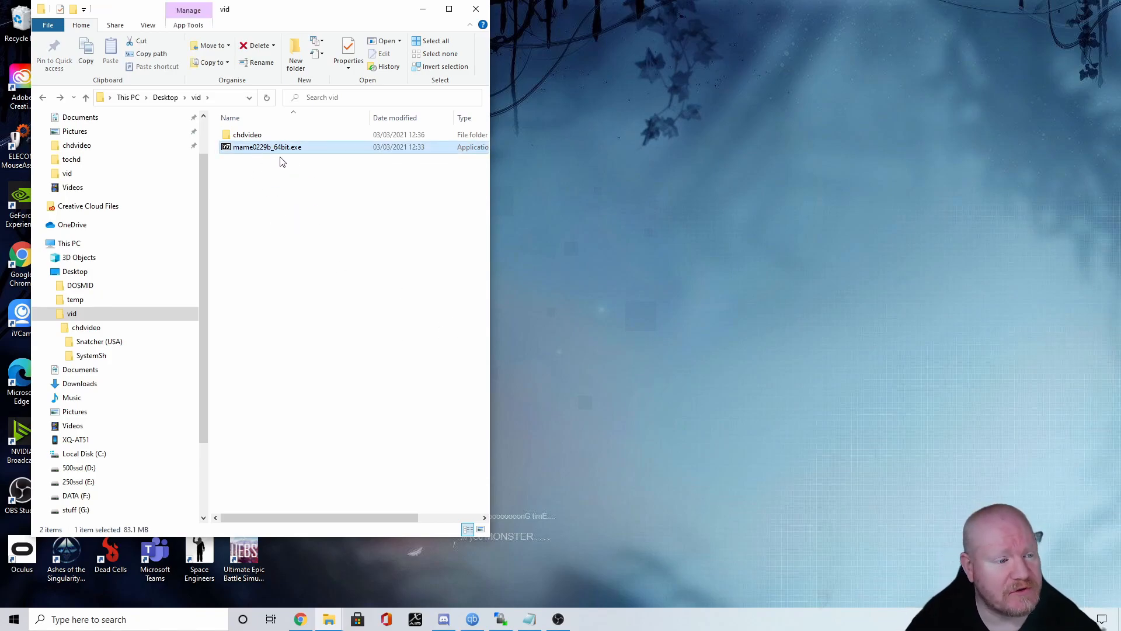
mouse_move(264, 156)
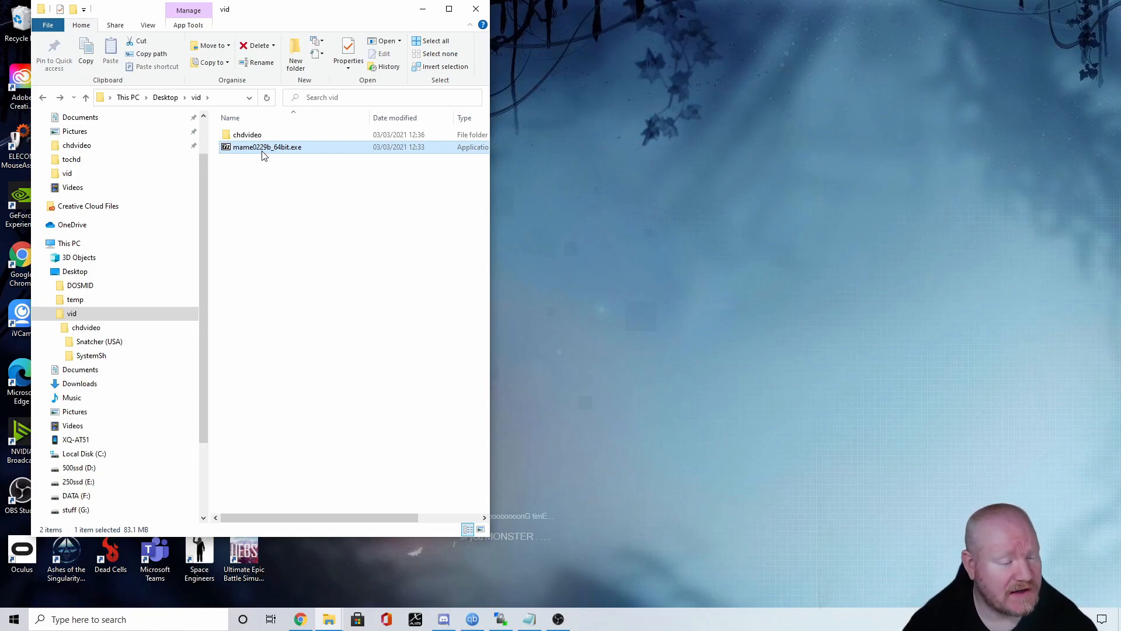
right_click(266, 147)
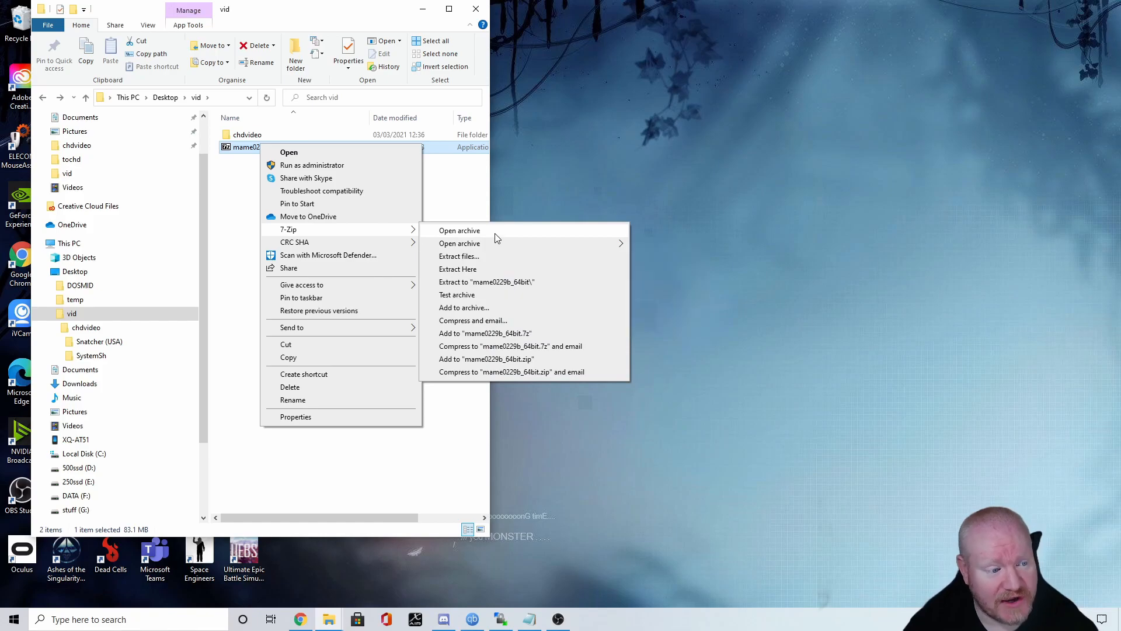
Step: Open the MAME executable in 7-Zip, copy chdman.exe out to vid, and close the archive
left_click(459, 230)
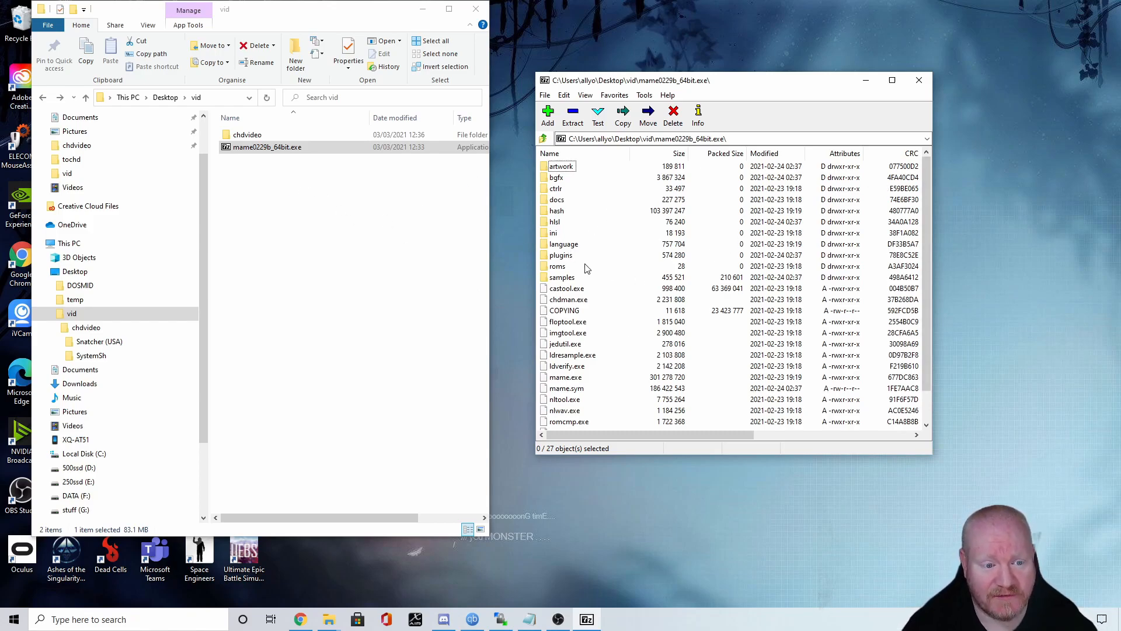
left_click(567, 299)
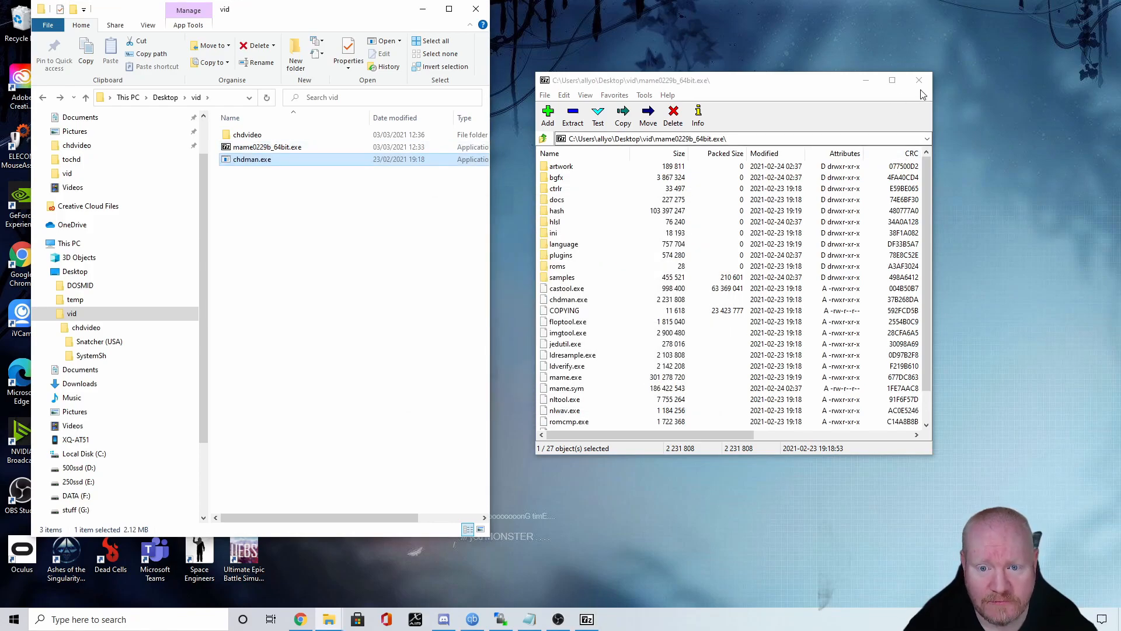
left_click(920, 80)
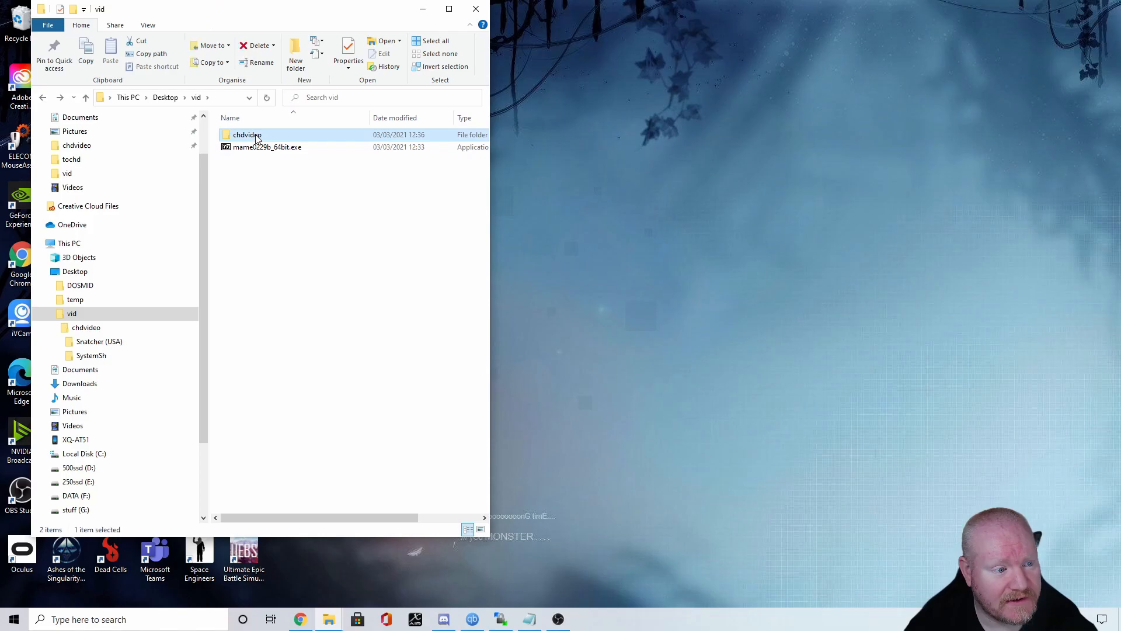
Step: Move chdman.exe into the chdvideo folder and open chdvideo
double_click(248, 134)
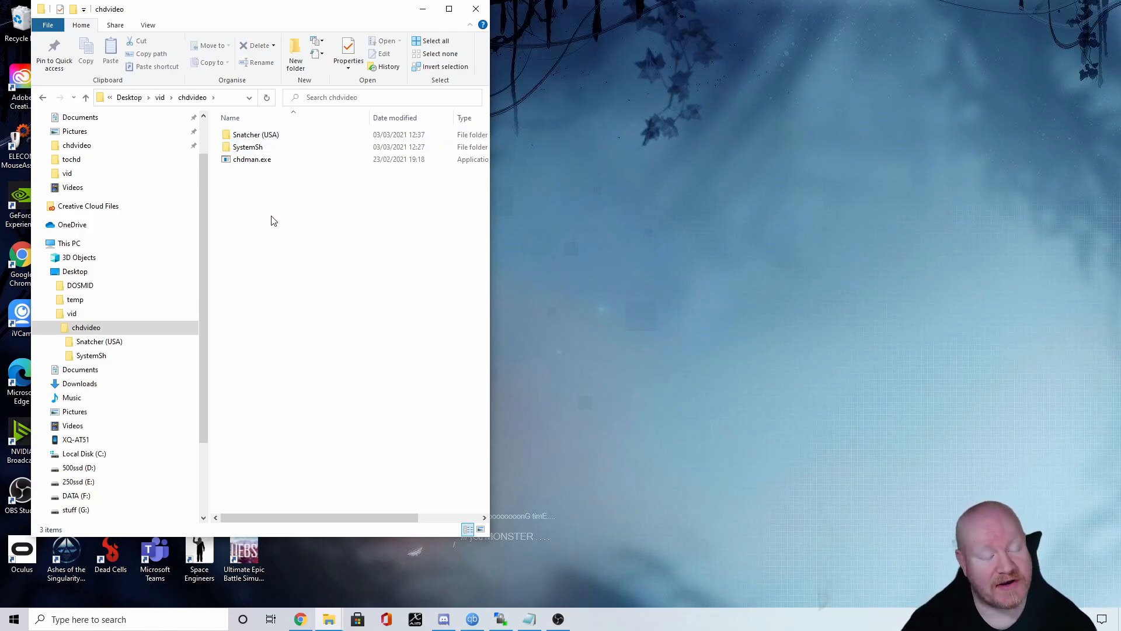
left_click(255, 135)
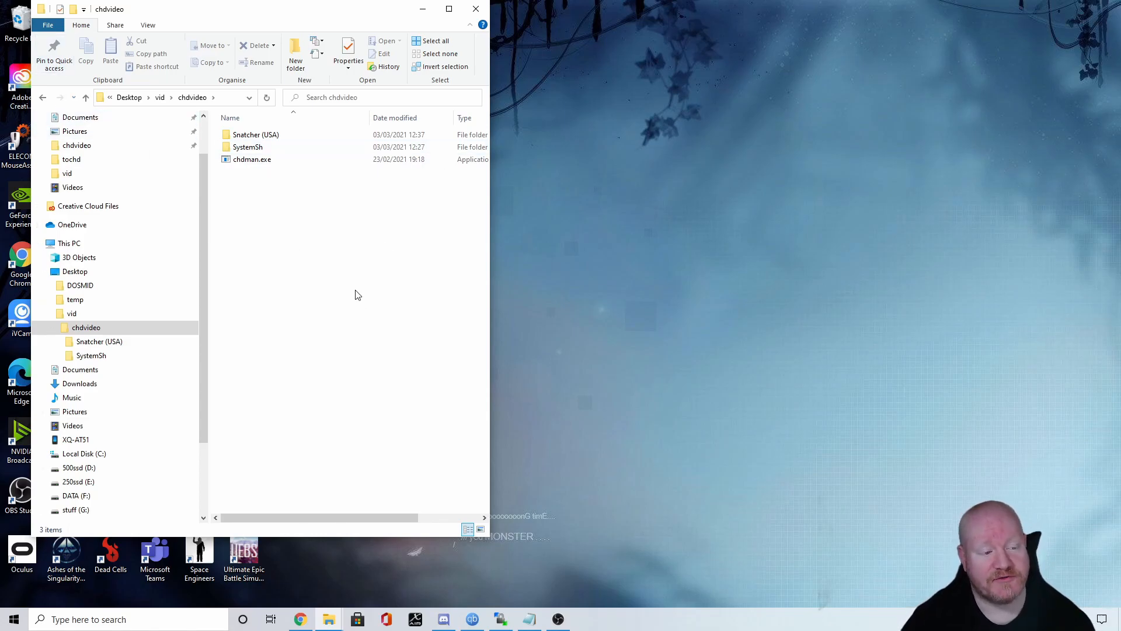
left_click(252, 158)
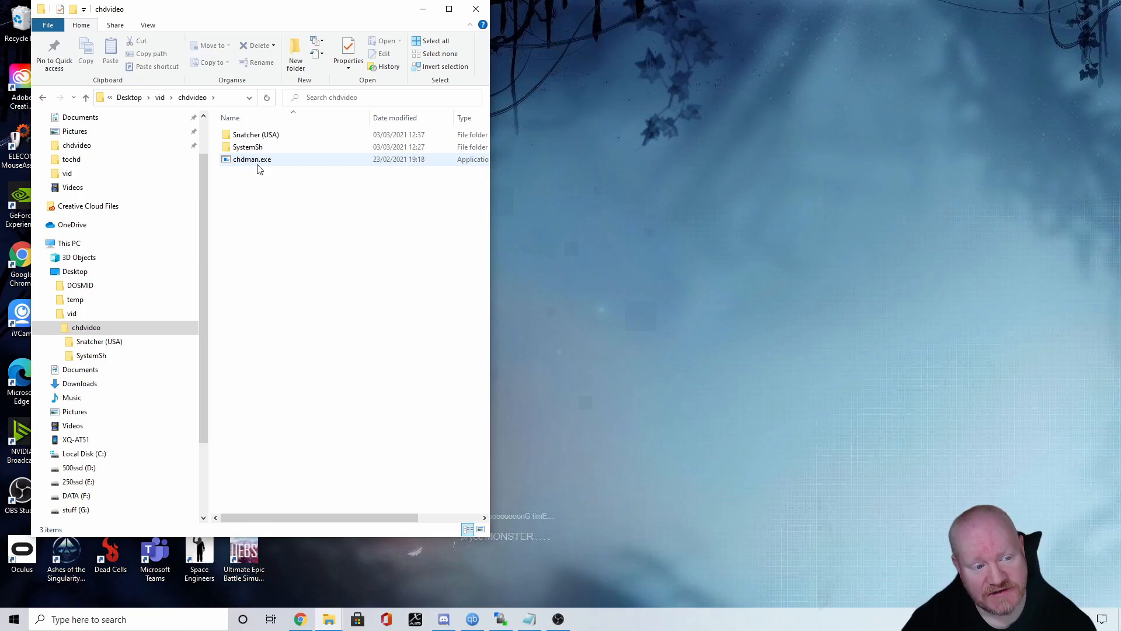
left_click(318, 224)
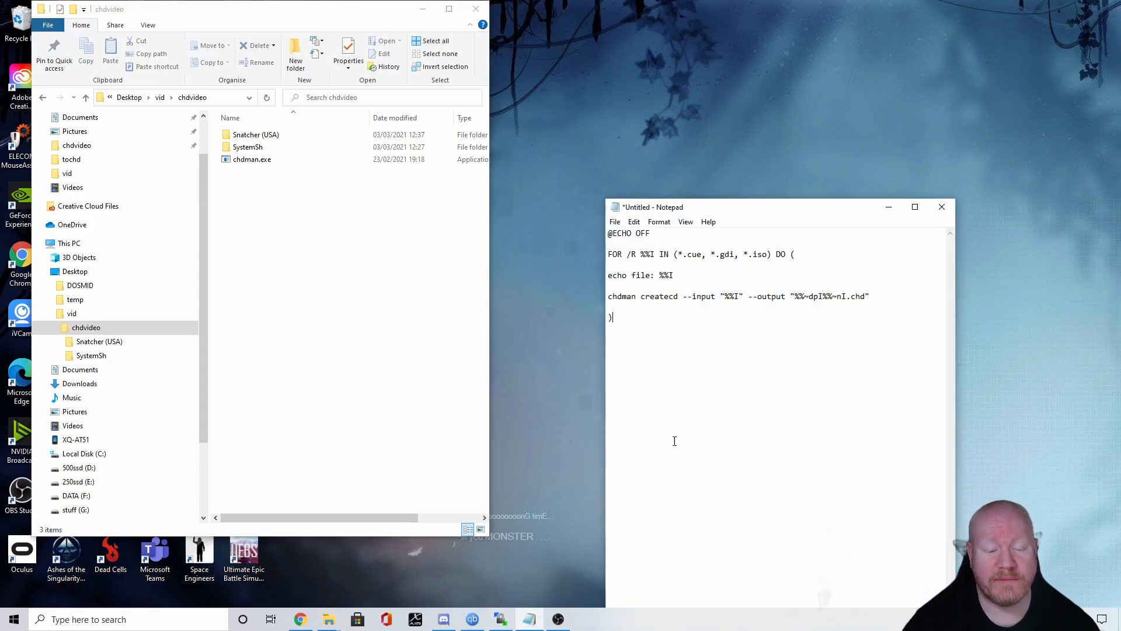
mouse_move(727, 344)
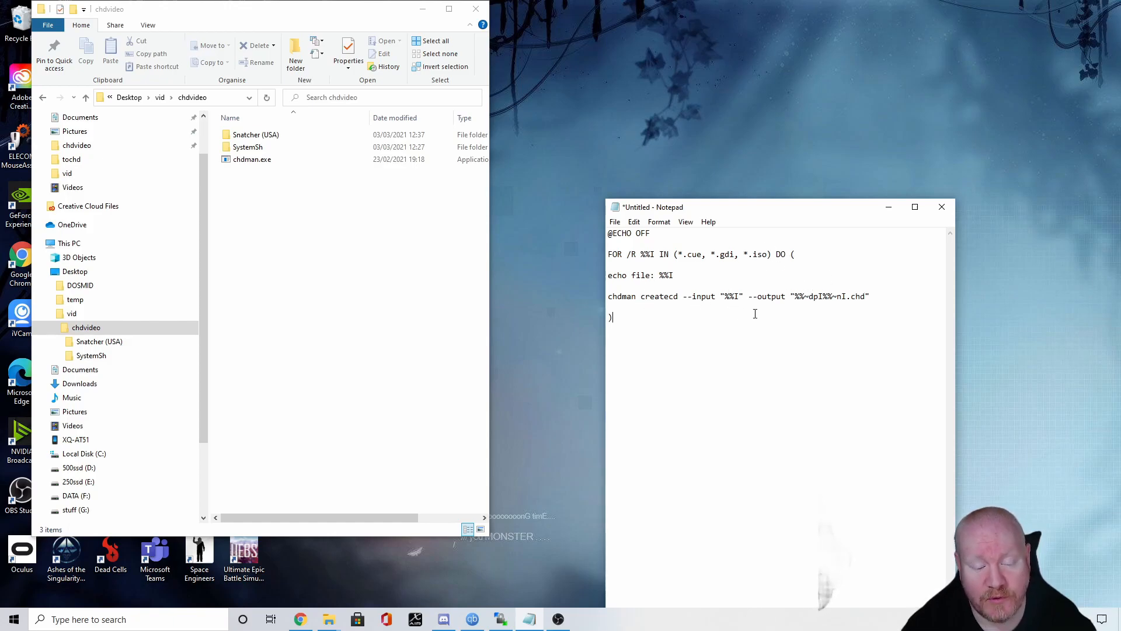
mouse_move(330, 322)
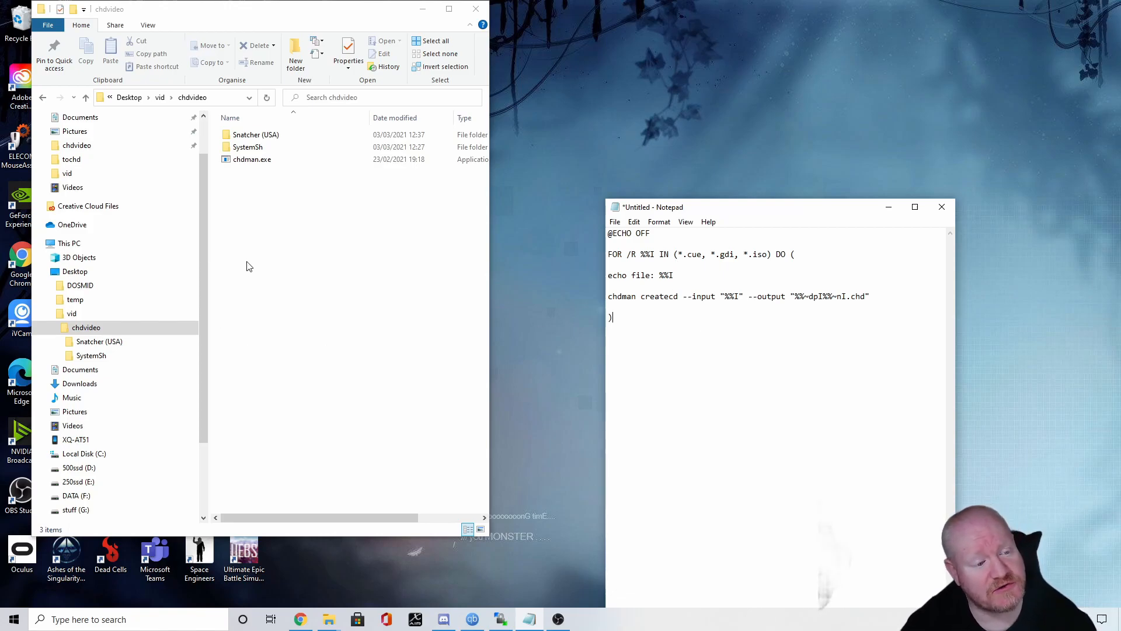
Step: Create a new text document in chdvideo and rename it chd.bat, accepting the extension change
right_click(246, 266)
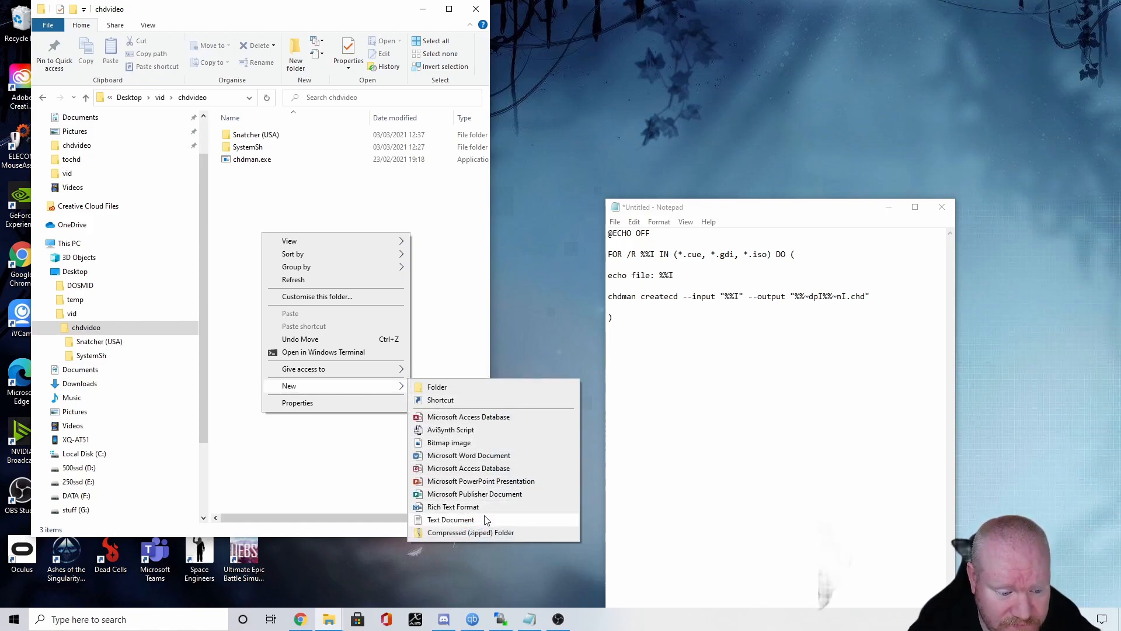
left_click(451, 519)
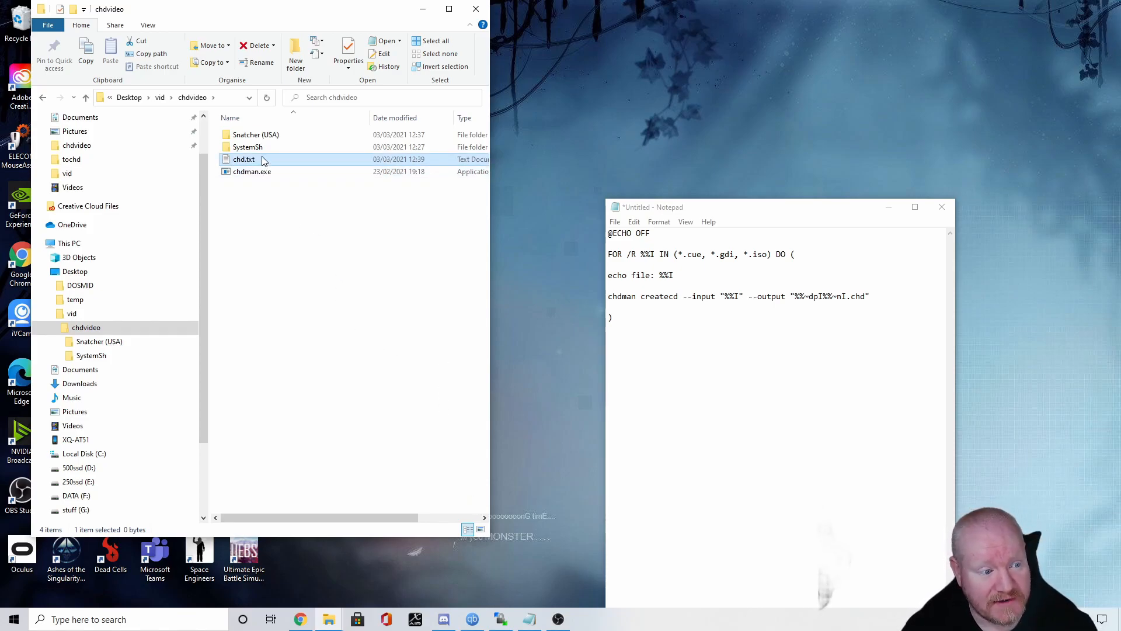
left_click(243, 159)
type("ba")
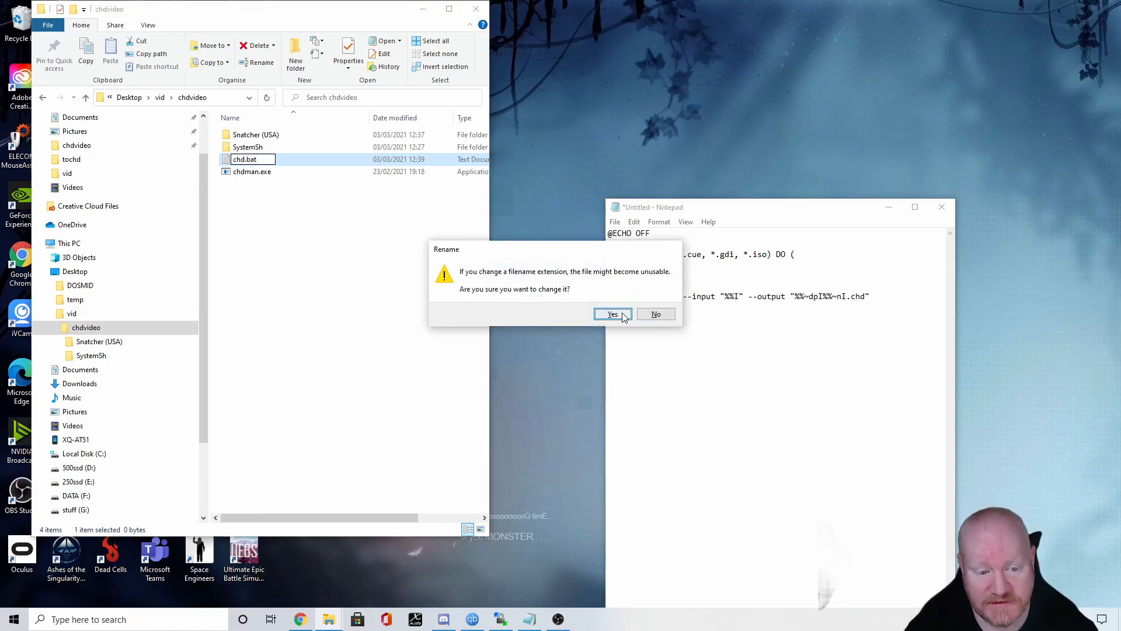
left_click(611, 314)
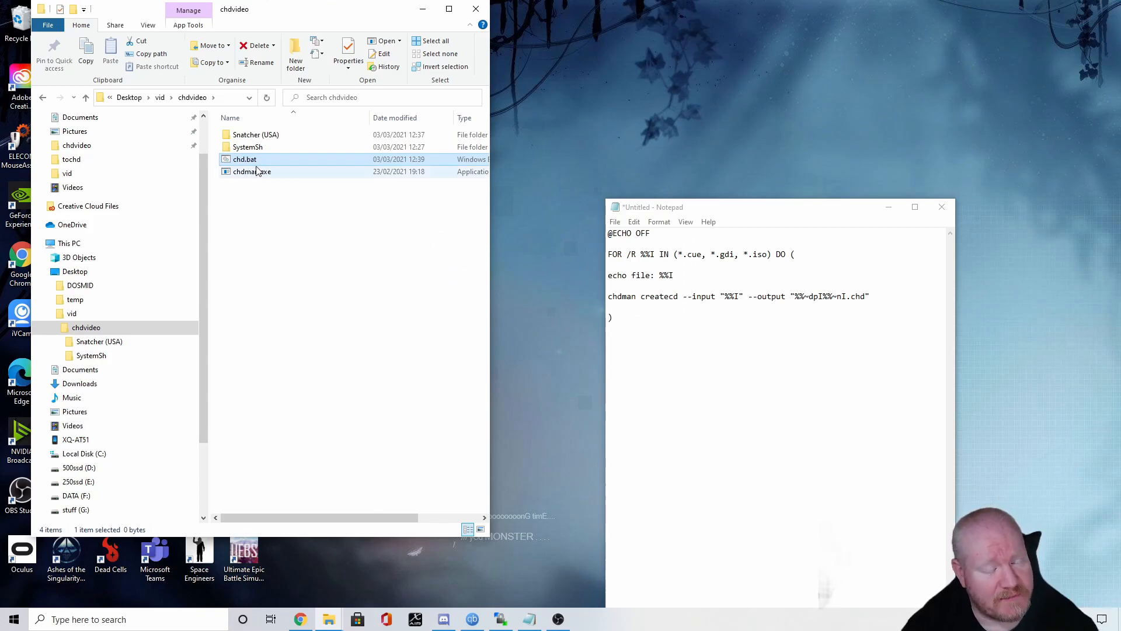
mouse_move(257, 159)
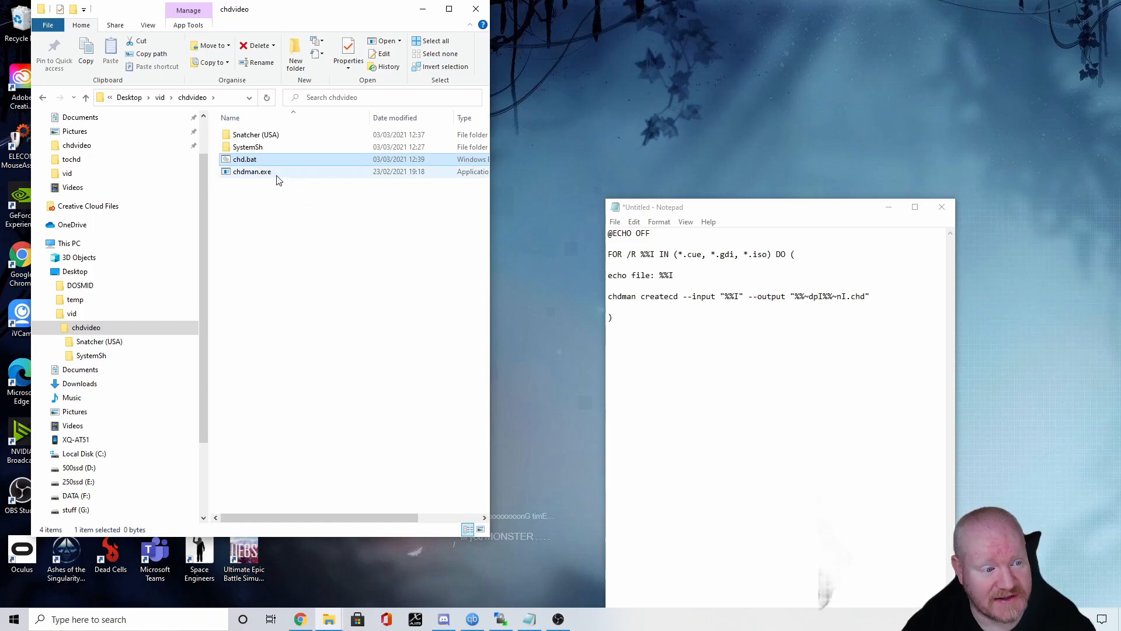
Step: Toggle File name extensions off and back on, then open chd.bat in Notepad
left_click(147, 25)
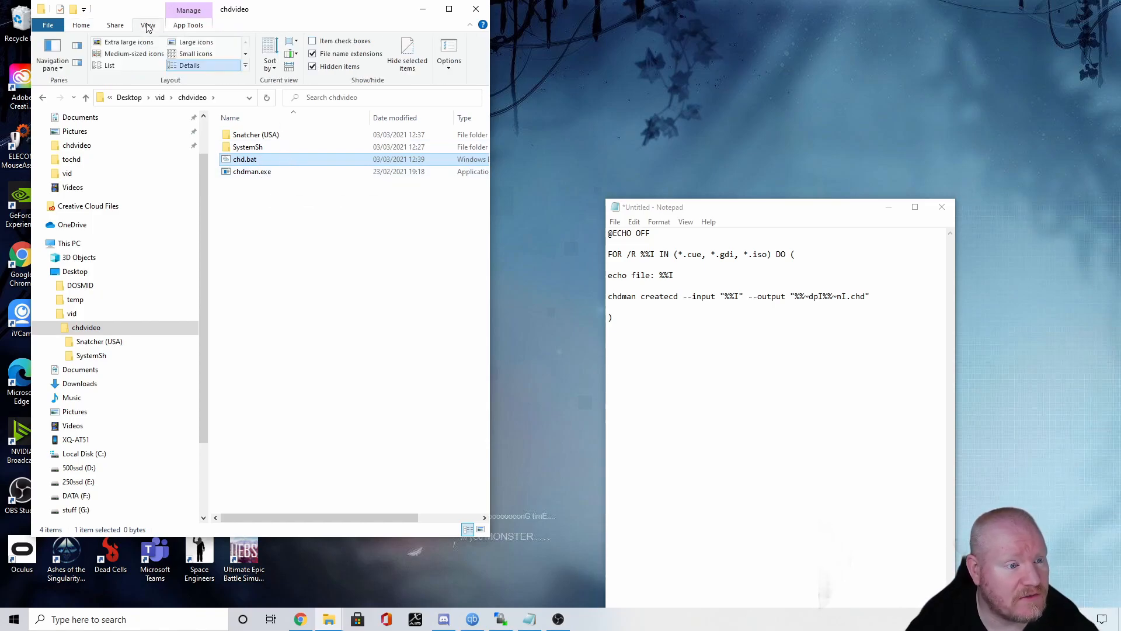
left_click(312, 54)
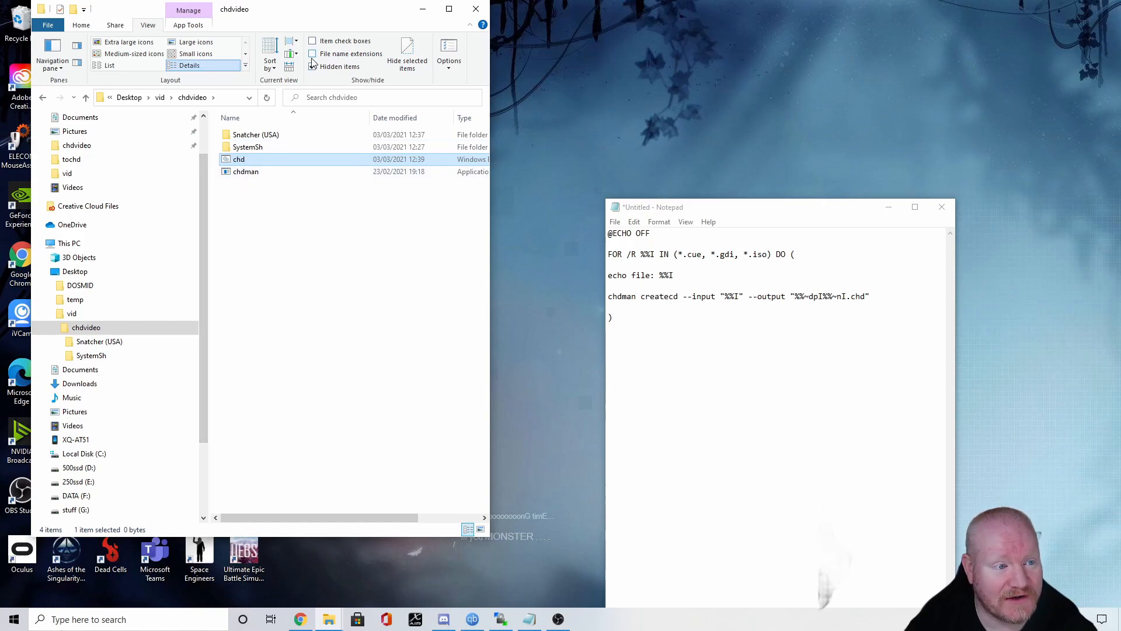
left_click(312, 54)
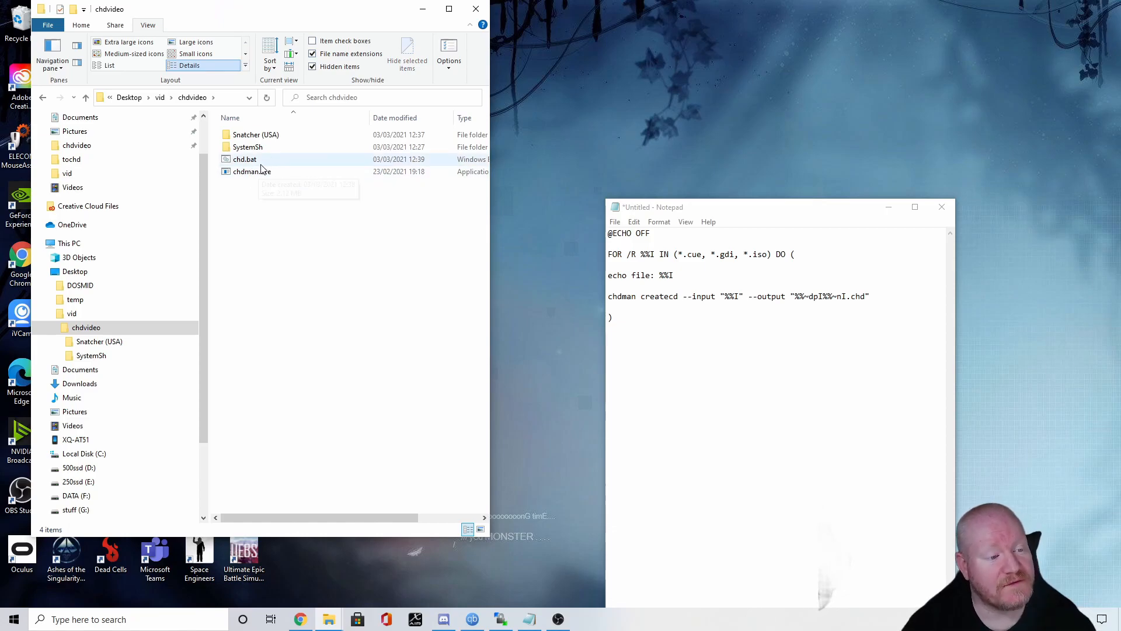
left_click(246, 159)
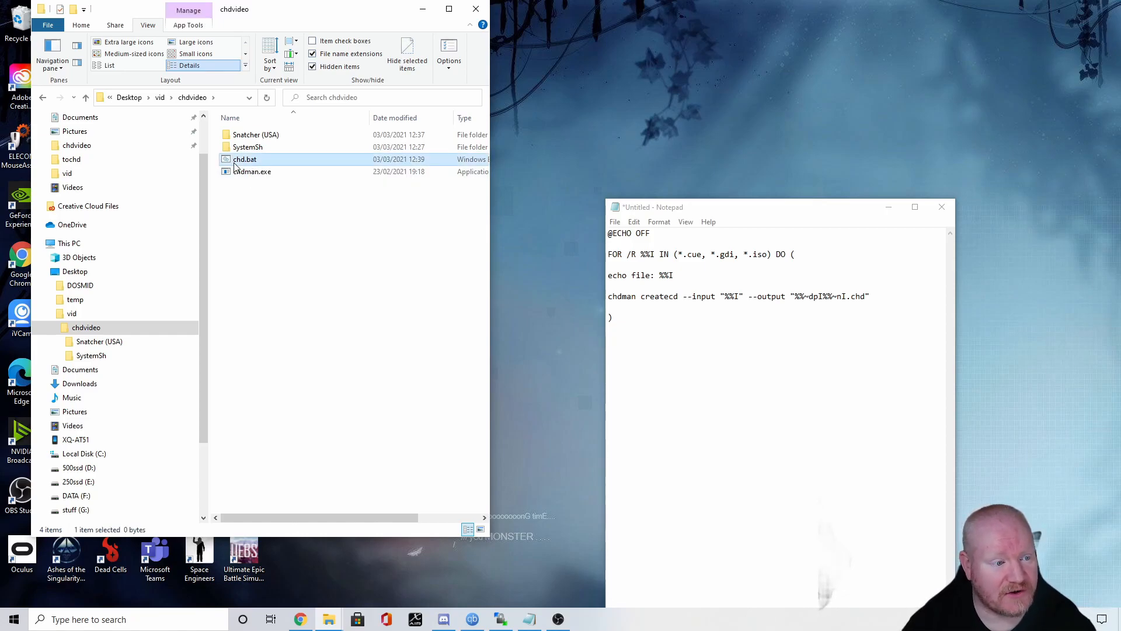
double_click(244, 158)
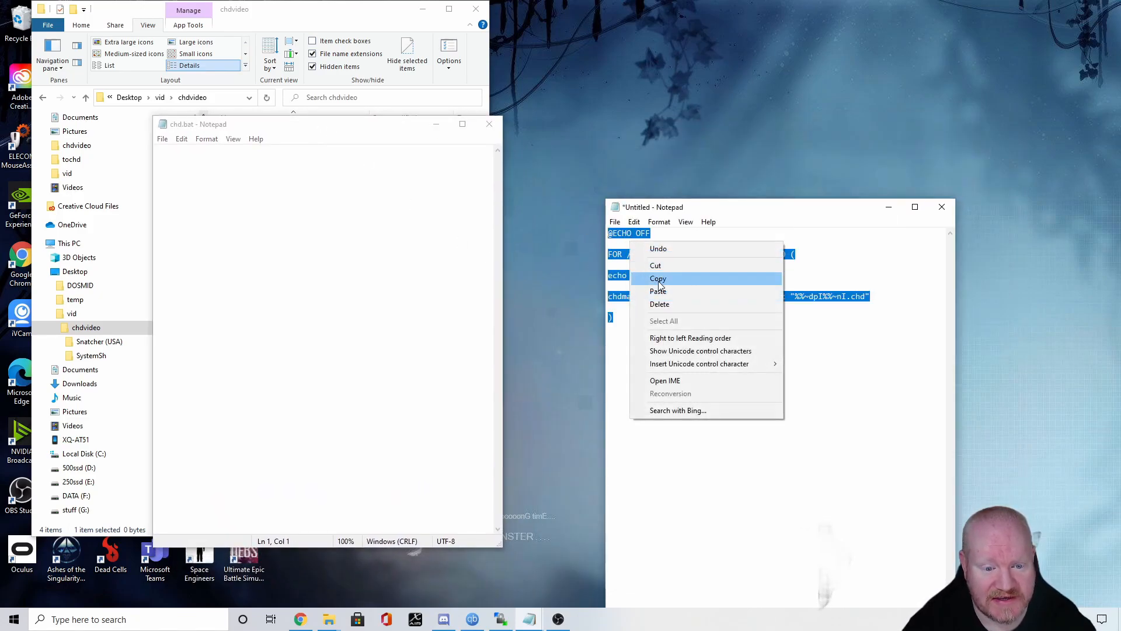
Step: Paste the copied chdman conversion script into chd.bat, save it, and close Notepad
left_click(656, 278)
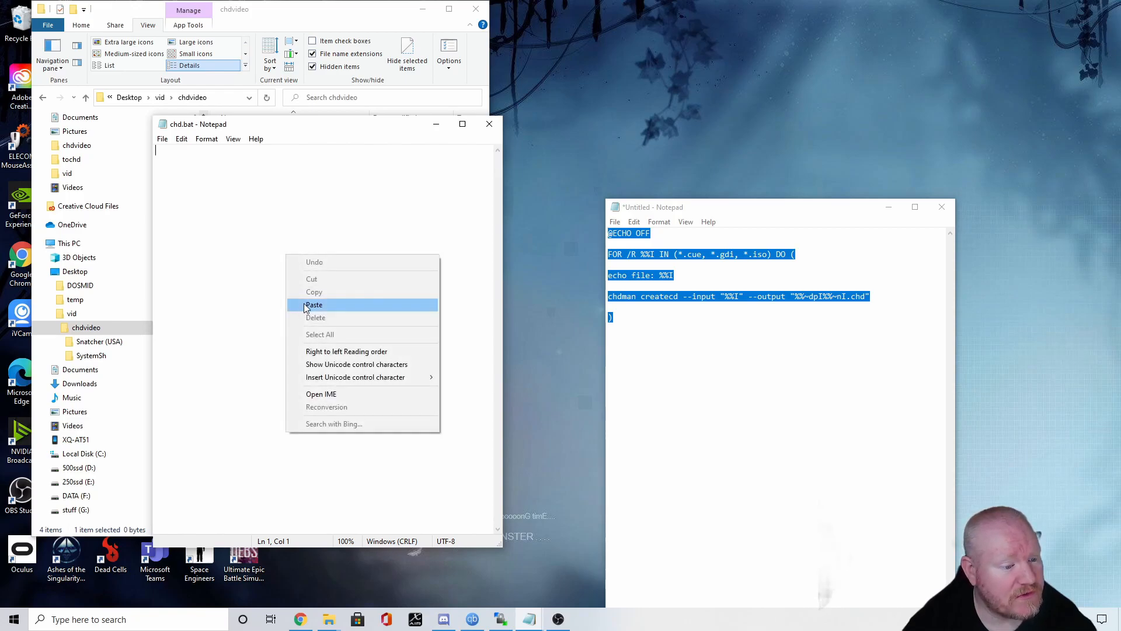
left_click(314, 305)
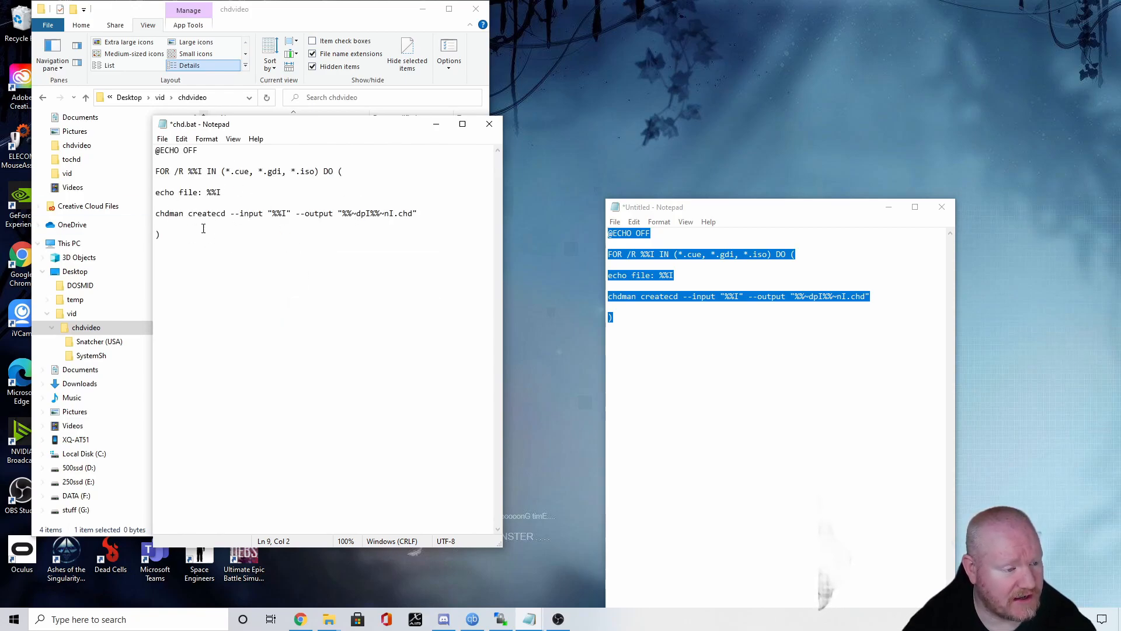
left_click(941, 207)
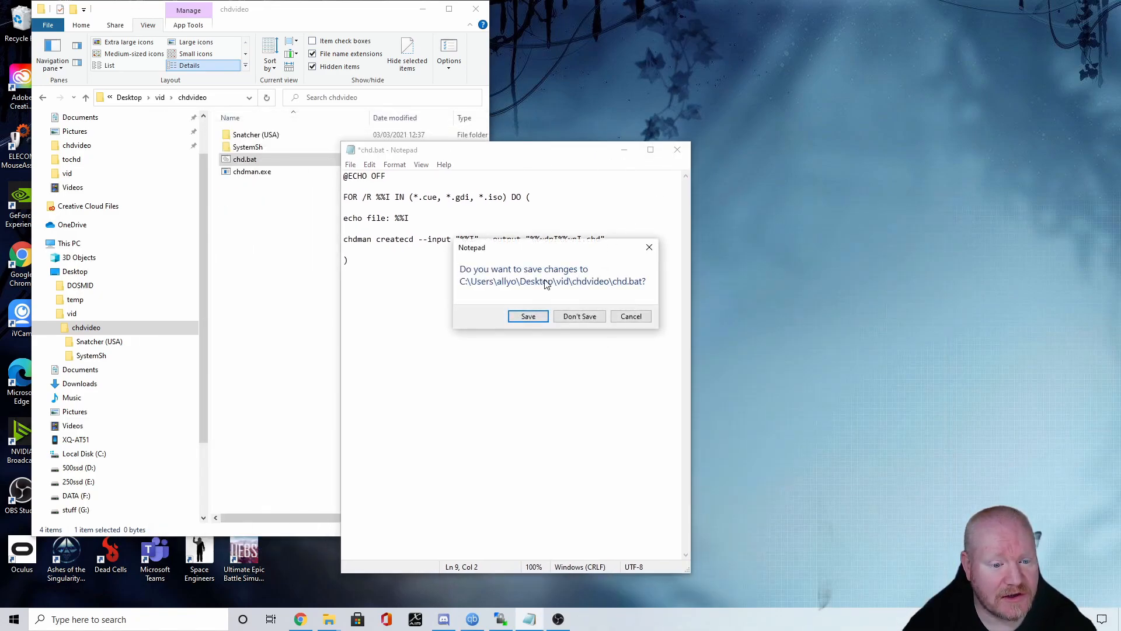
left_click(528, 316)
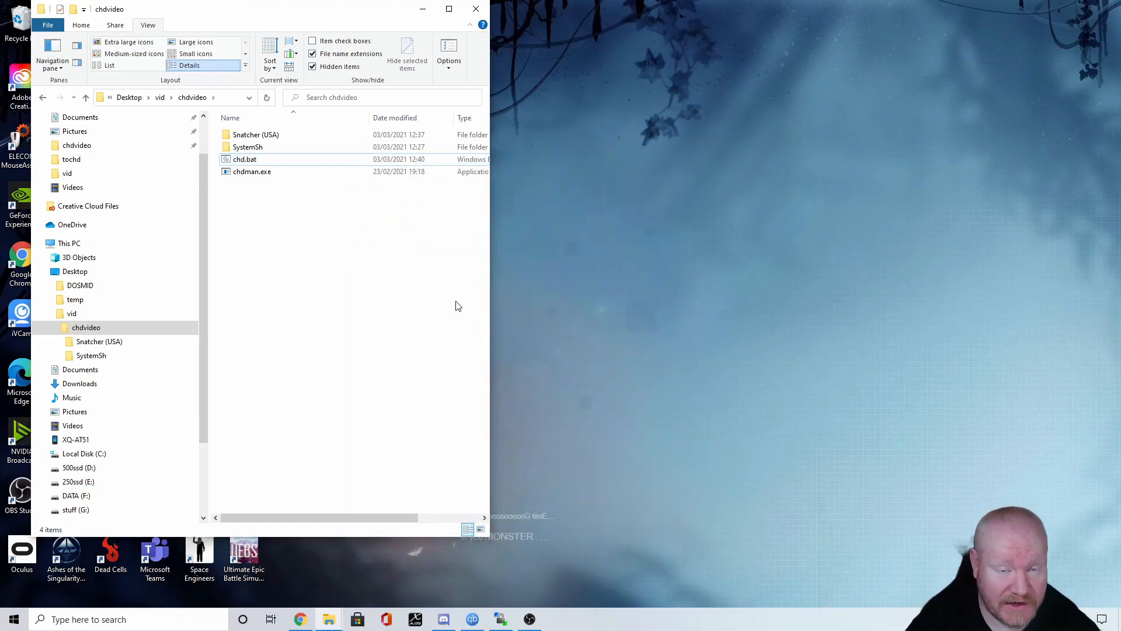
left_click(251, 171)
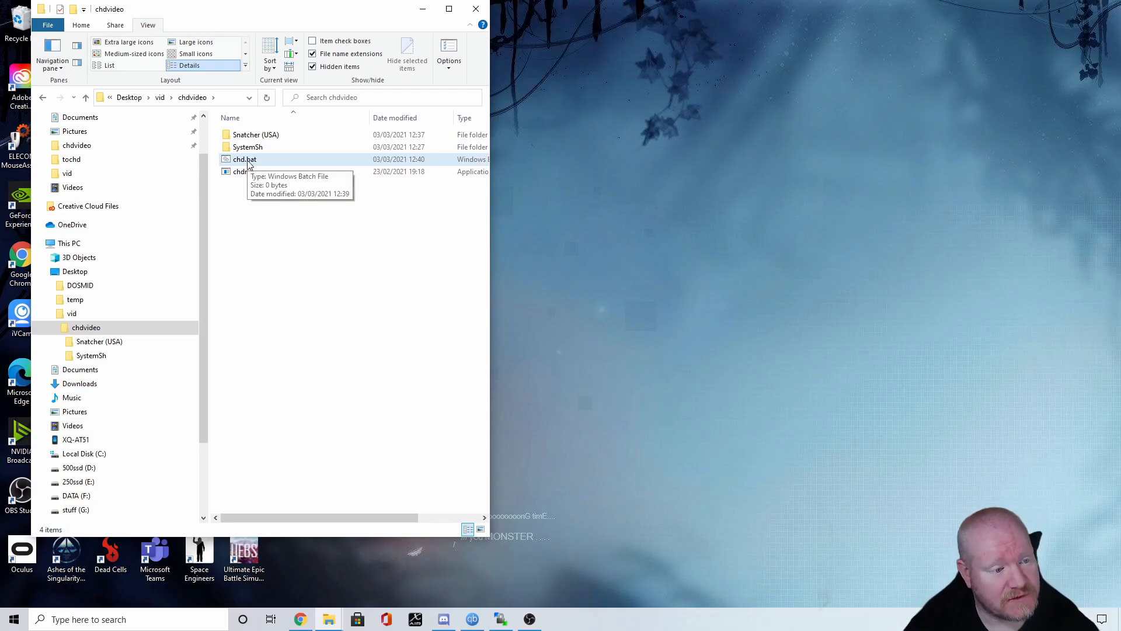
Step: Run chd.bat and move the Command Prompt window beside the file list
double_click(244, 159)
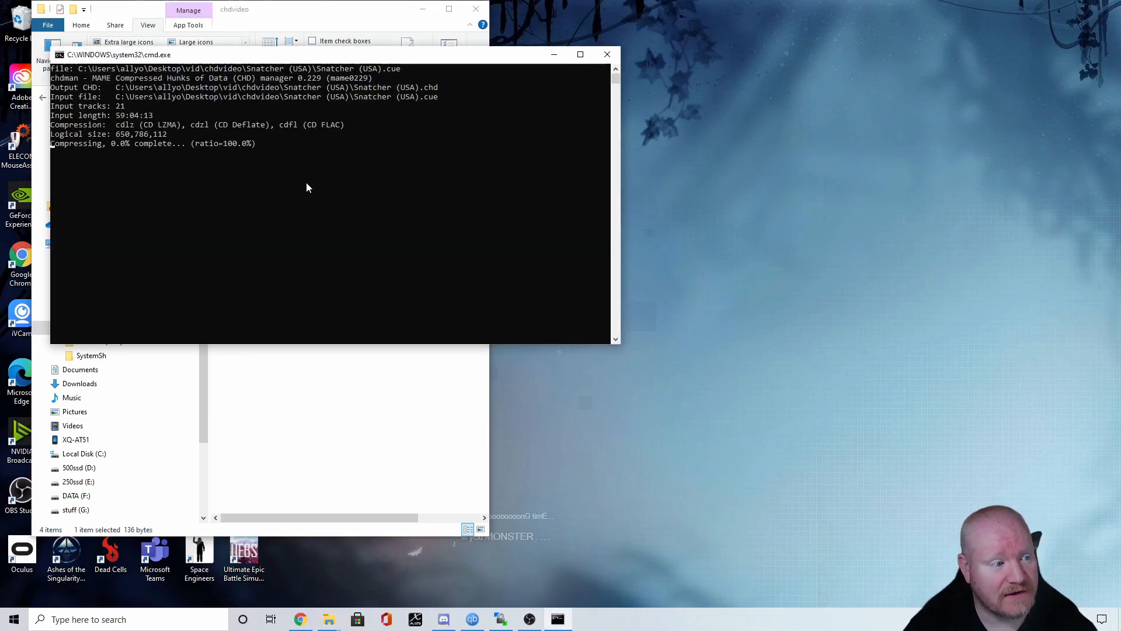
left_click_drag(336, 55, 721, 194)
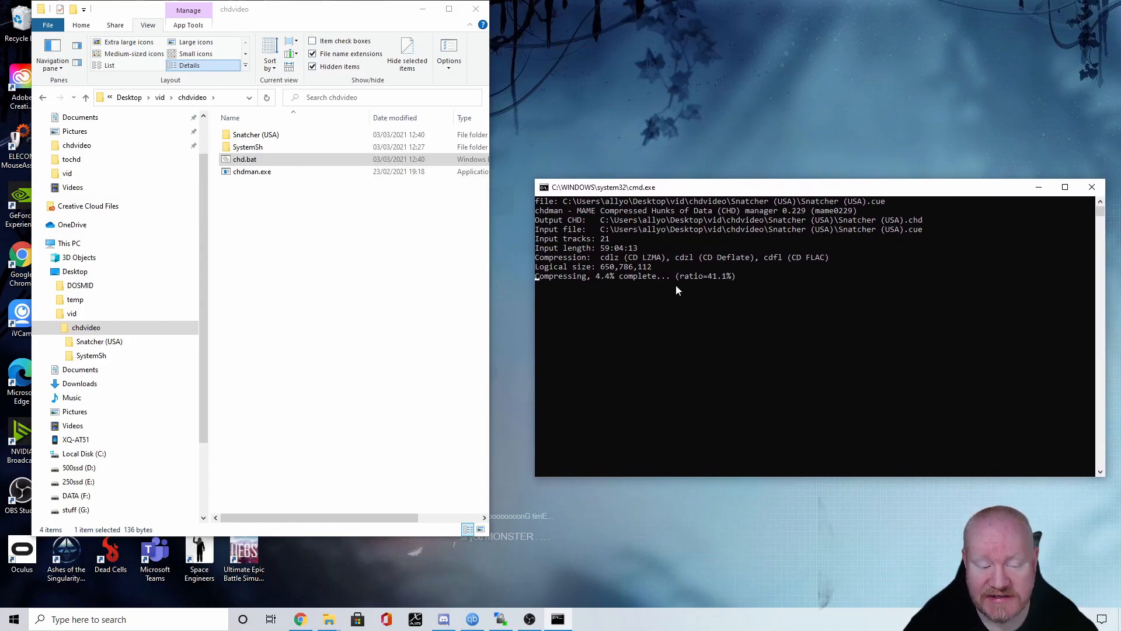
mouse_move(592, 351)
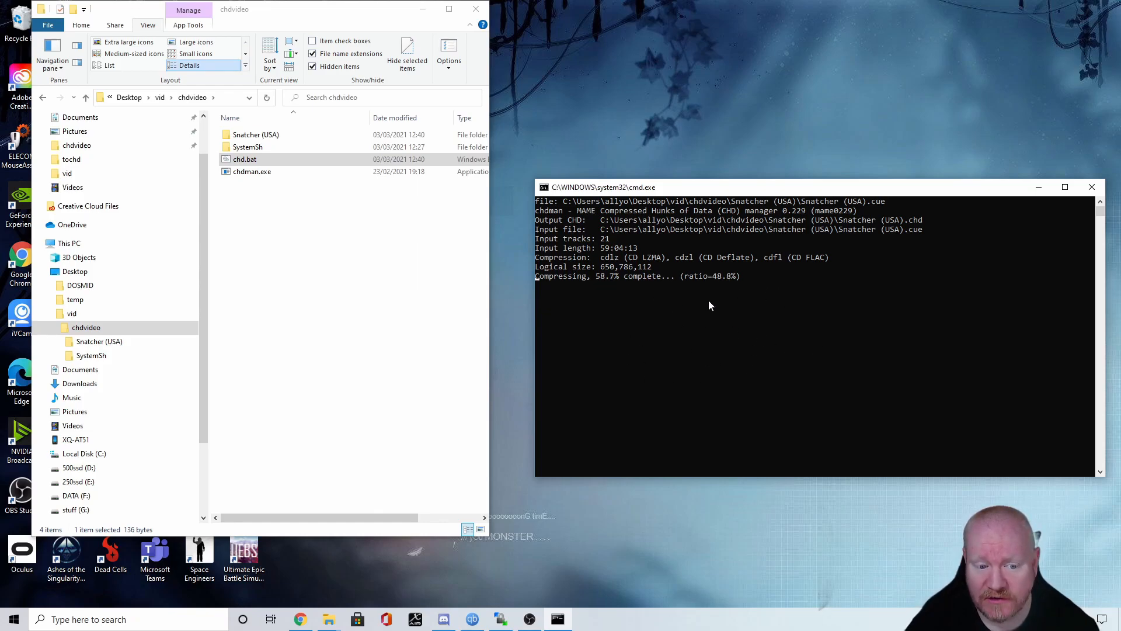
mouse_move(743, 329)
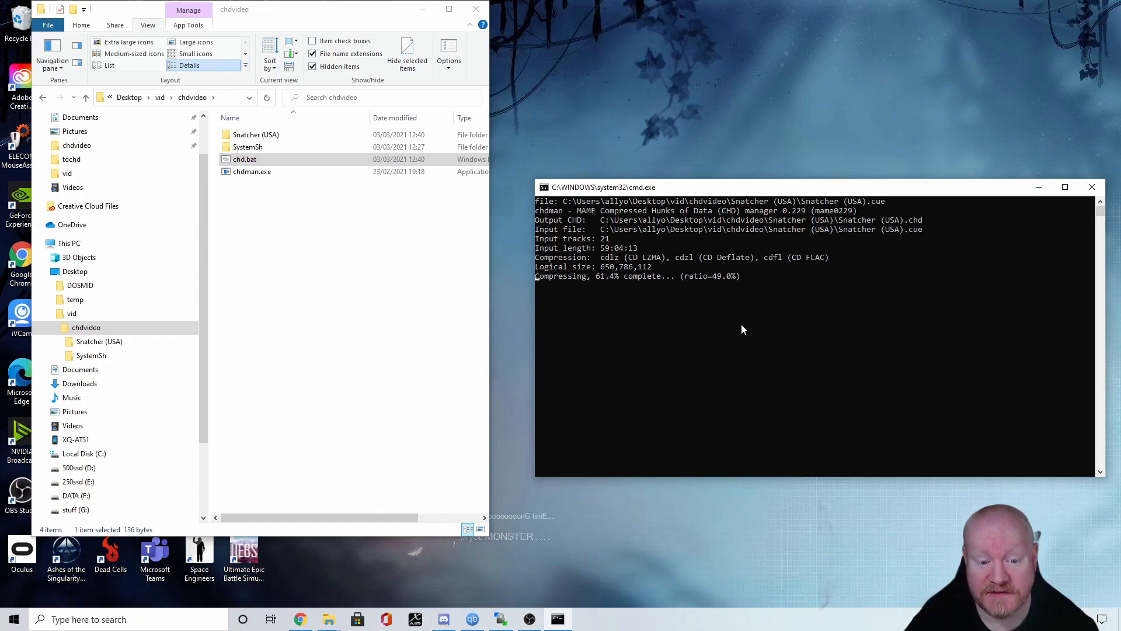
Step: Right-click the SystemSh folder and dismiss the menu while conversion continues
right_click(247, 147)
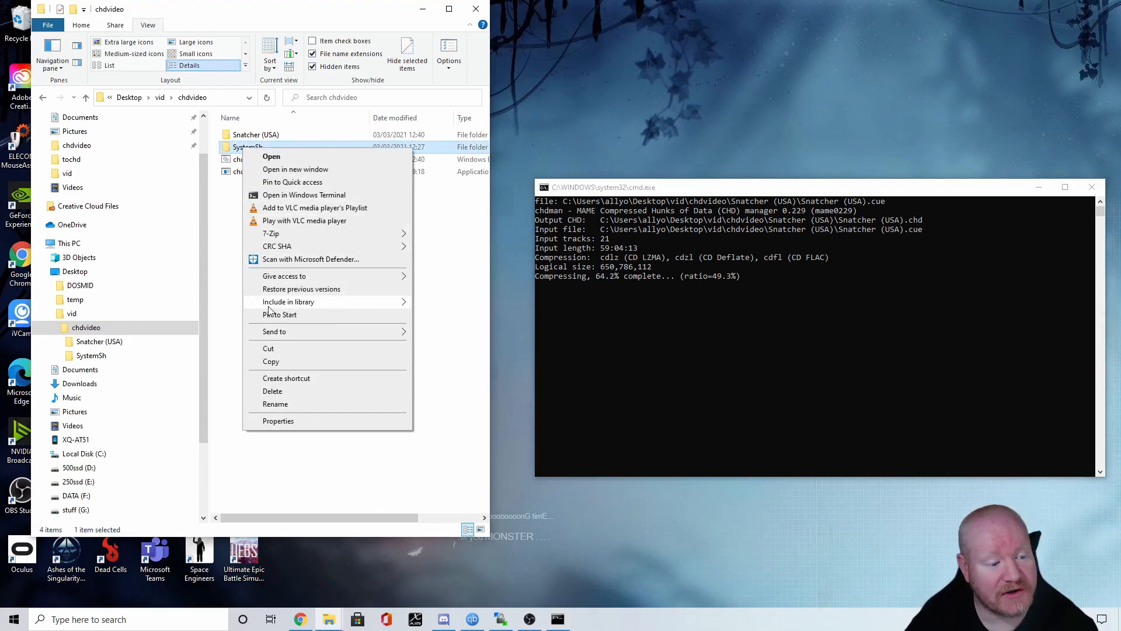
left_click(277, 421)
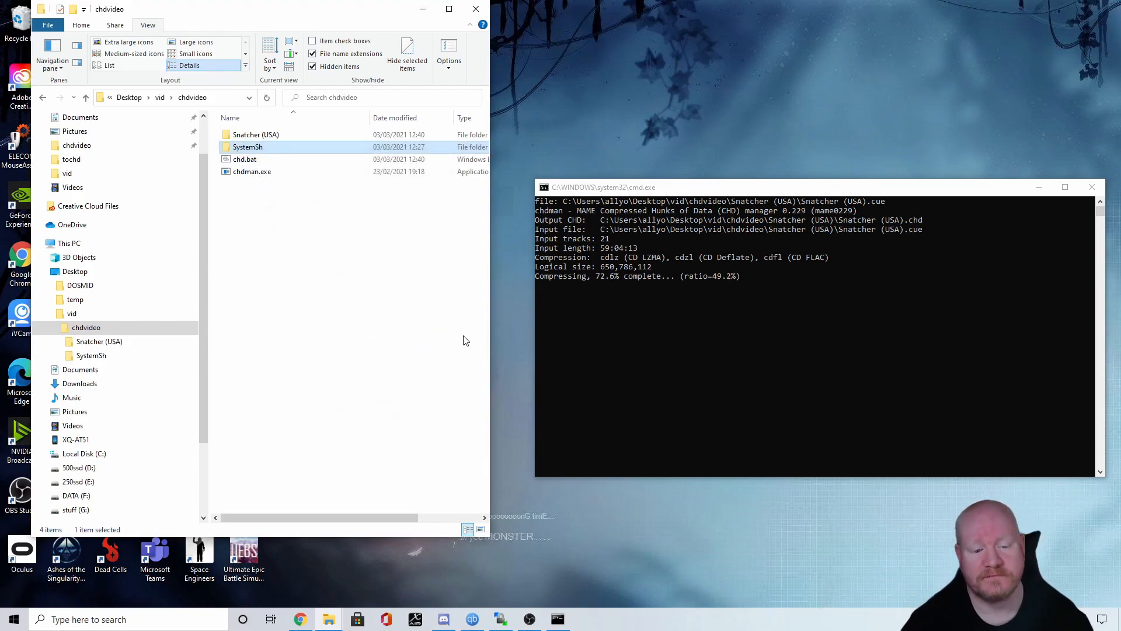
mouse_move(672, 356)
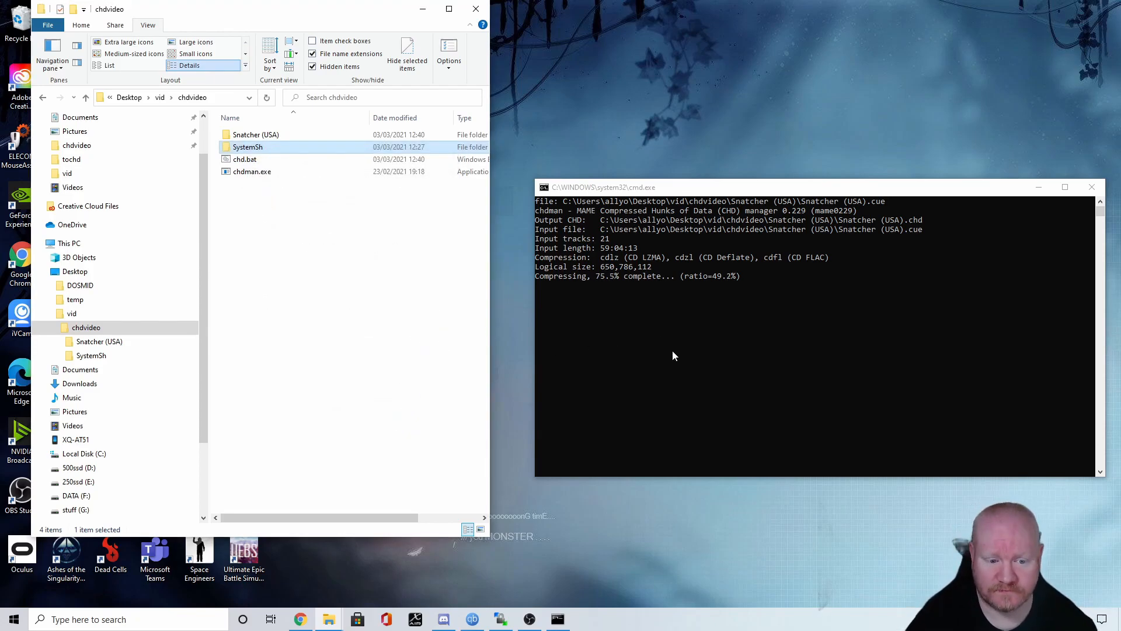
mouse_move(668, 364)
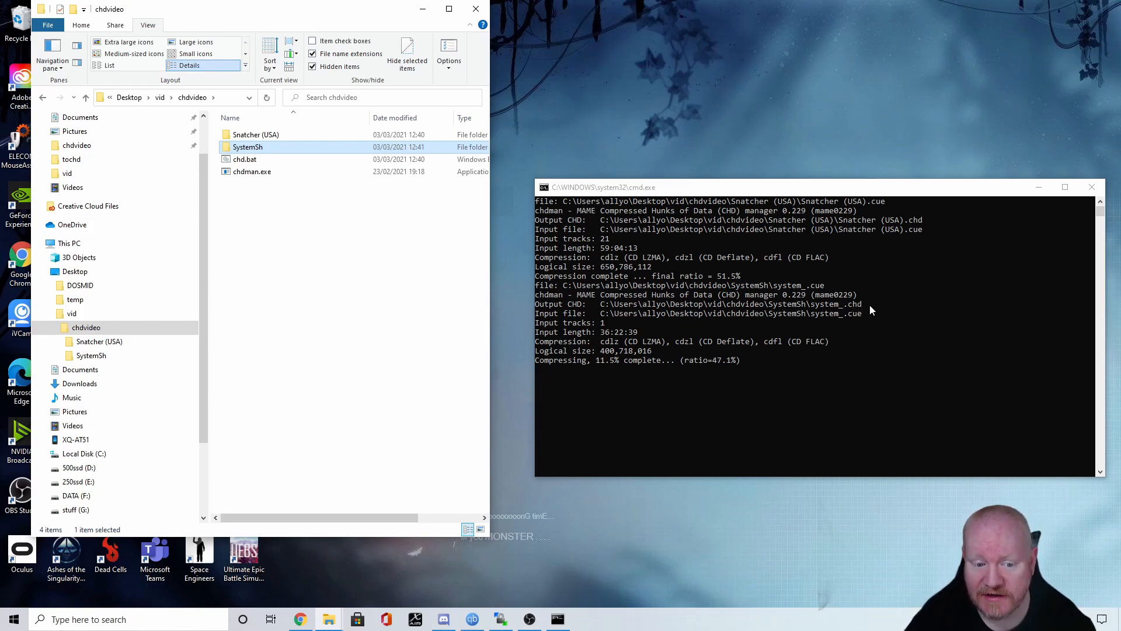
mouse_move(704, 417)
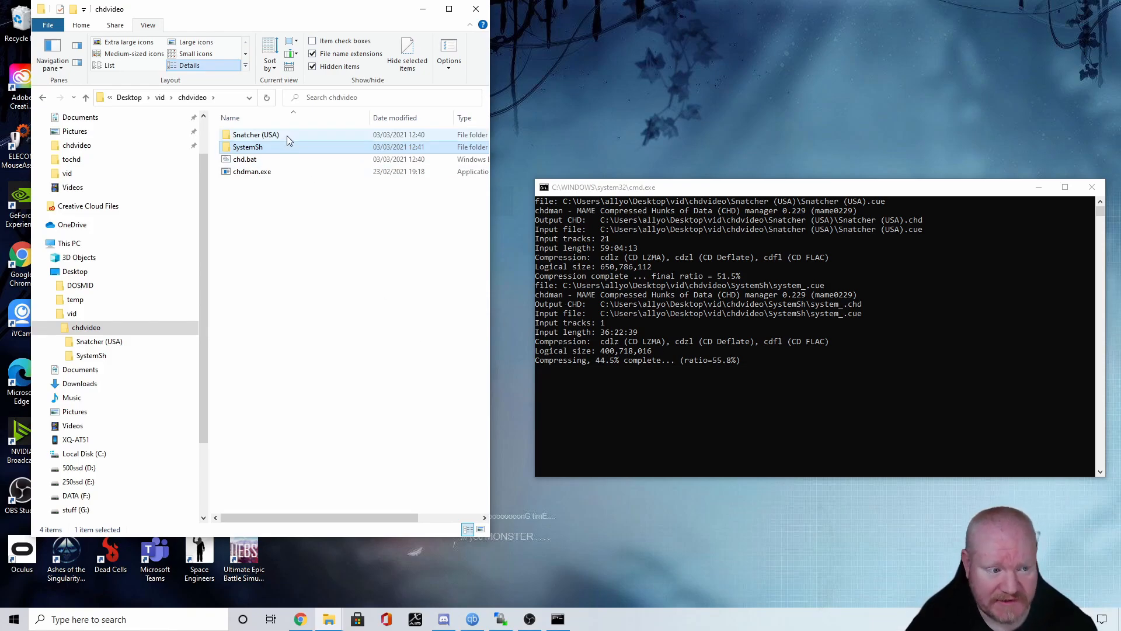
Step: Open the Snatcher (USA) folder and select the newly created 327 MB CHD file
left_click(247, 147)
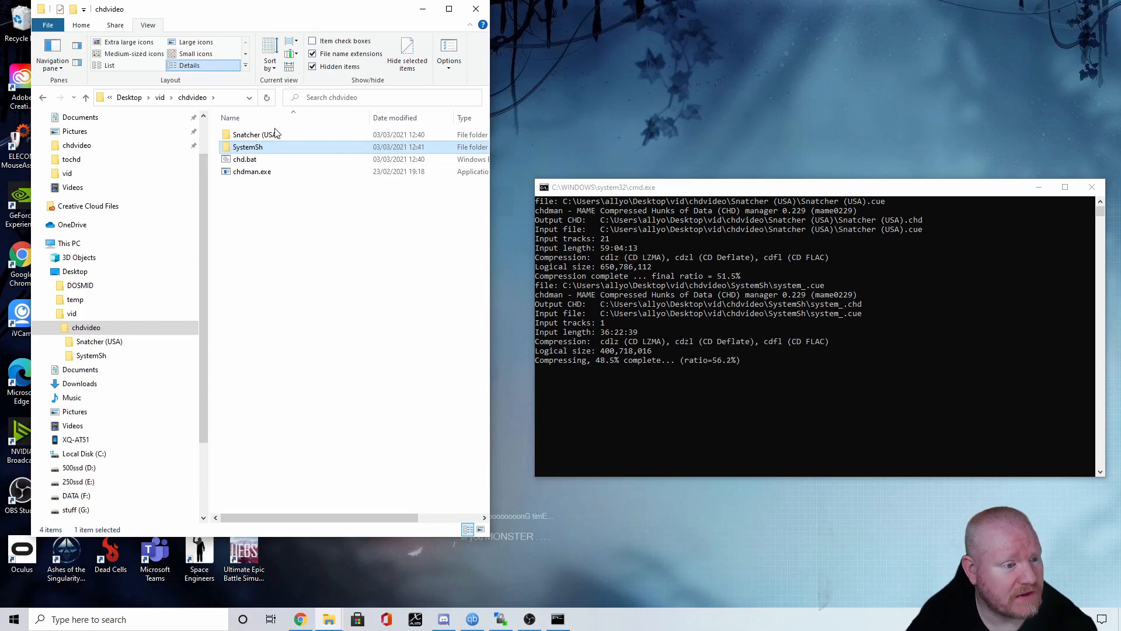
double_click(246, 135)
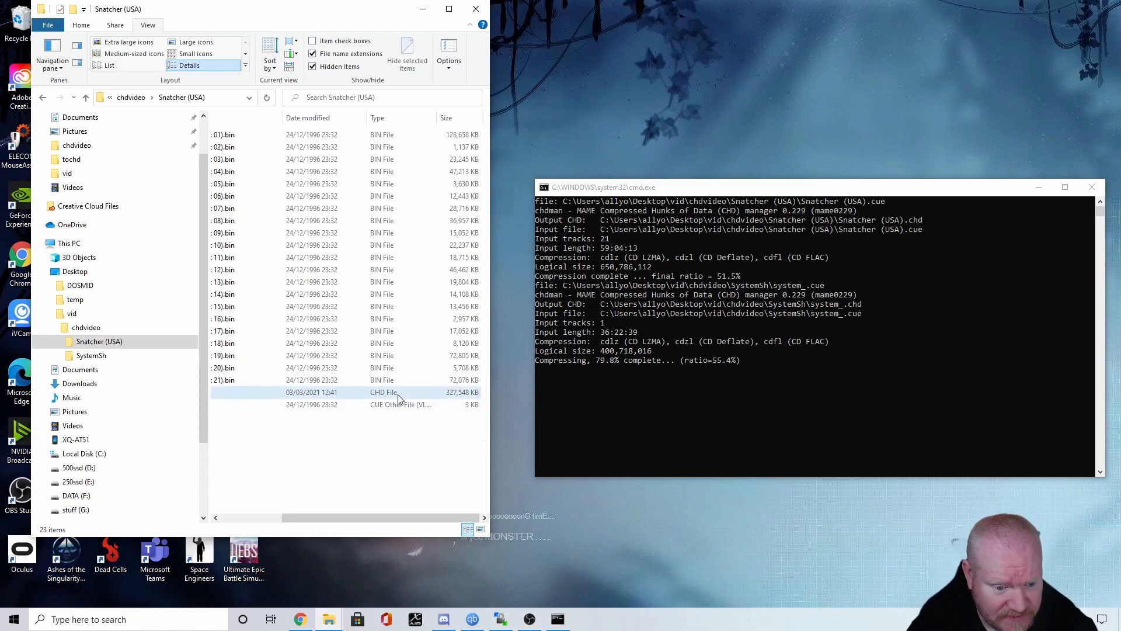
left_click(385, 392)
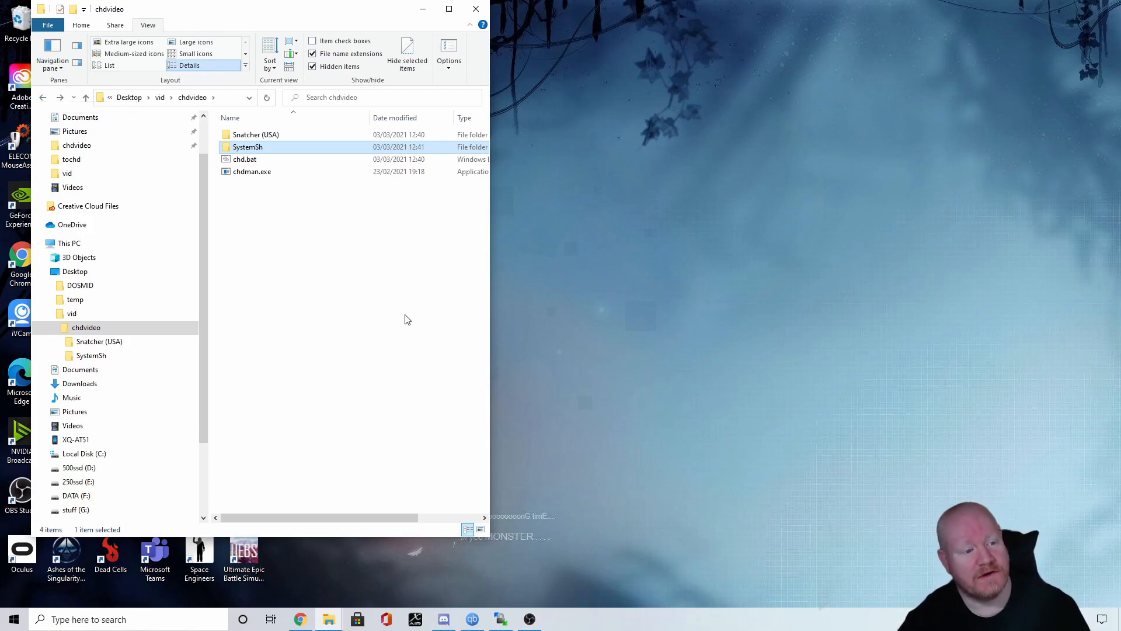
Step: Search chdvideo subfolders for *.bin and select and delete all 22 track files
left_click(405, 319)
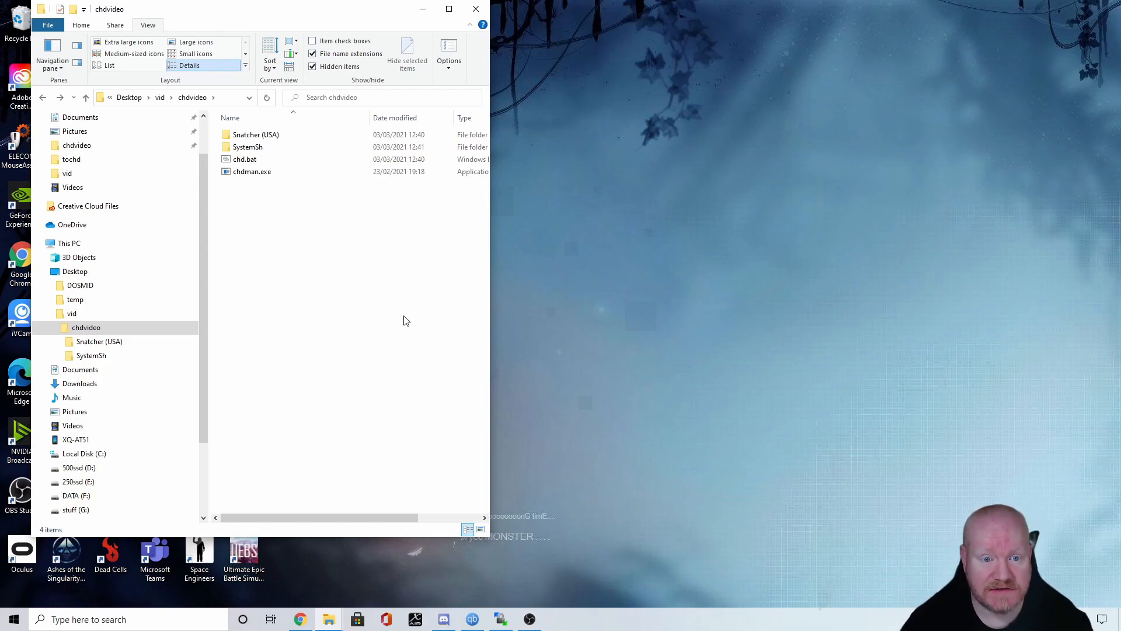
mouse_move(399, 304)
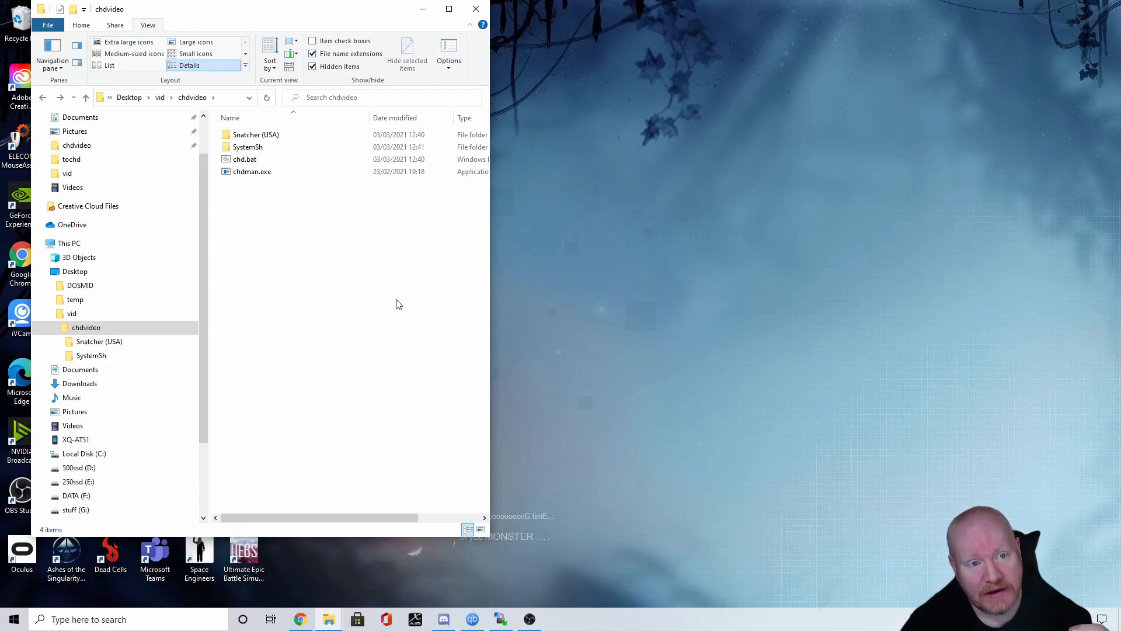
mouse_move(398, 324)
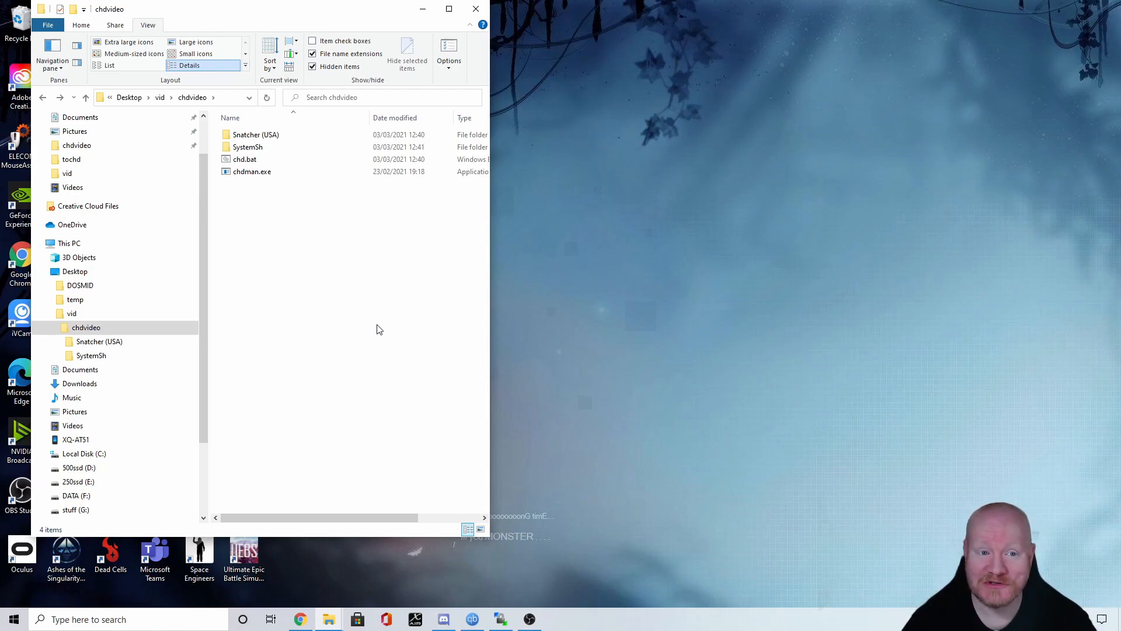
mouse_move(377, 282)
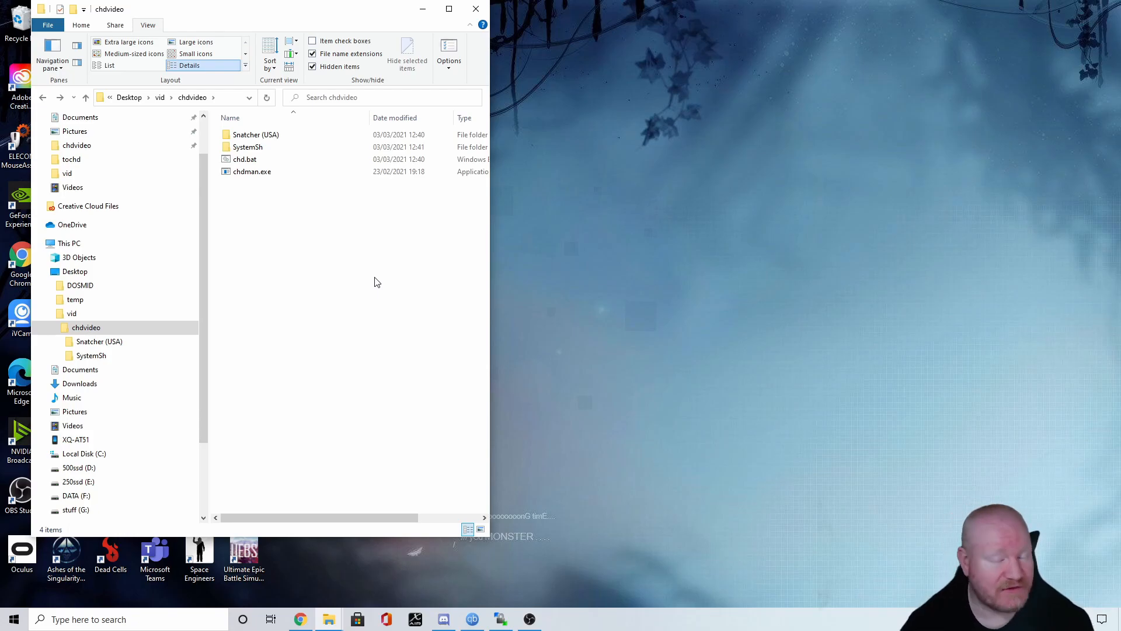
mouse_move(367, 213)
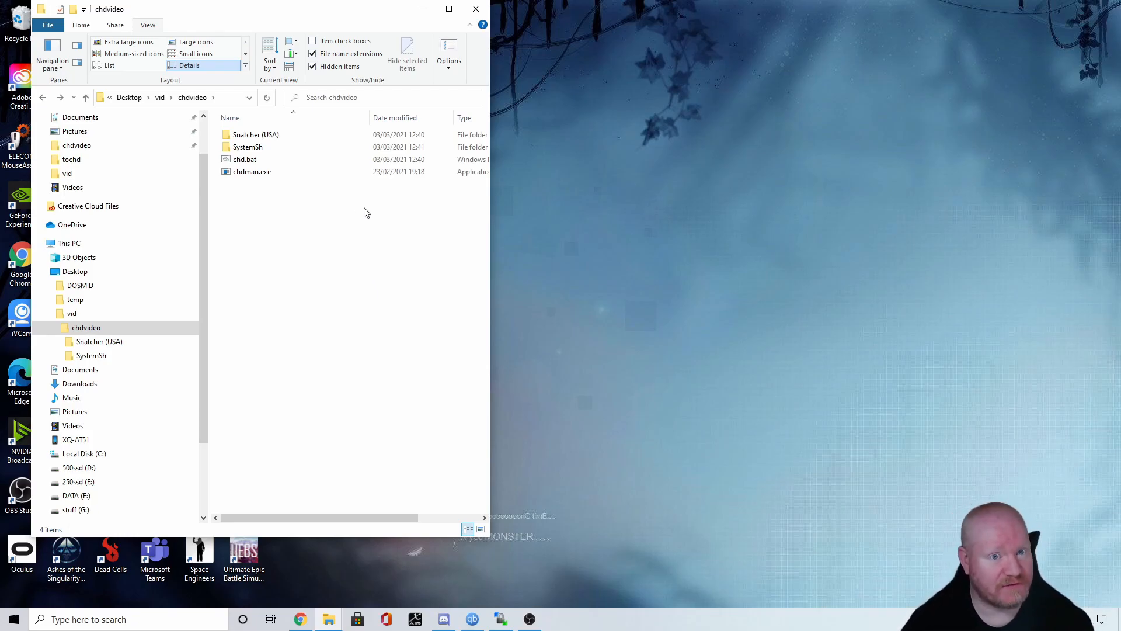
left_click(357, 97)
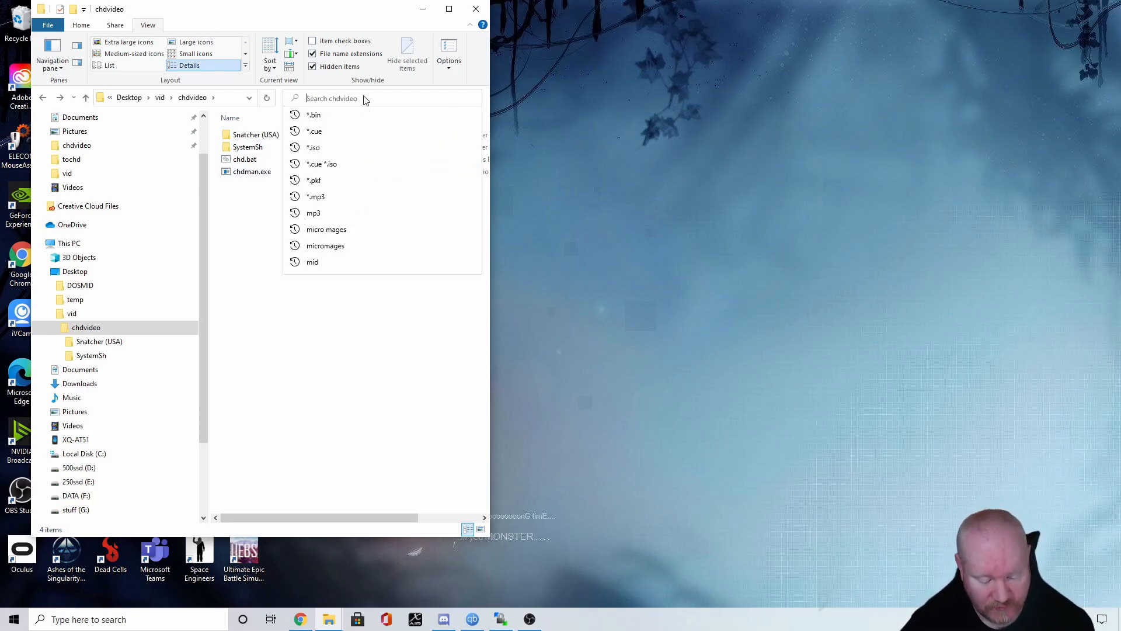
type("t")
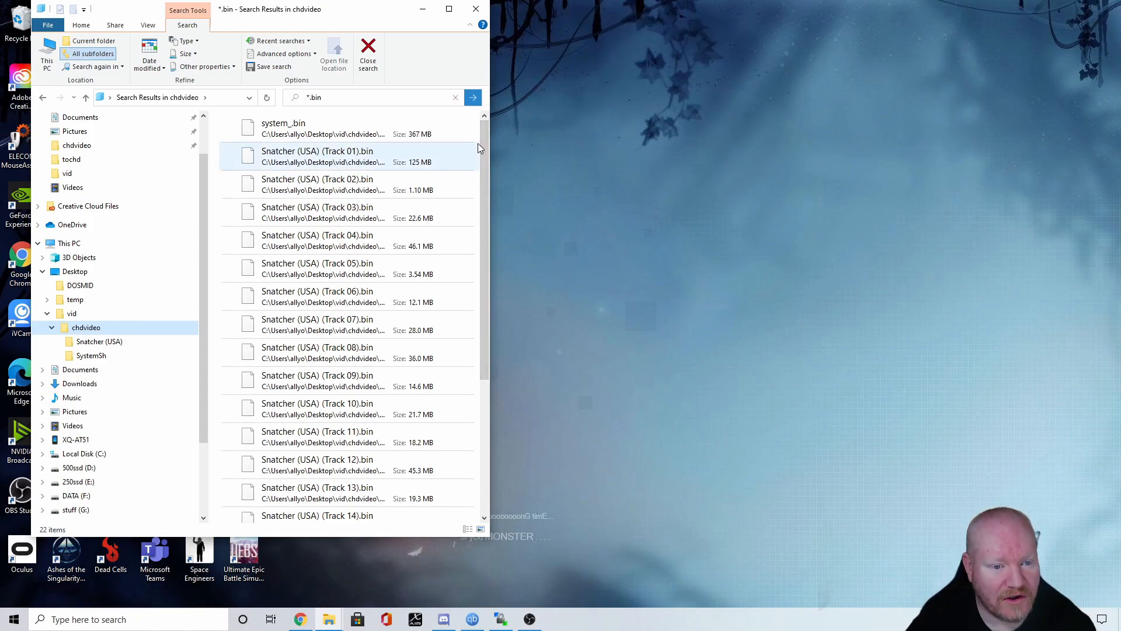
scroll("down", 3)
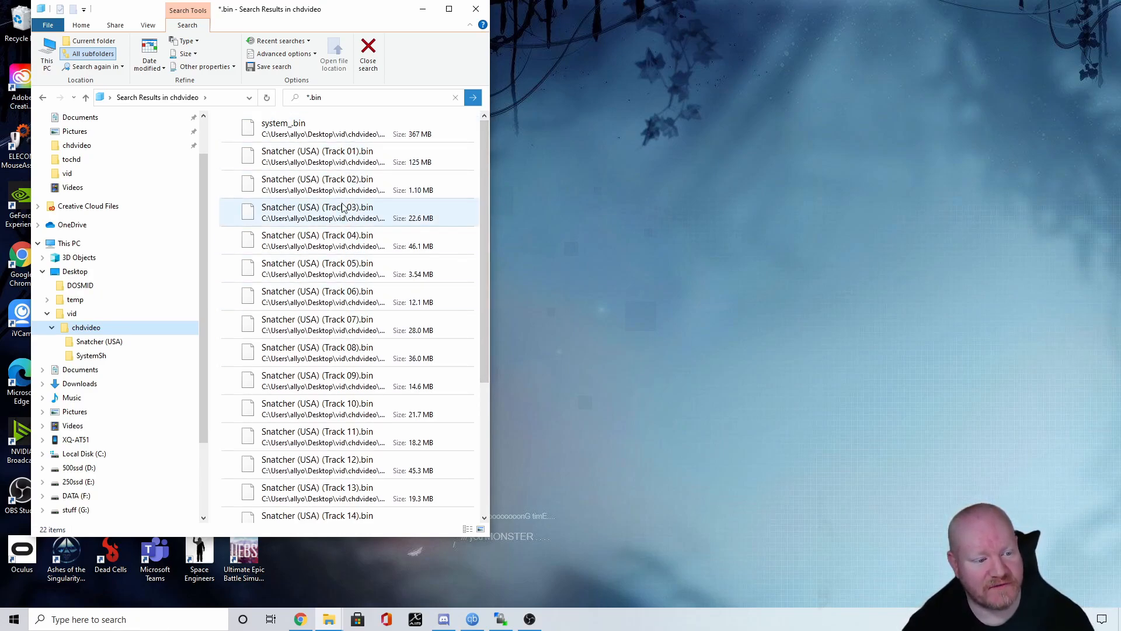
key("ctrl+a")
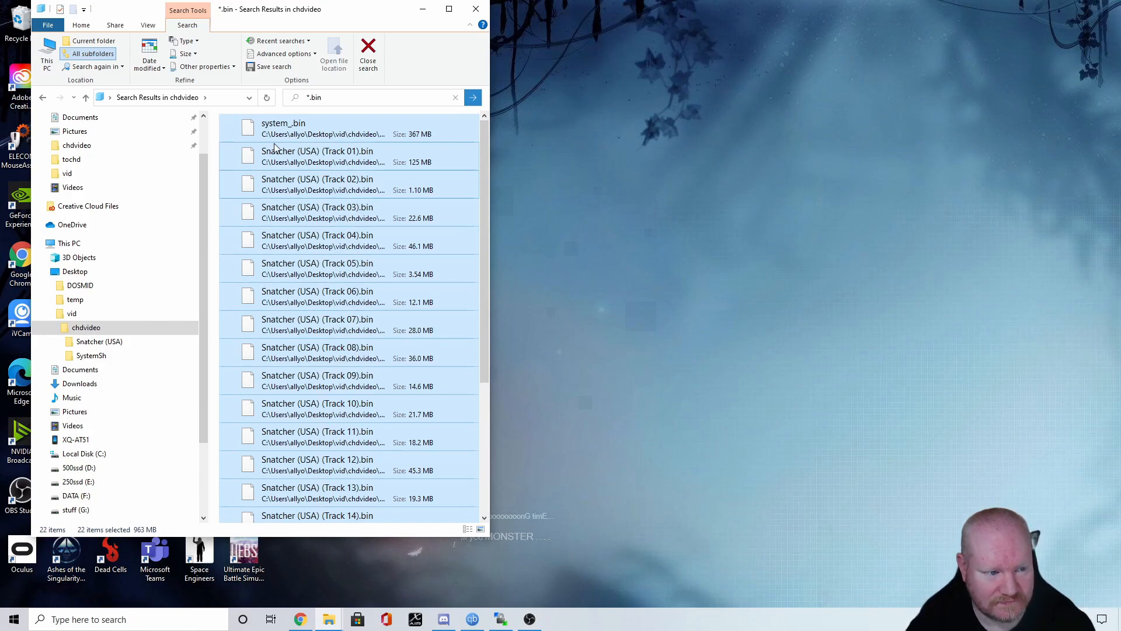
left_click(372, 98)
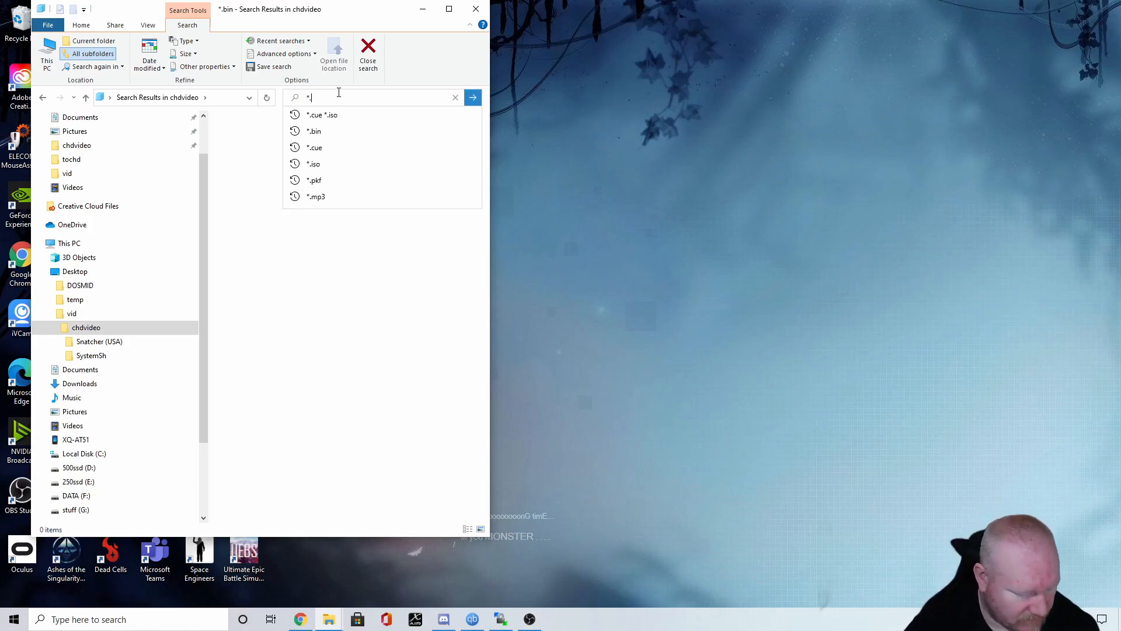
Step: Delete both .cue files and confirm Snatcher (USA) holds only Snatcher (USA).chd
type(".c")
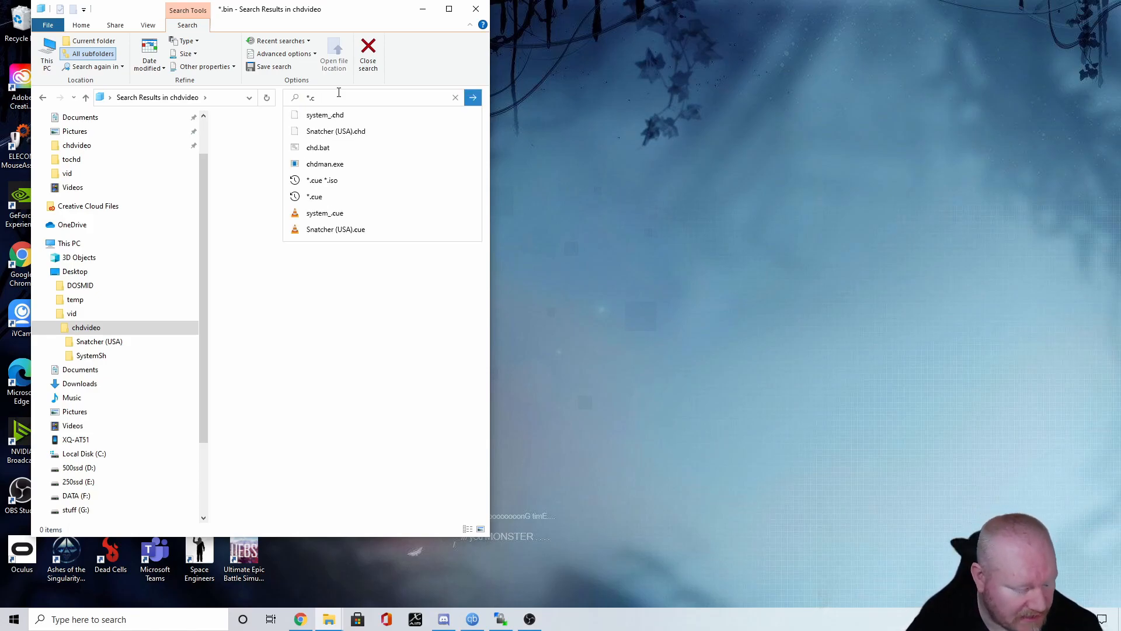
left_click(314, 196)
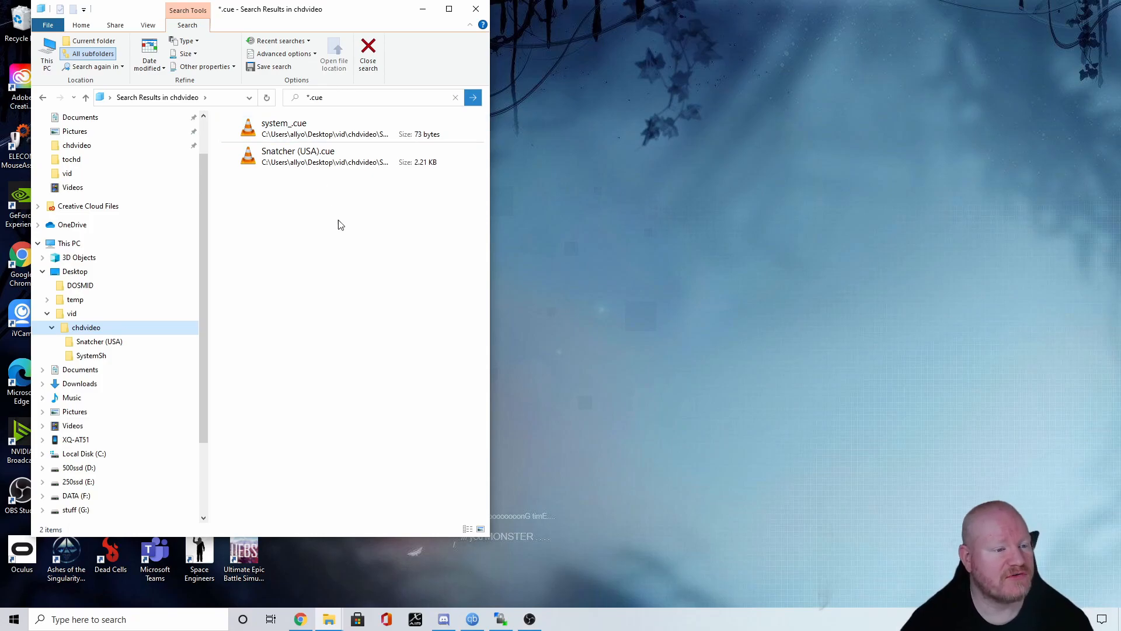
key("ctrl+a")
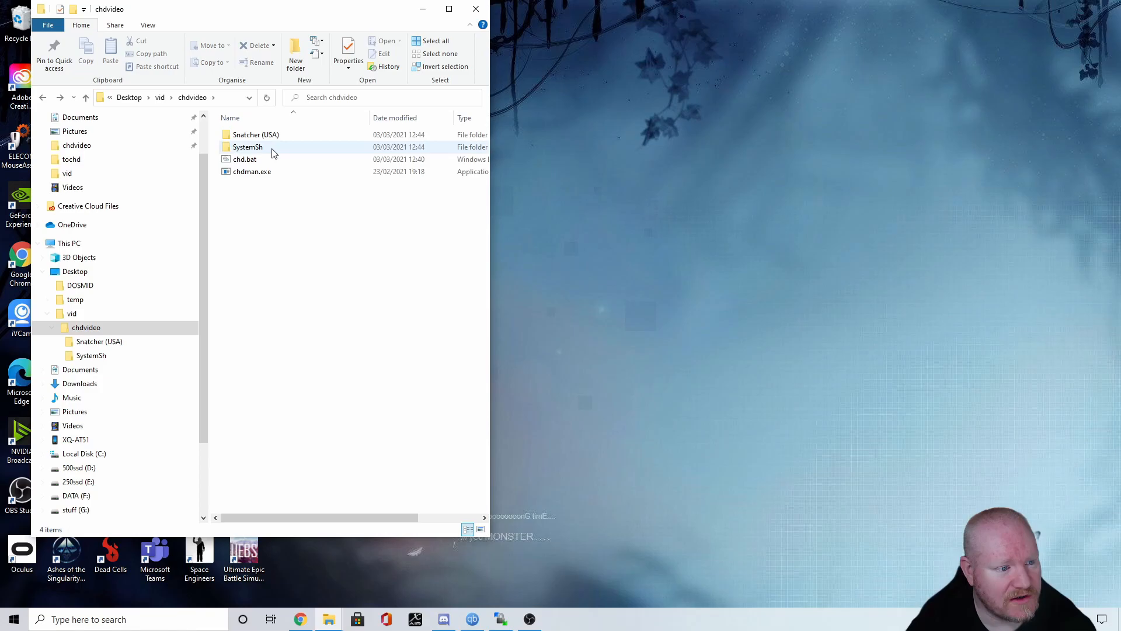
double_click(256, 135)
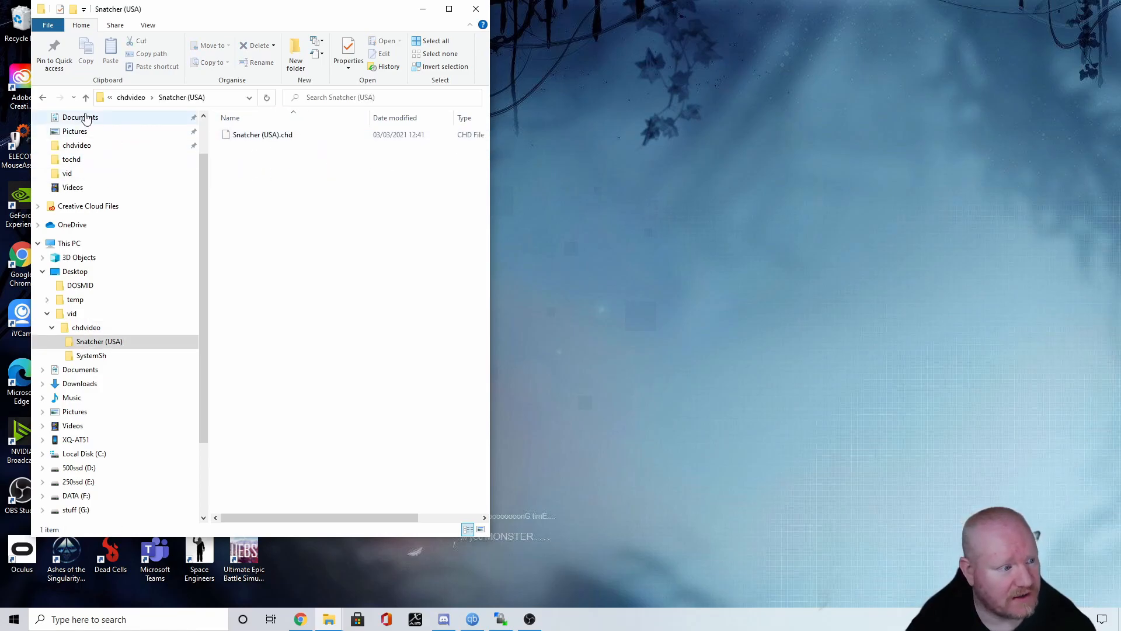
left_click(500, 619)
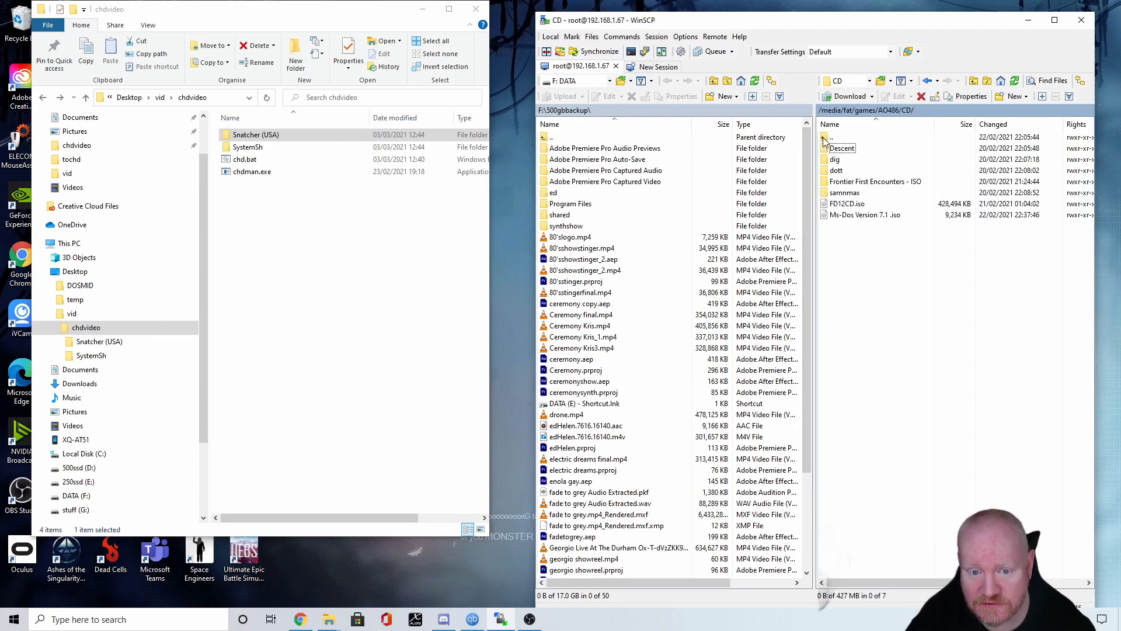
Step: Upload system_.chd from SystemSh to /media/fat/games/AO486/CD/ in WinSCP
left_click(247, 147)
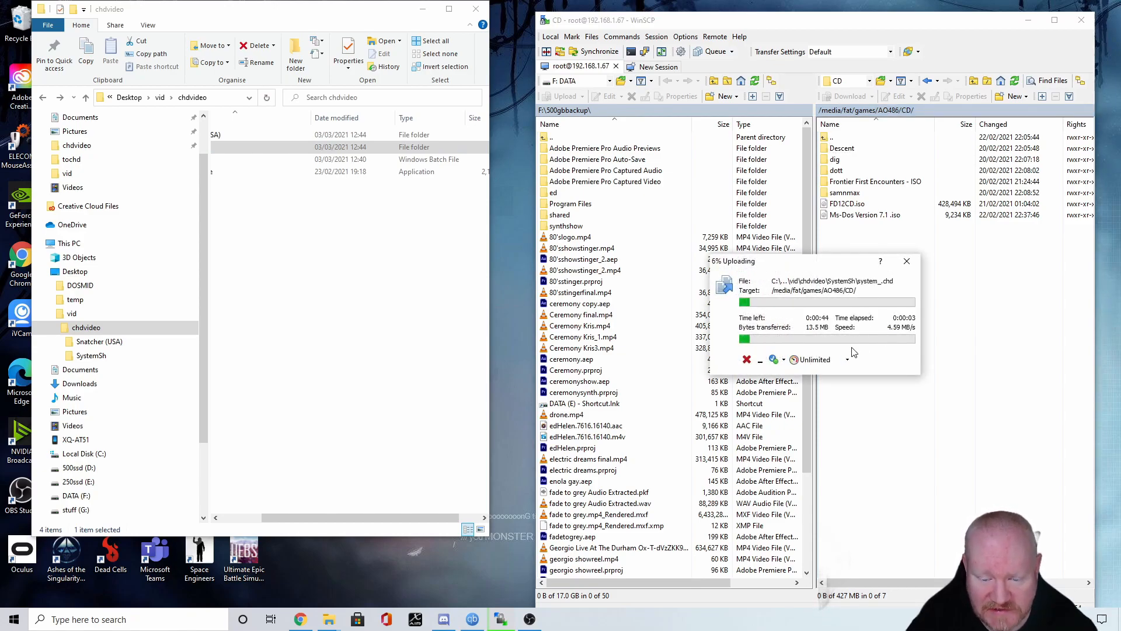
mouse_move(848, 388)
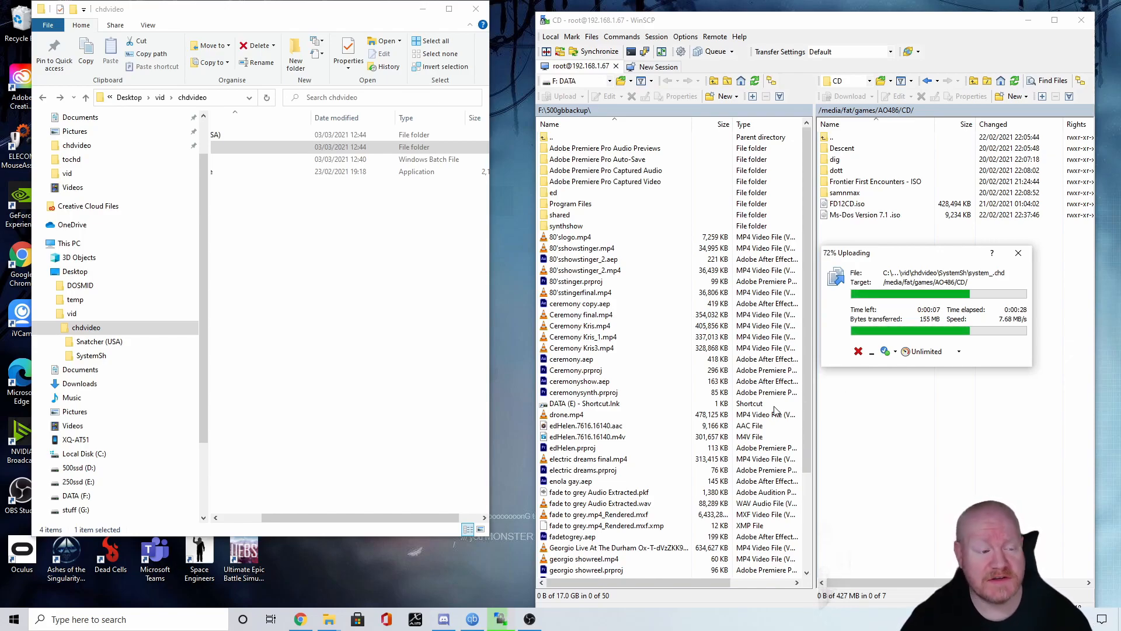
mouse_move(848, 408)
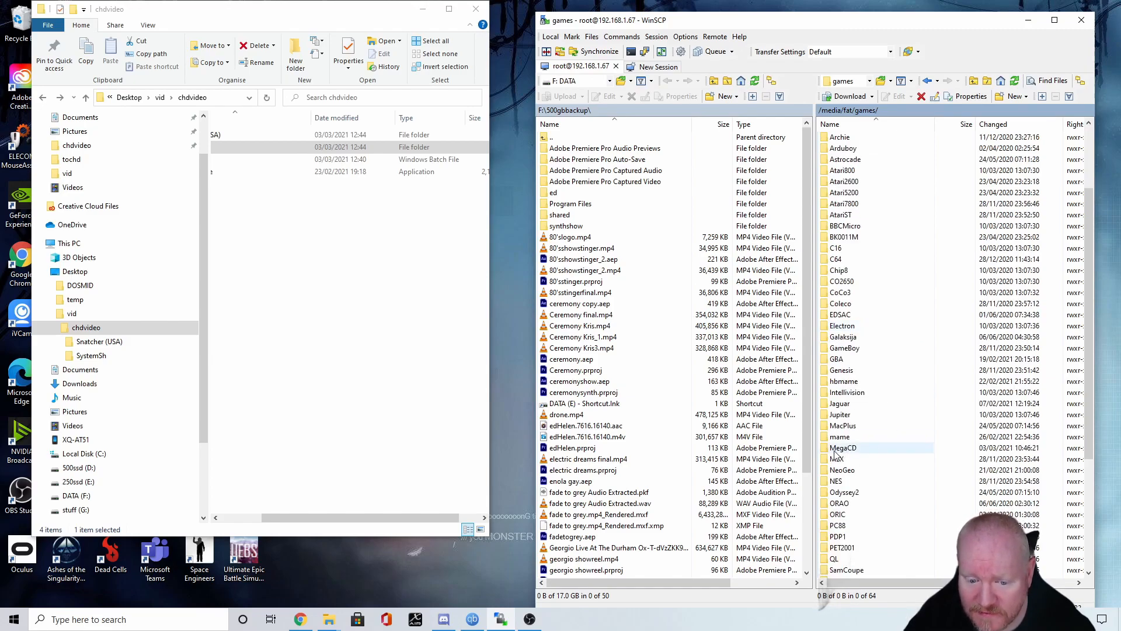
Step: Browse to MegaCD/USA on the MiSTer and delete the old Snatcher (USA) folder
double_click(844, 446)
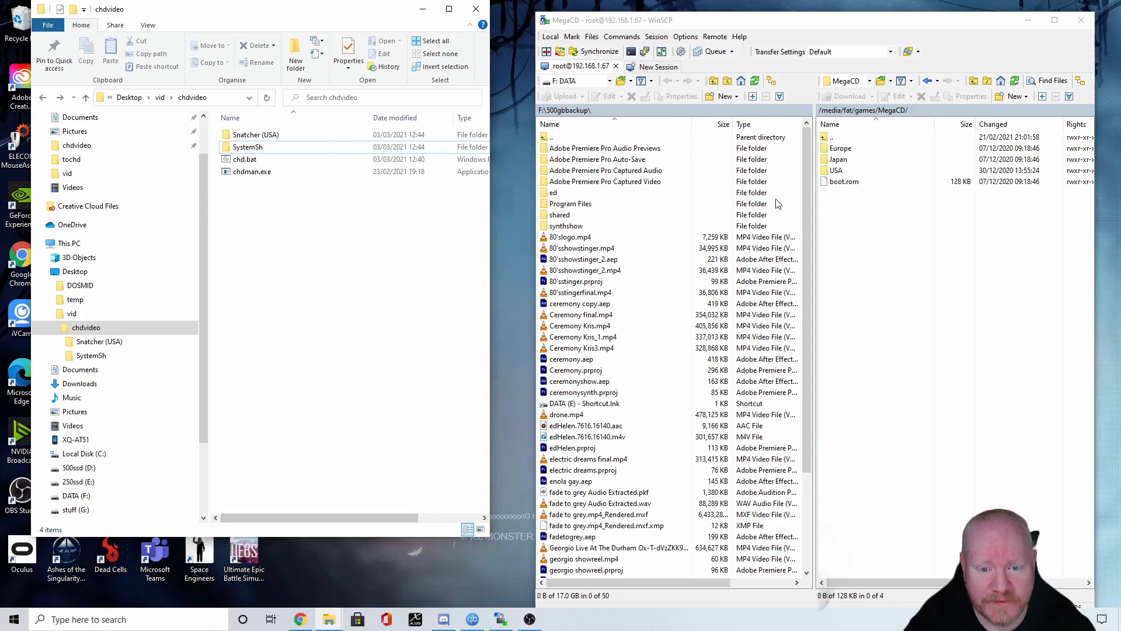
double_click(835, 170)
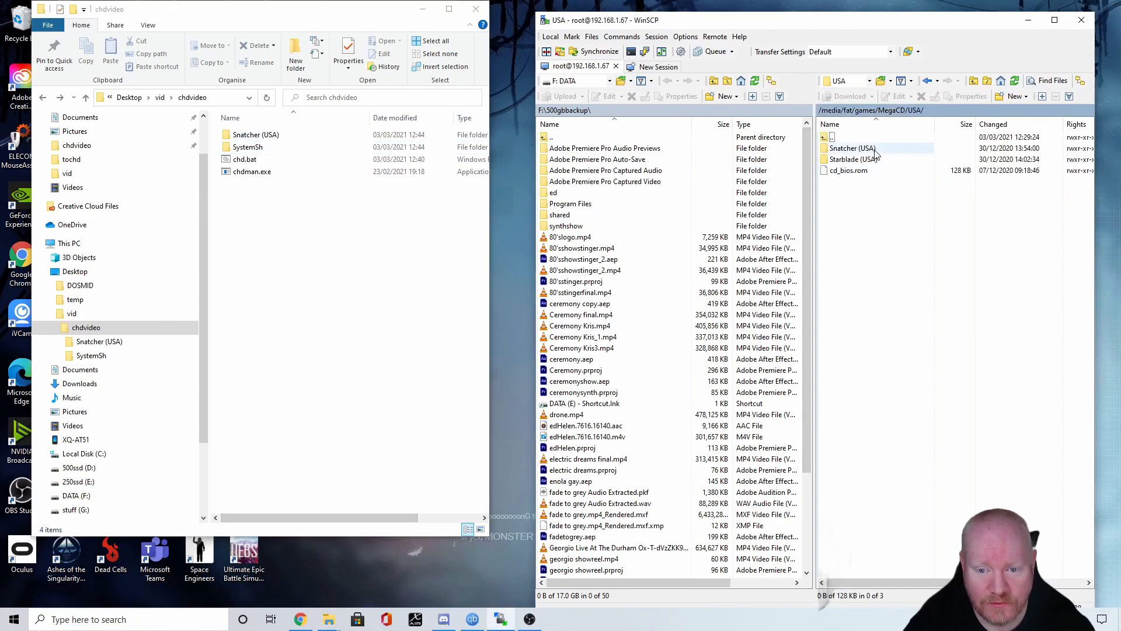
right_click(851, 148)
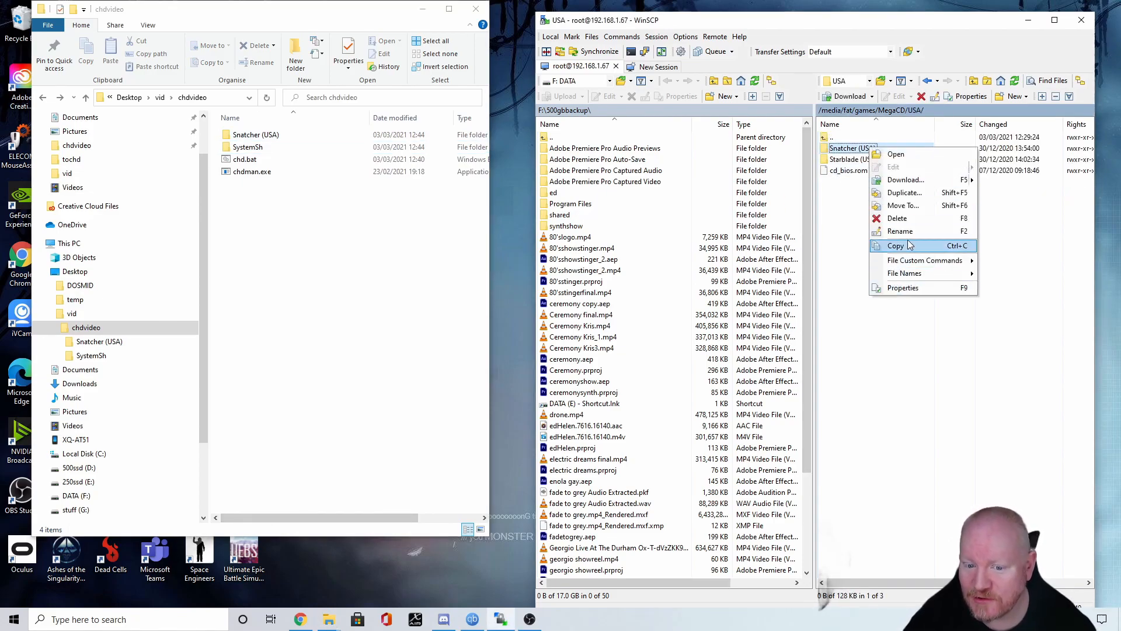
left_click(898, 218)
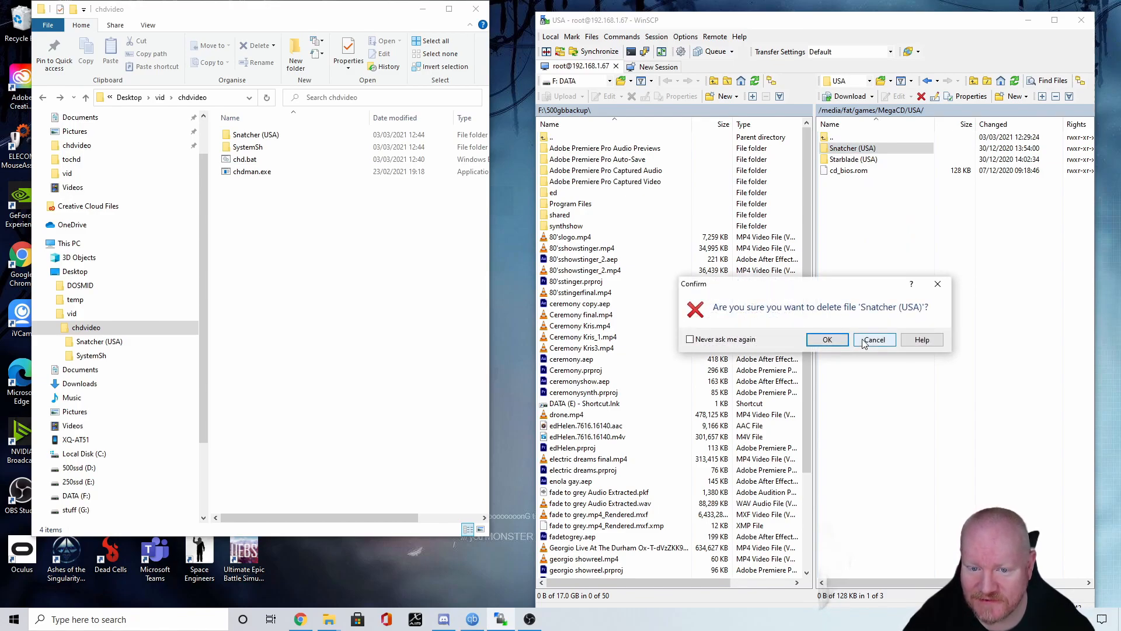
left_click(874, 338)
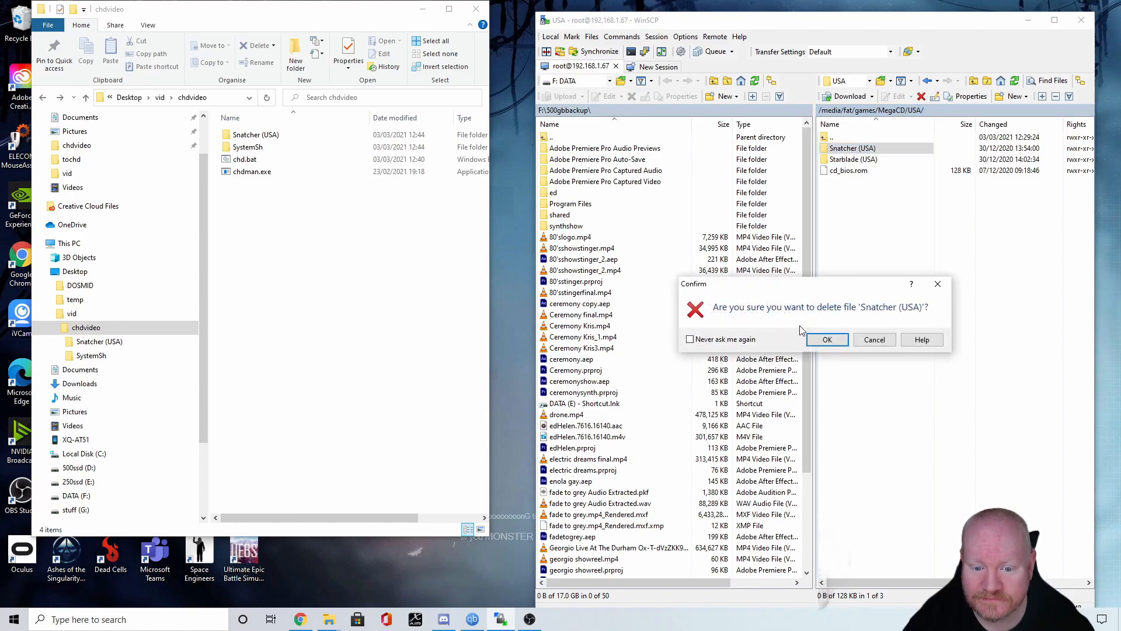
left_click(827, 338)
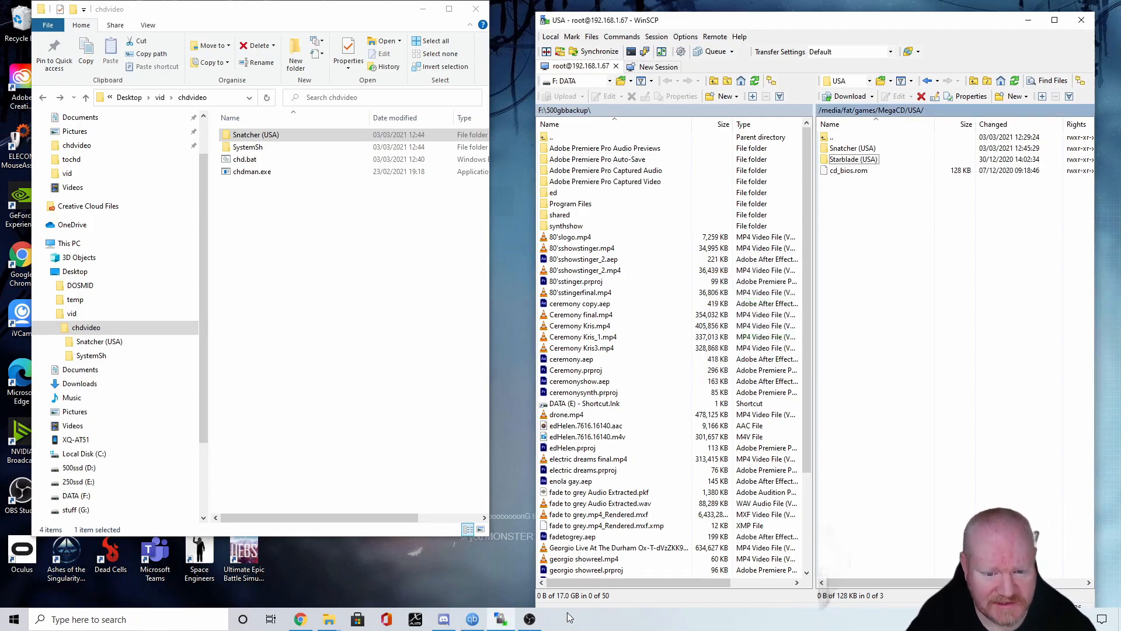
Step: Upload the new Snatcher (USA) folder into MegaCD/USA, replacing the old one
left_click(529, 619)
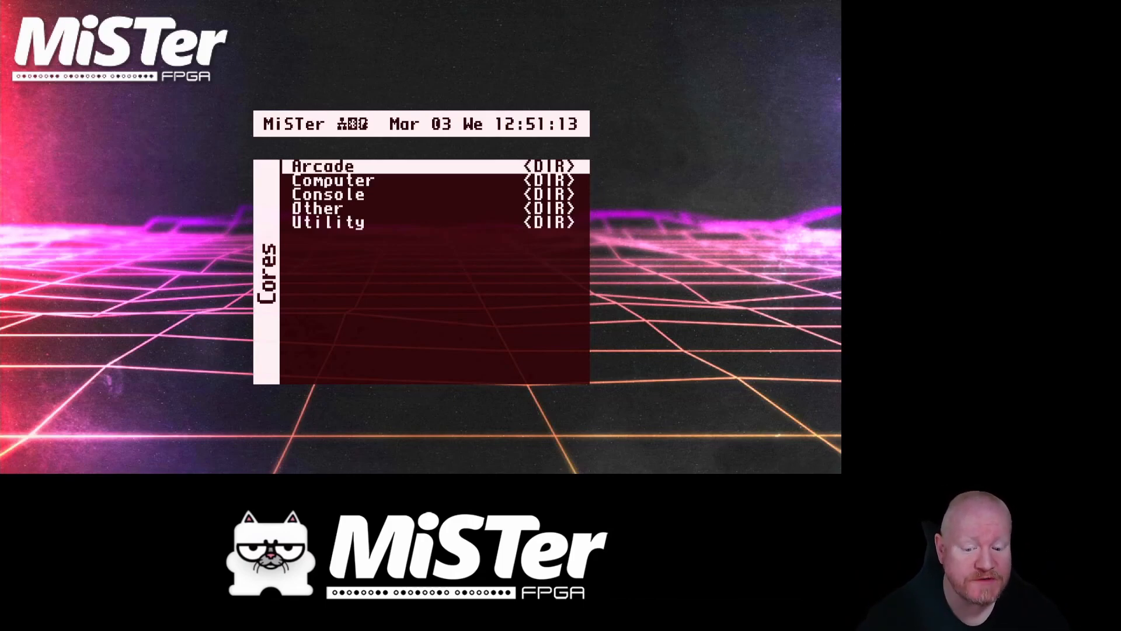
Step: Move down the MiSTer core categories toward Console to launch Snatcher on Mega CD
key("down")
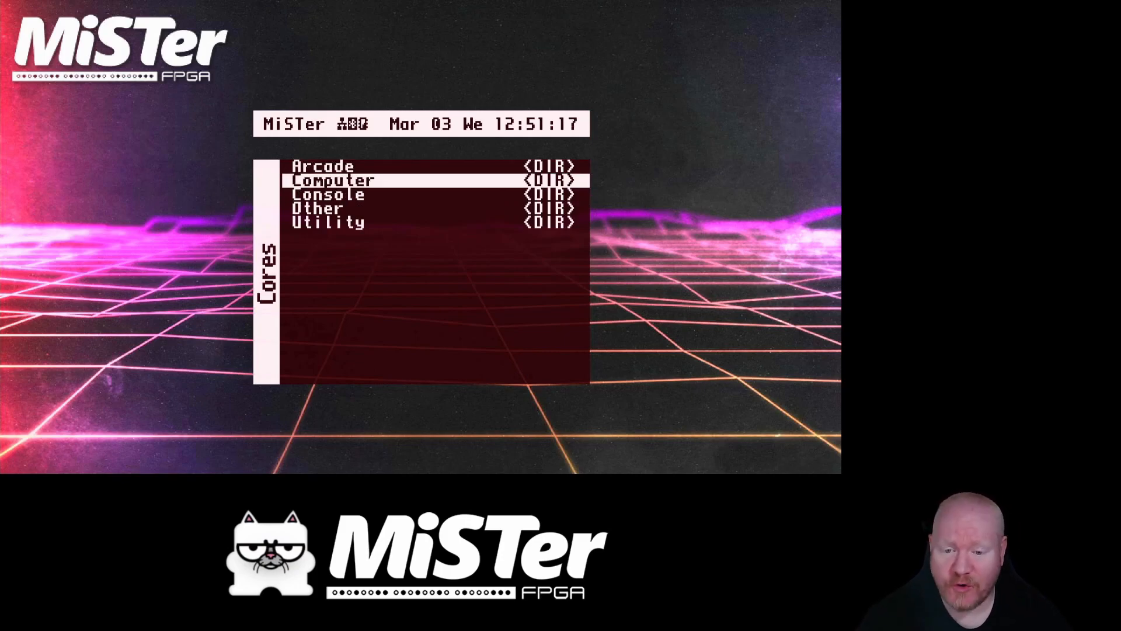
key("down")
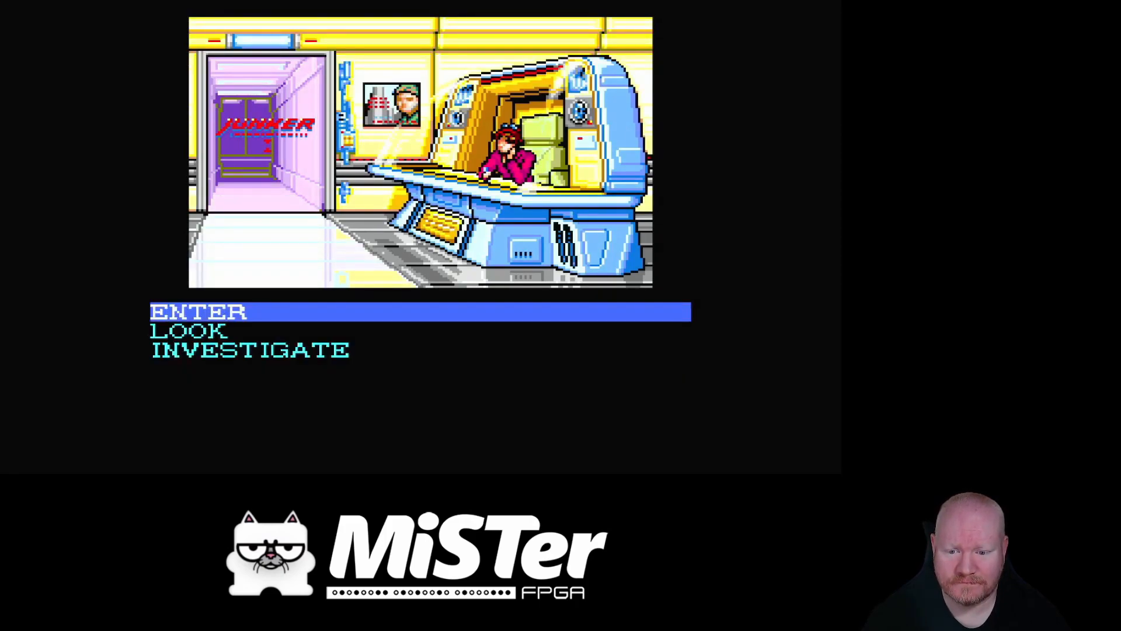
Step: Choose LOOK in Snatcher, then leave the game via the F12 OSD
key("down")
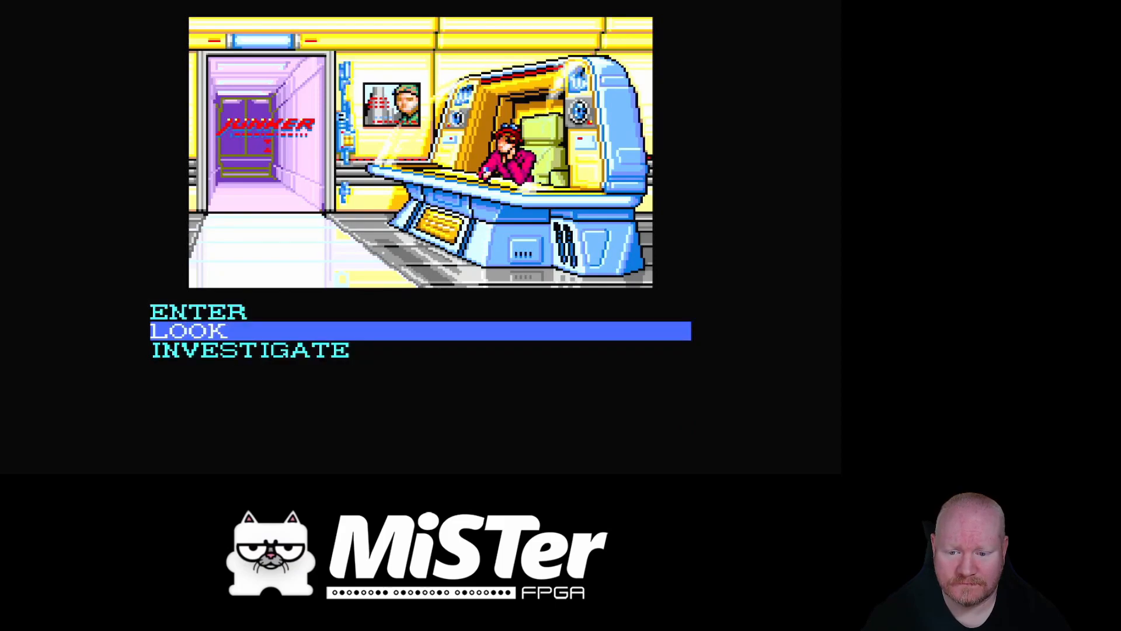
left_click(187, 330)
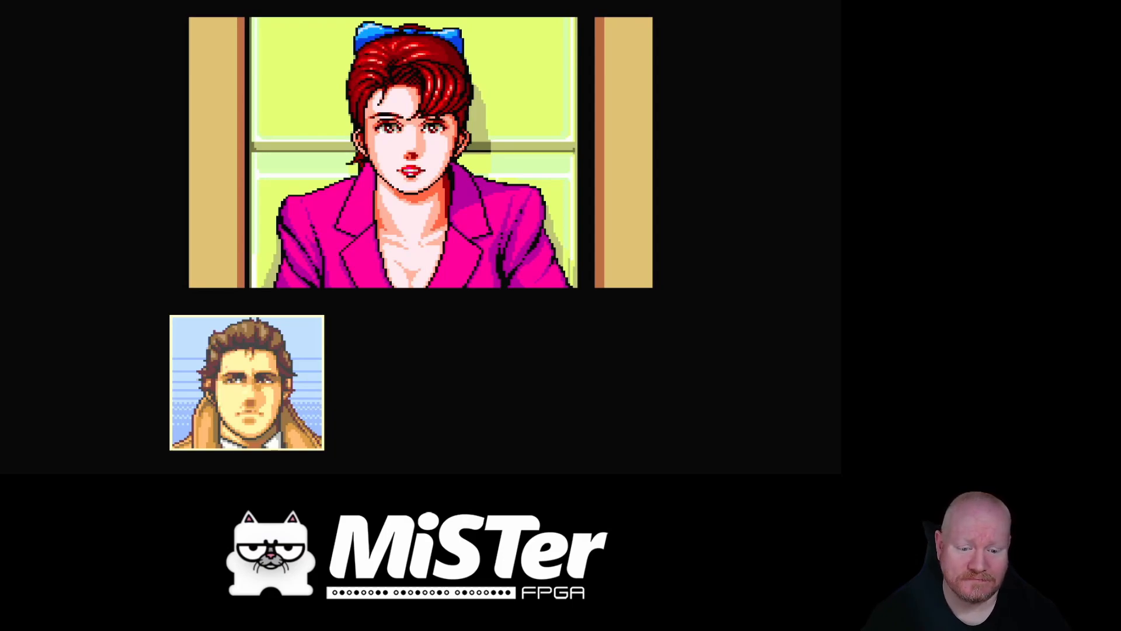
key("f12")
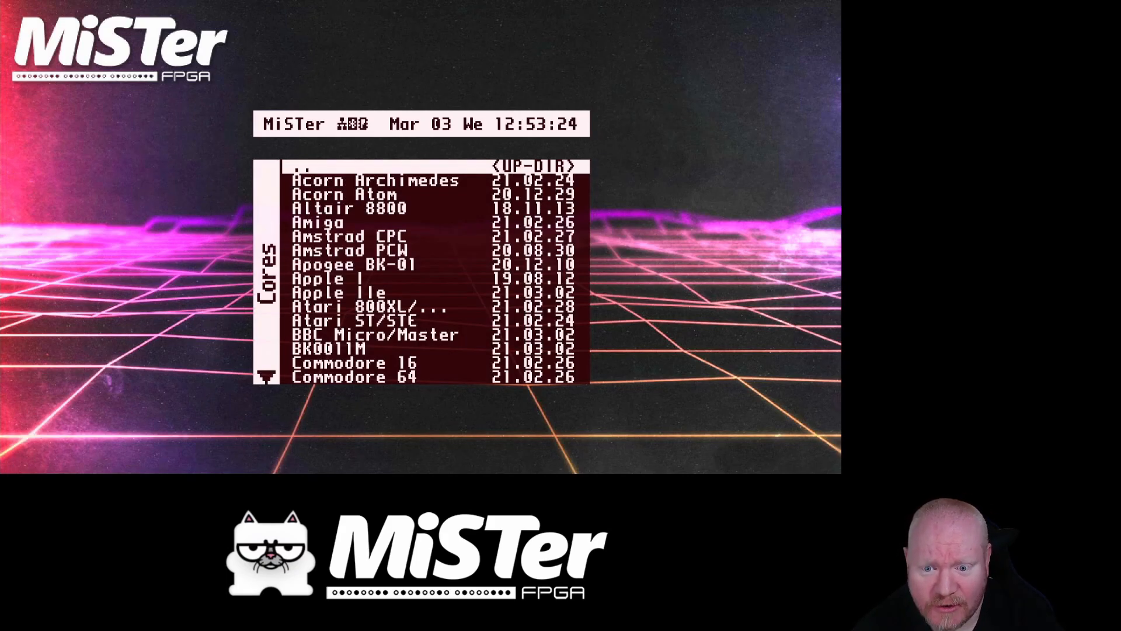
Step: Boot the ao486 core and mount system_.chd as its CD image
scroll("down", 3)
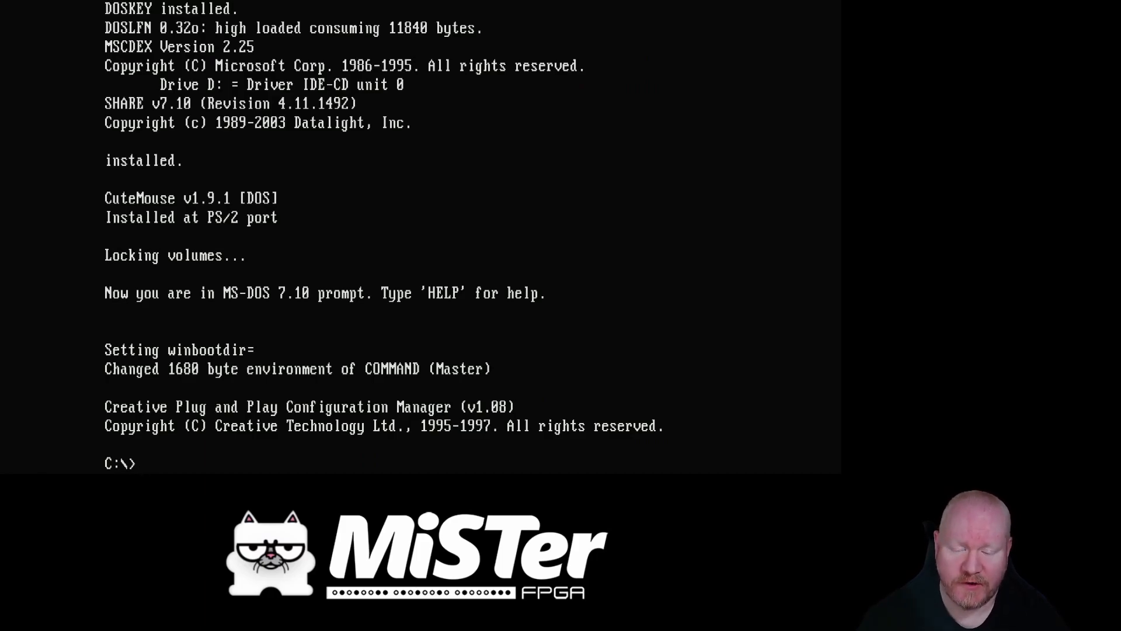
key("f12")
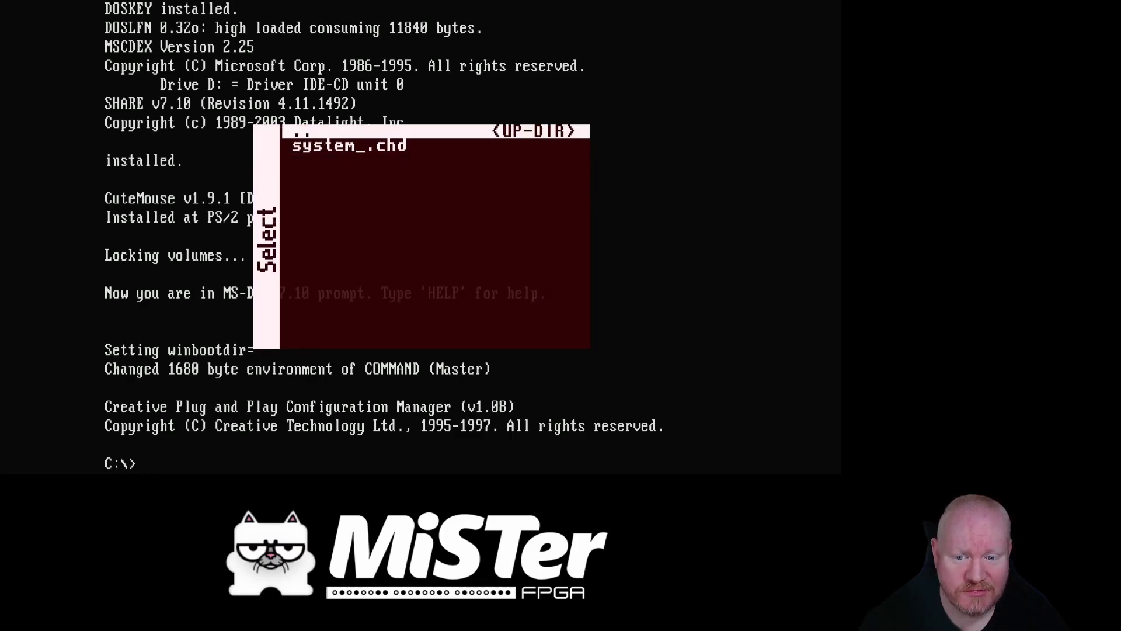
key("down")
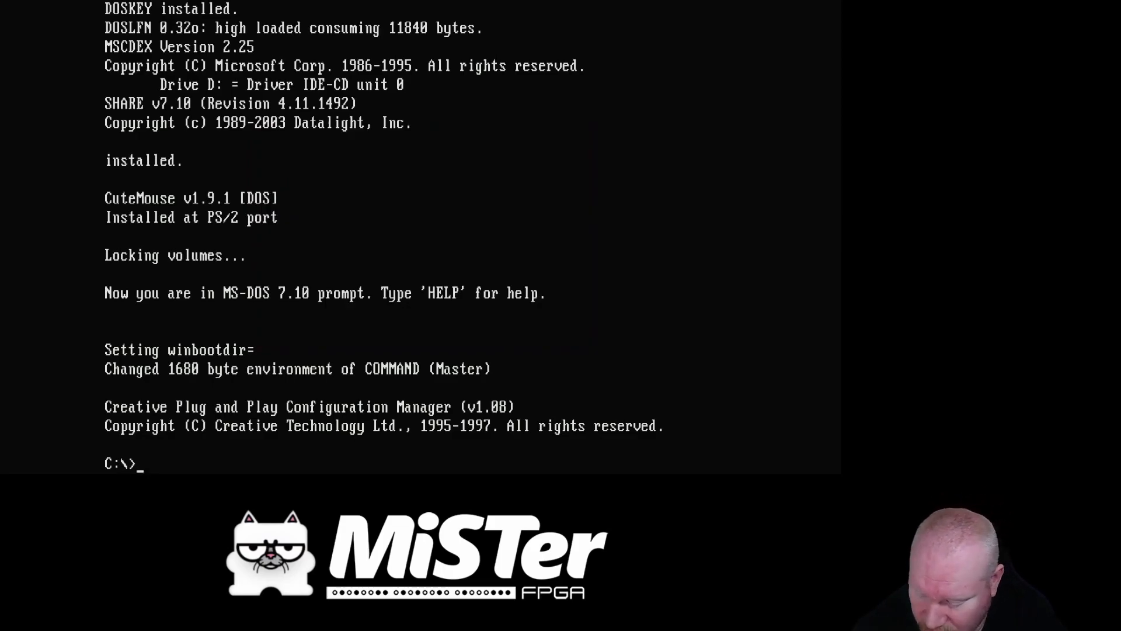
Step: List drive D's contents and run the INSTALO installer
type("d:")
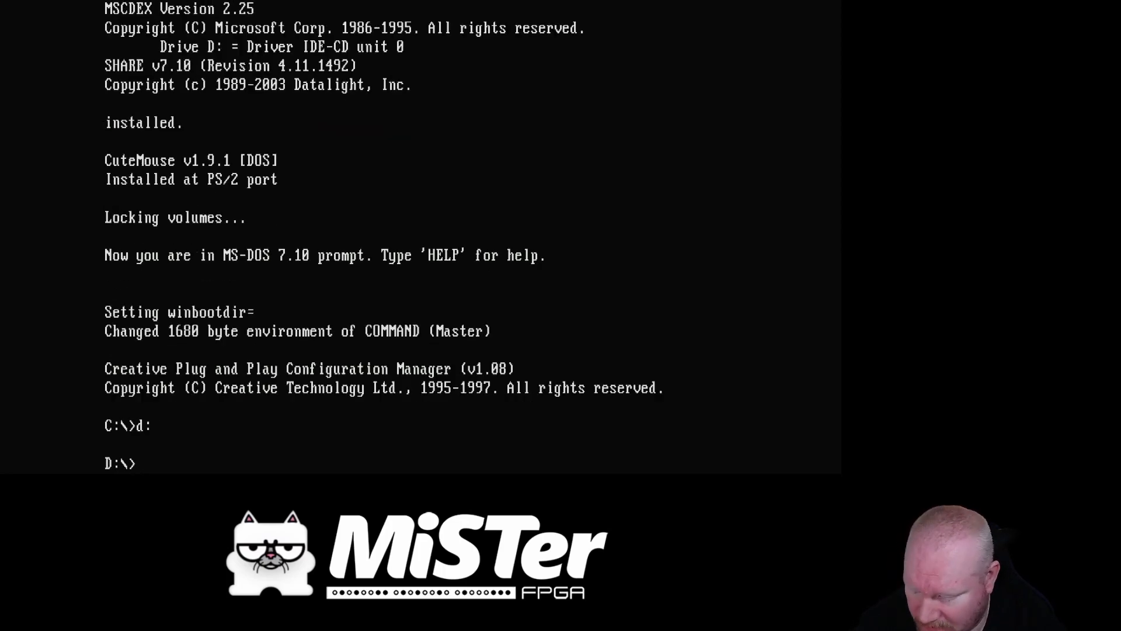
type("dir")
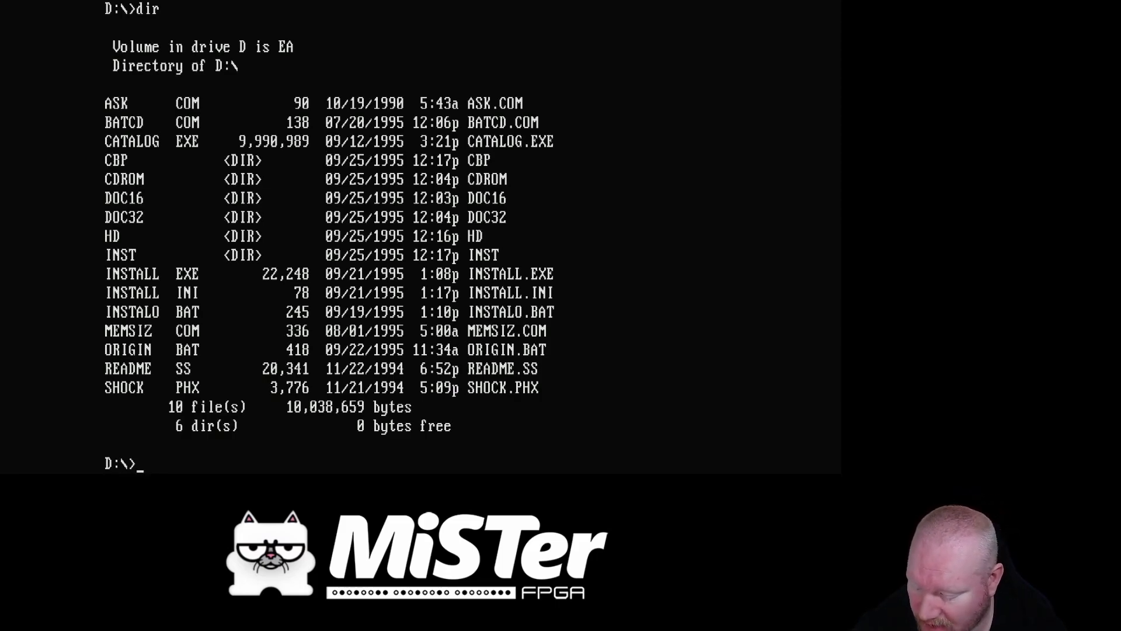
type("shoc")
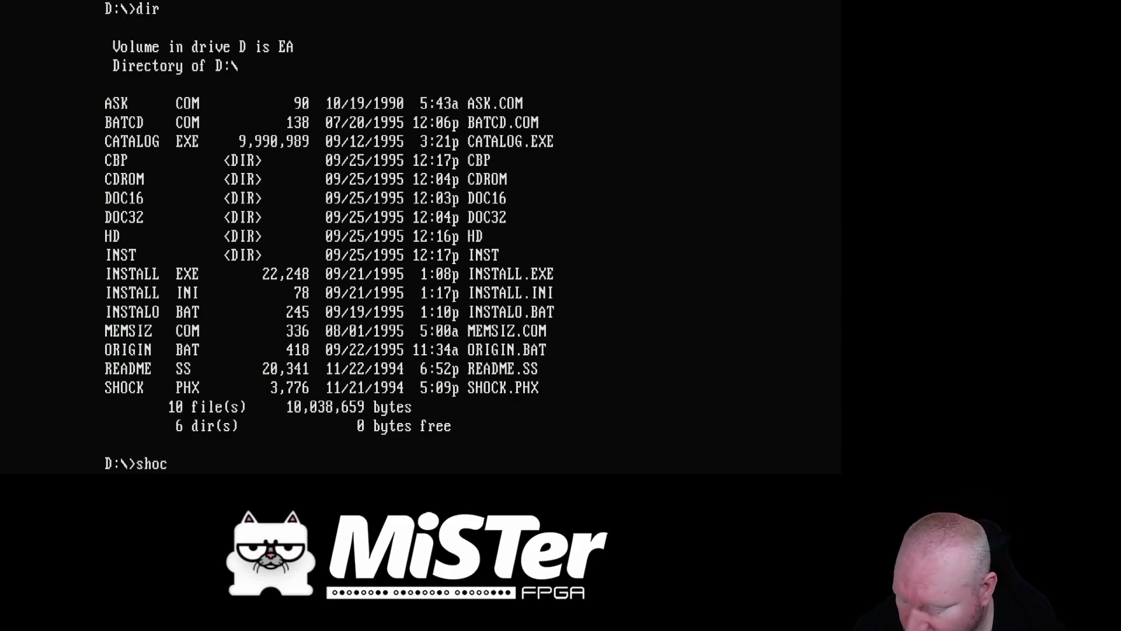
key("Backspace")
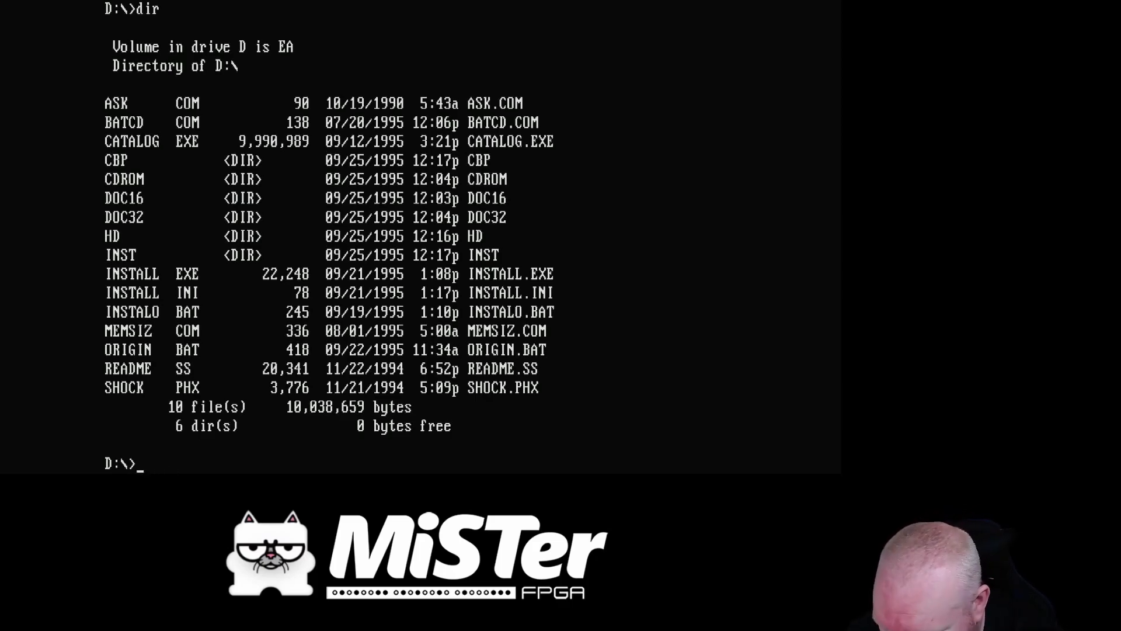
type("instalo")
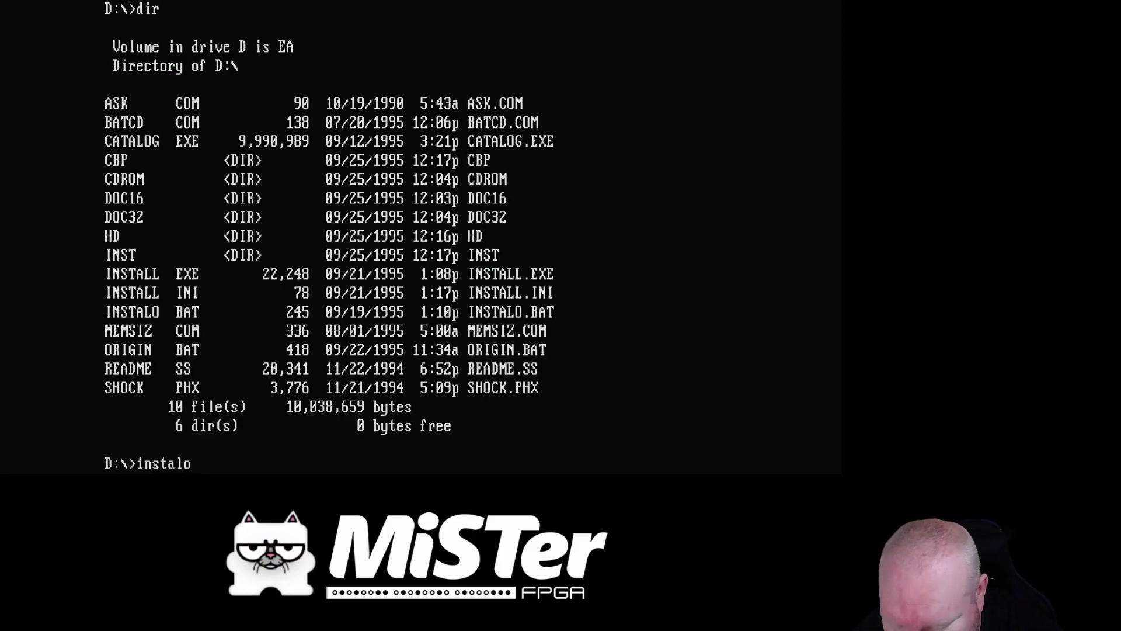
key("enter")
type("c:")
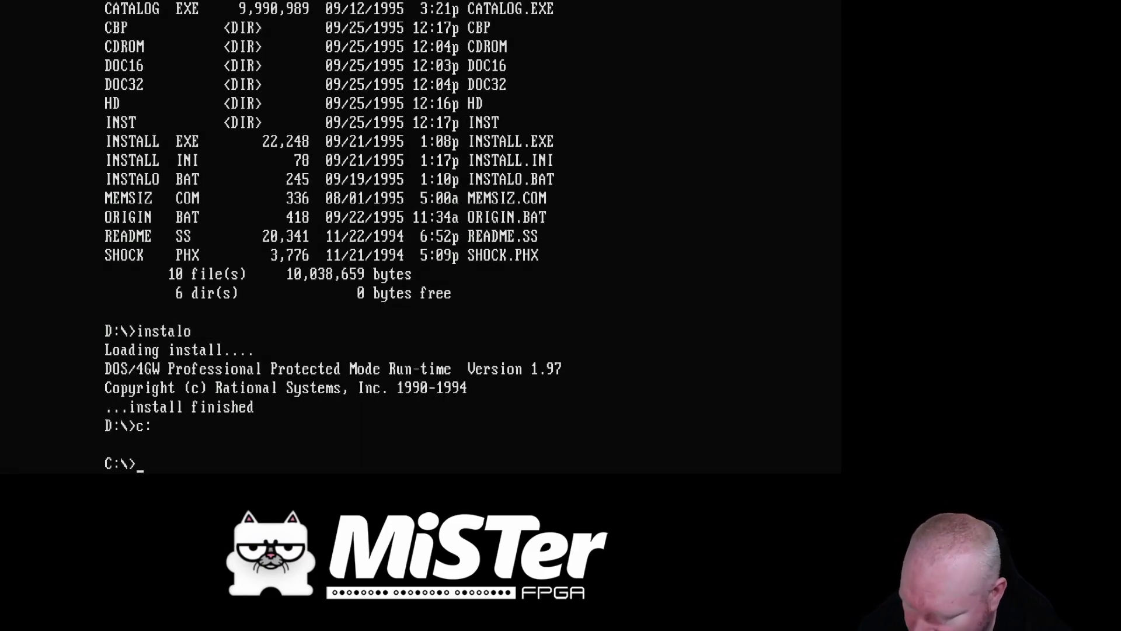
Step: Run sshock.bat from the SSHOCK folder and start a New Game with default settings
type("cd sshock")
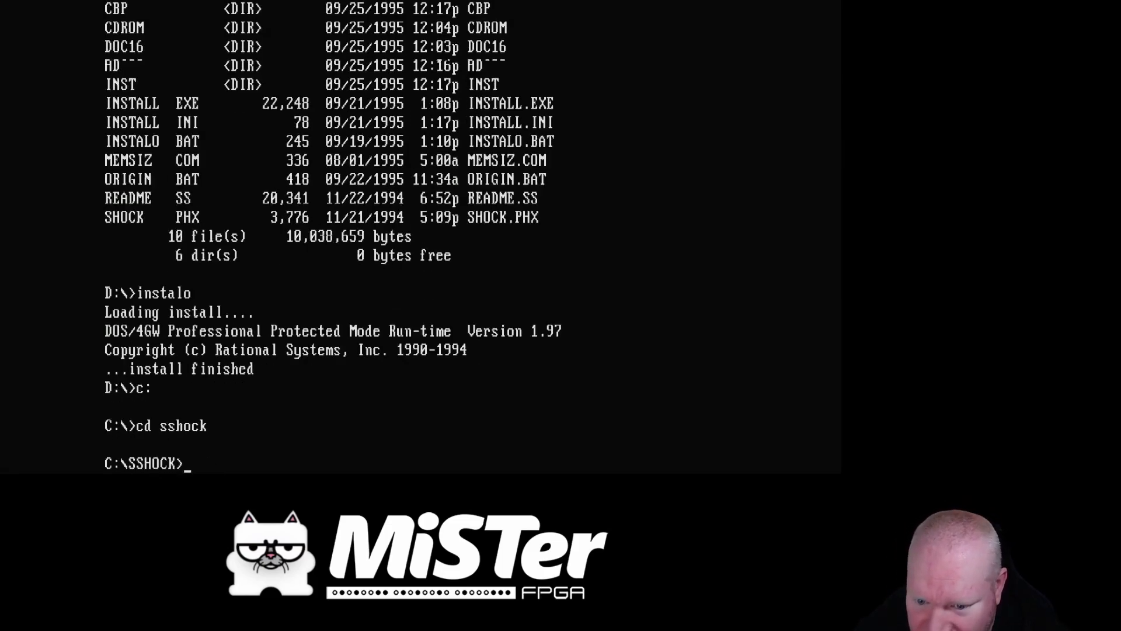
type("sshock.bat")
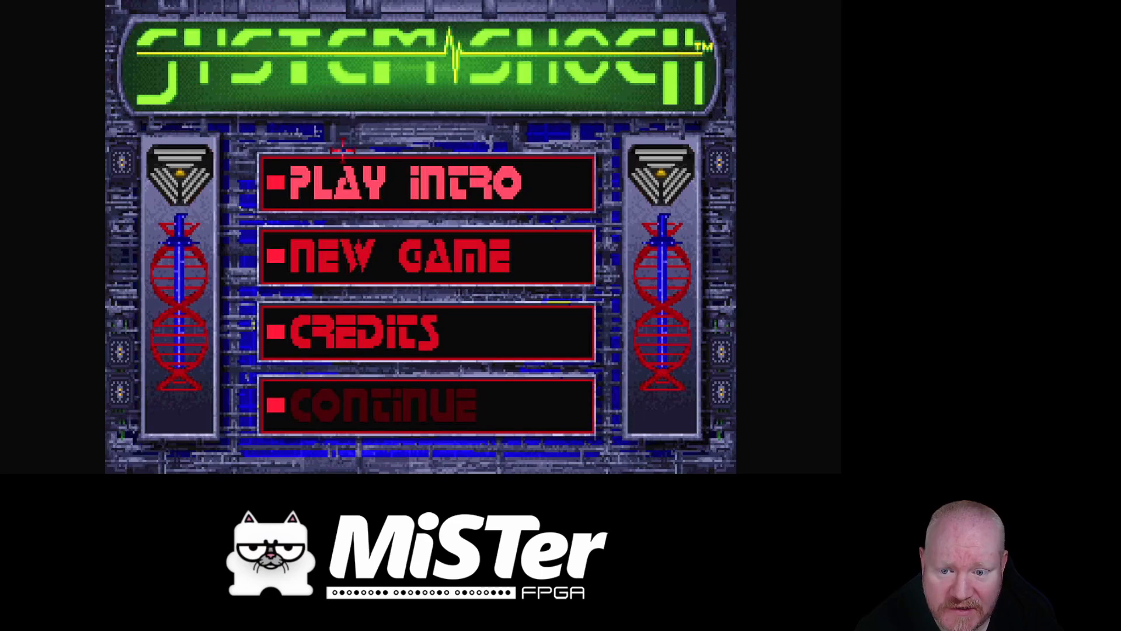
left_click(426, 257)
type("Ri")
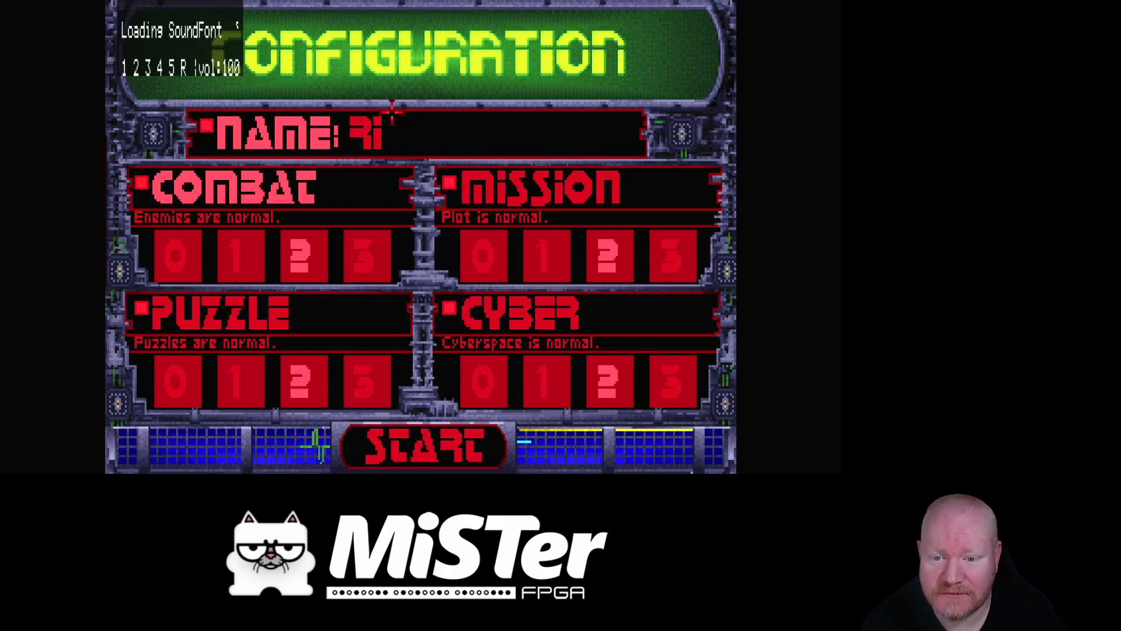
left_click(423, 446)
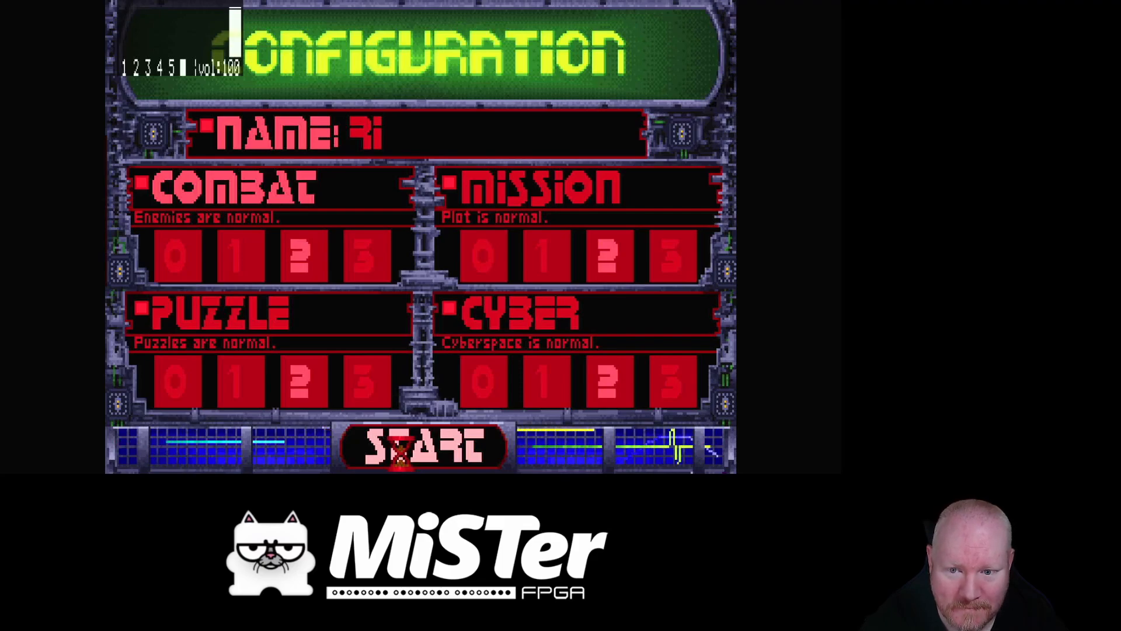
left_click(423, 446)
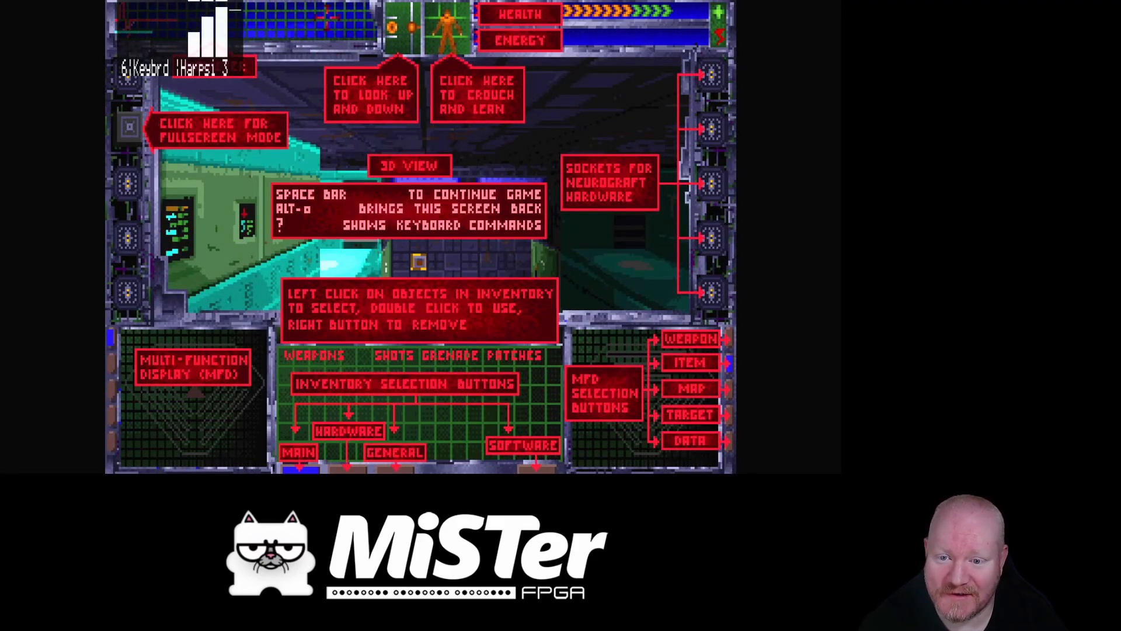
Step: Close the controls guide, use the wall button, then quit System Shock and confirm with Yes
key("space")
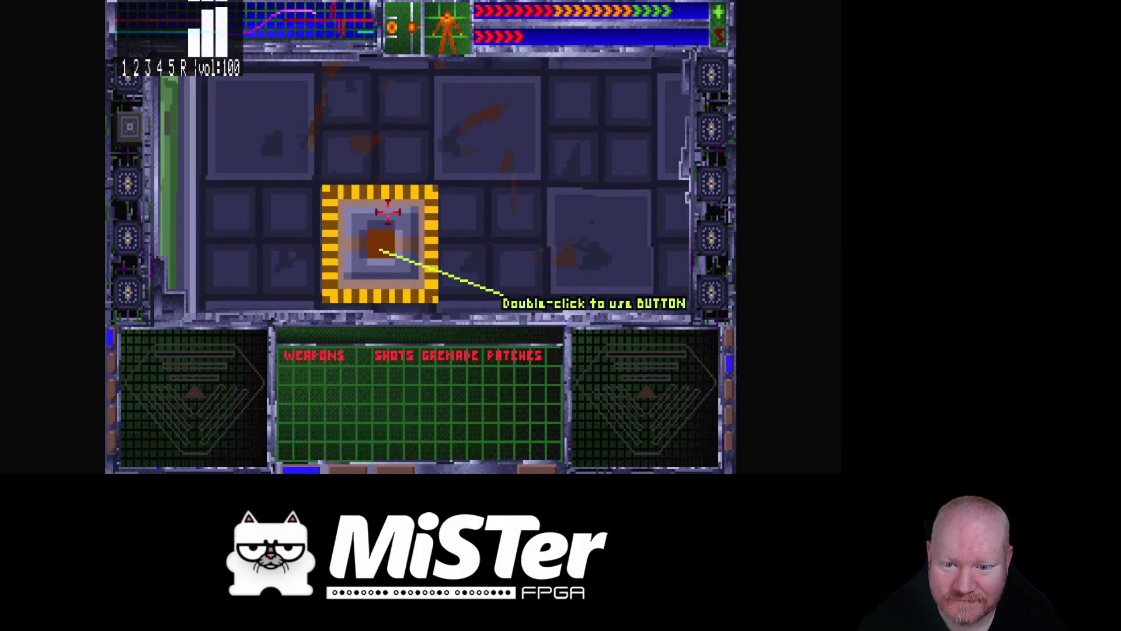
double_click(379, 242)
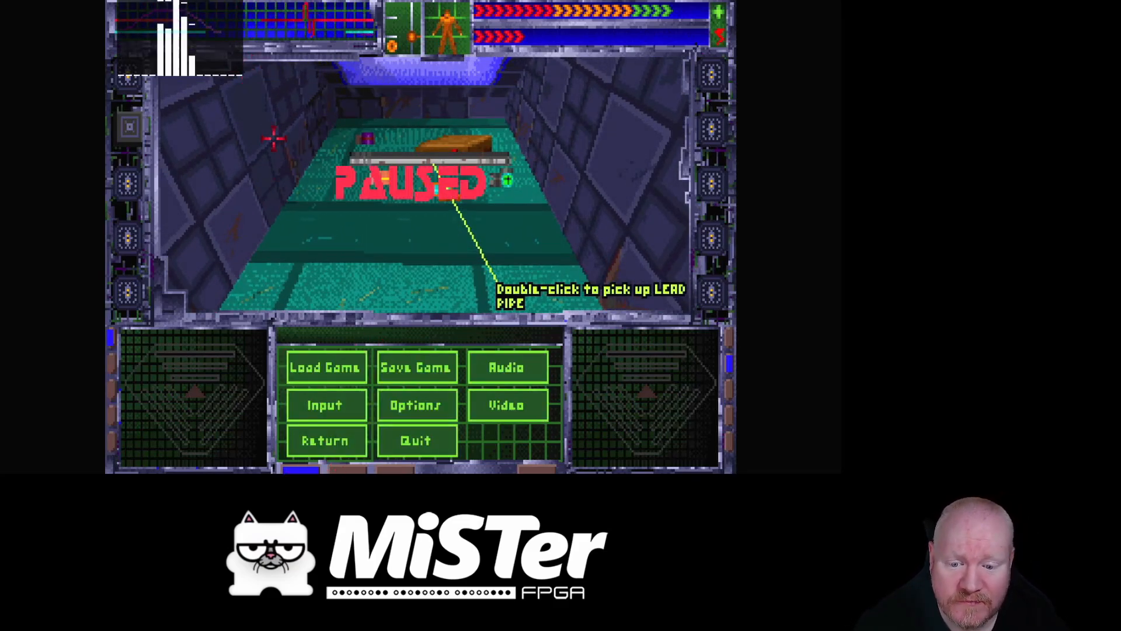
left_click(416, 440)
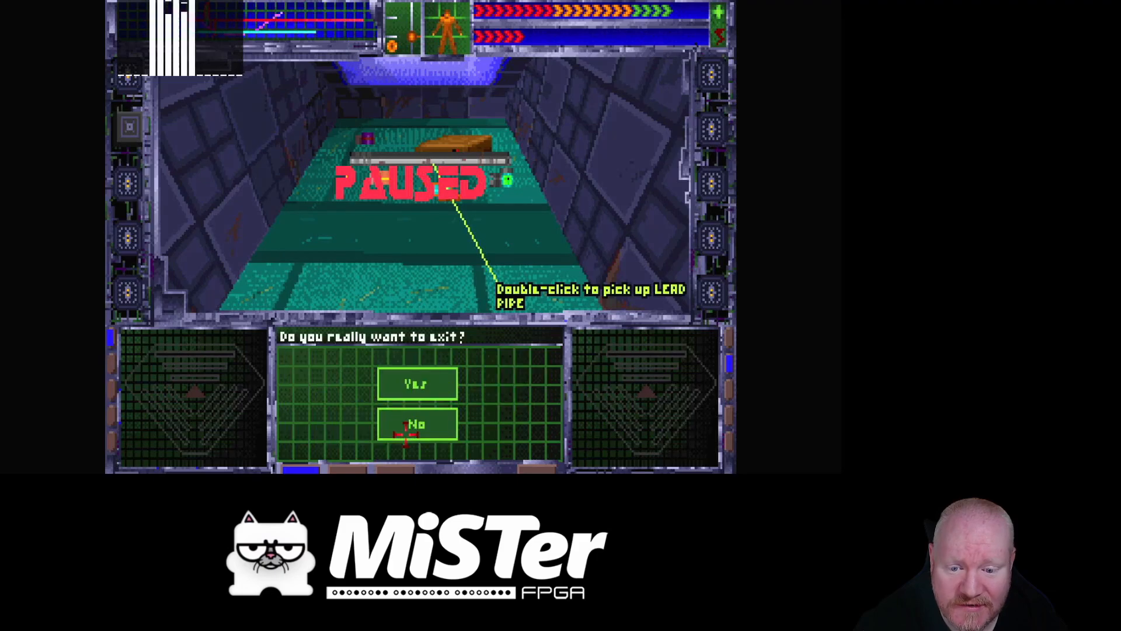
left_click(416, 384)
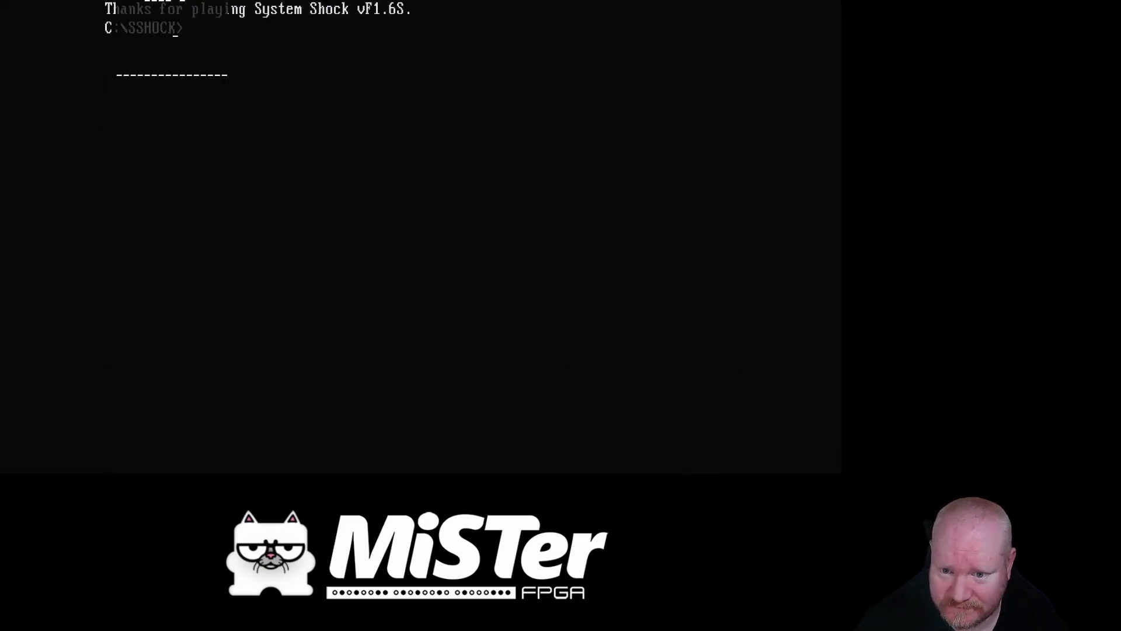